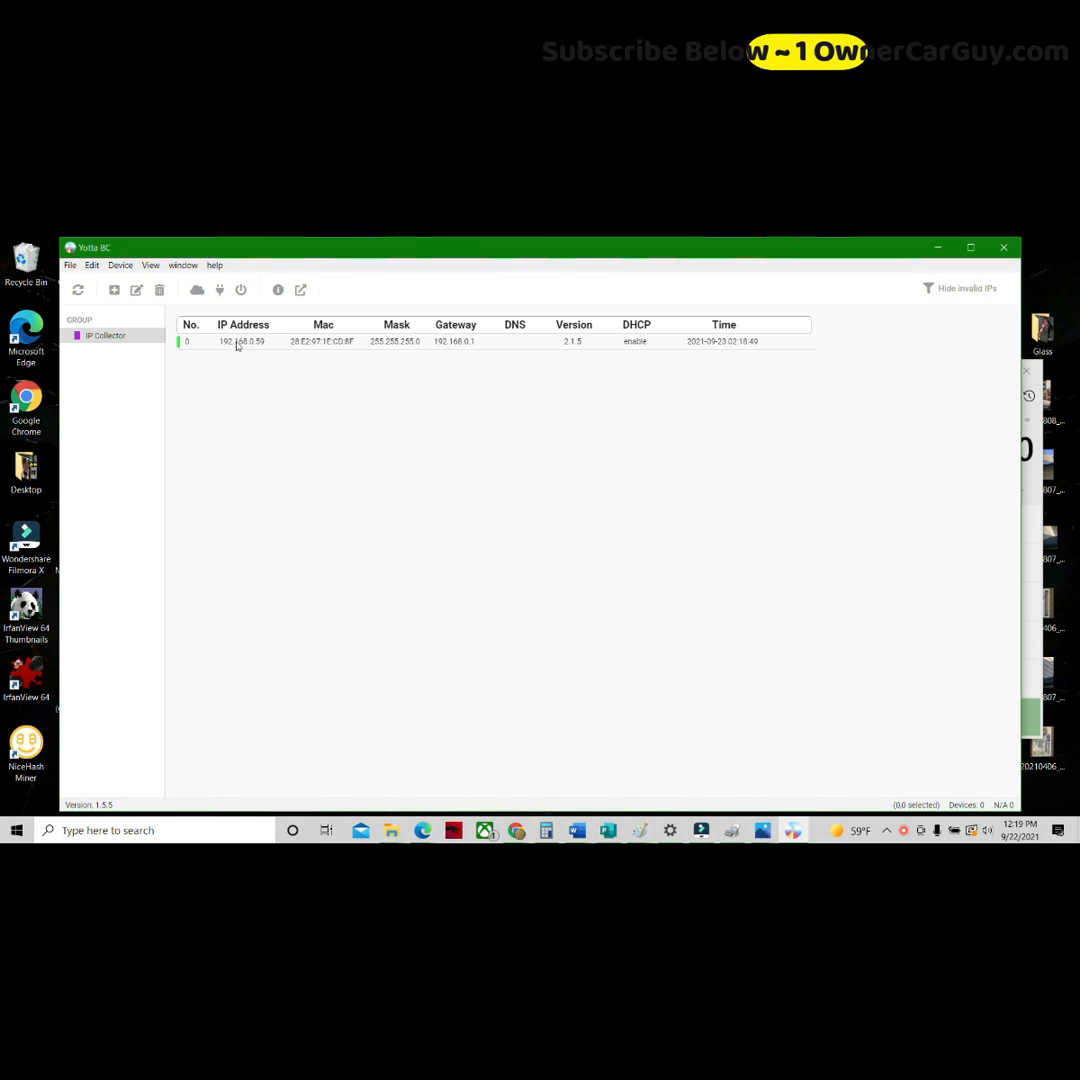
{"action": "mouse_move", "coordinate": [177, 347]}
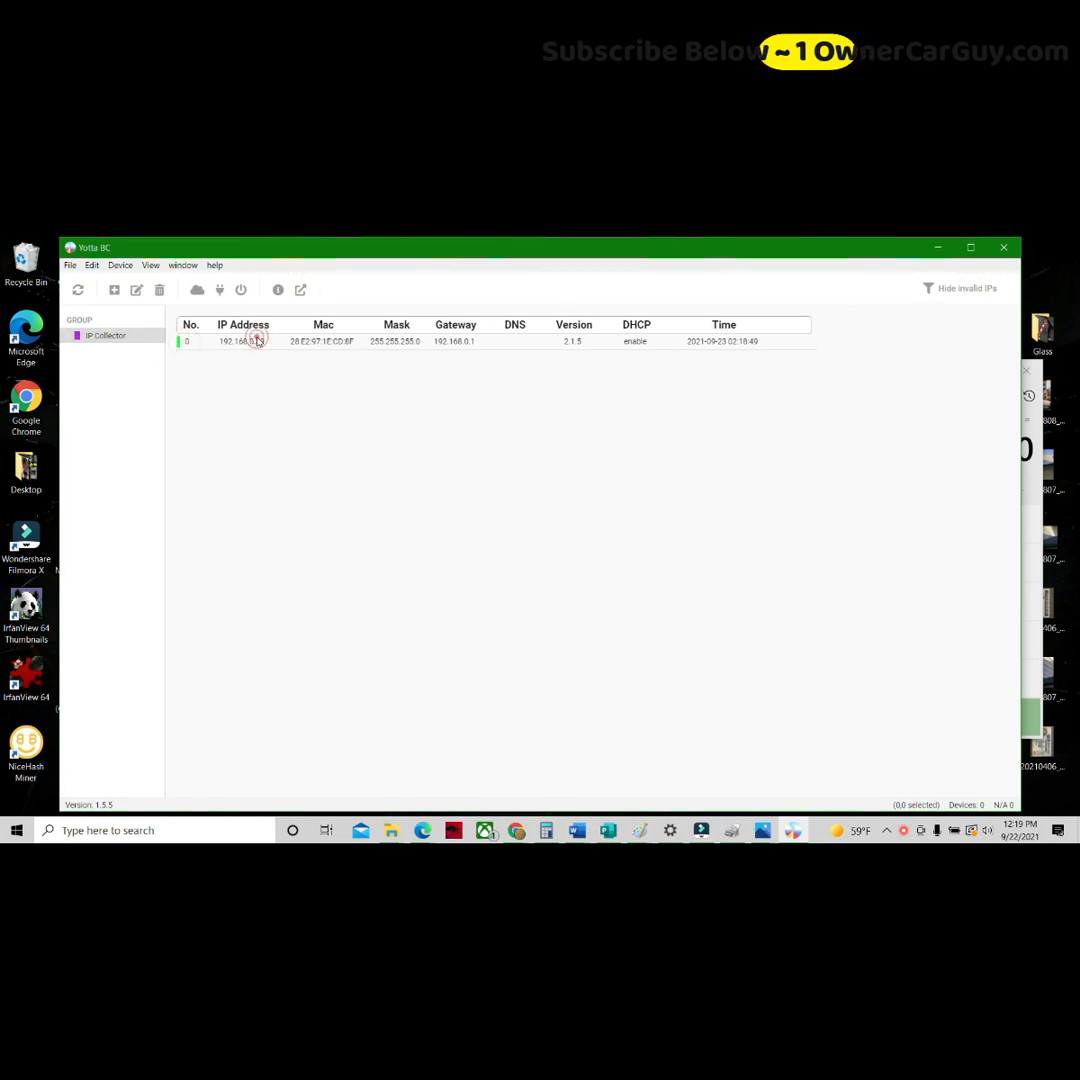
Open the admin page of the miner at 192.168.0.59 from its Yotta BC context menu
{"action": "right_click", "coordinate": [242, 341]}
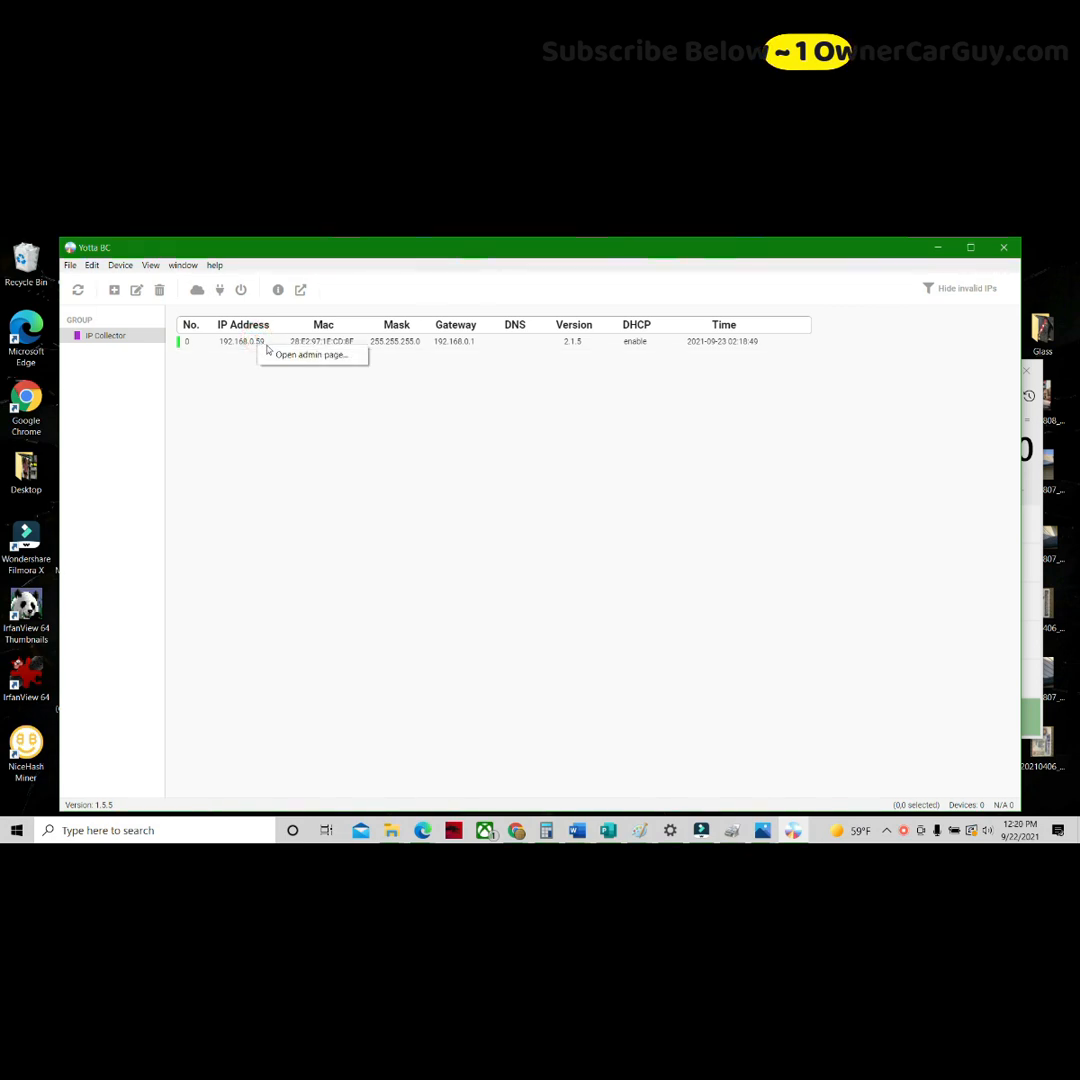
{"action": "left_click", "coordinate": [310, 355]}
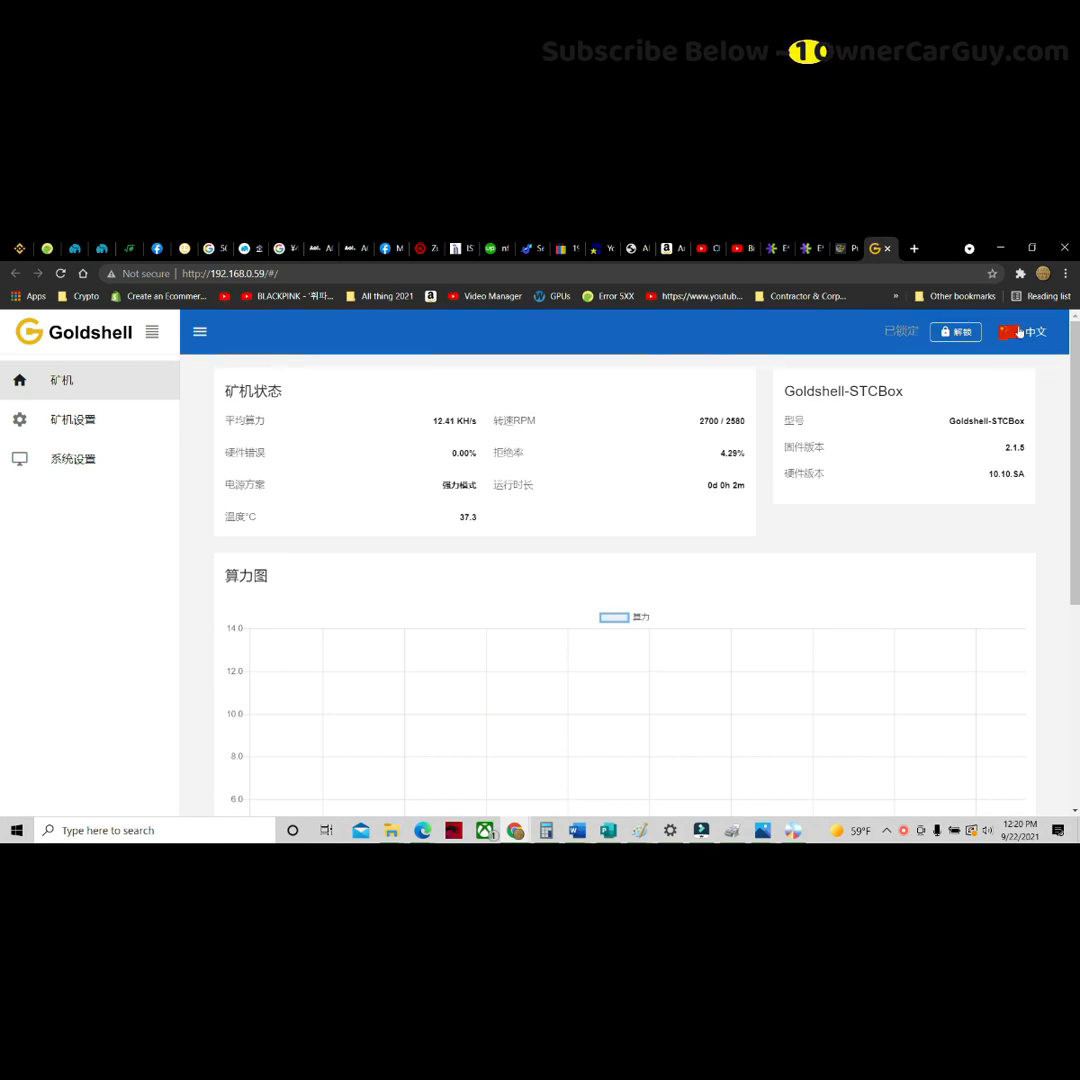
Switch the dashboard to English, unlock with the admin password, and dismiss Chrome's password prompts
{"action": "left_click", "coordinate": [1024, 331]}
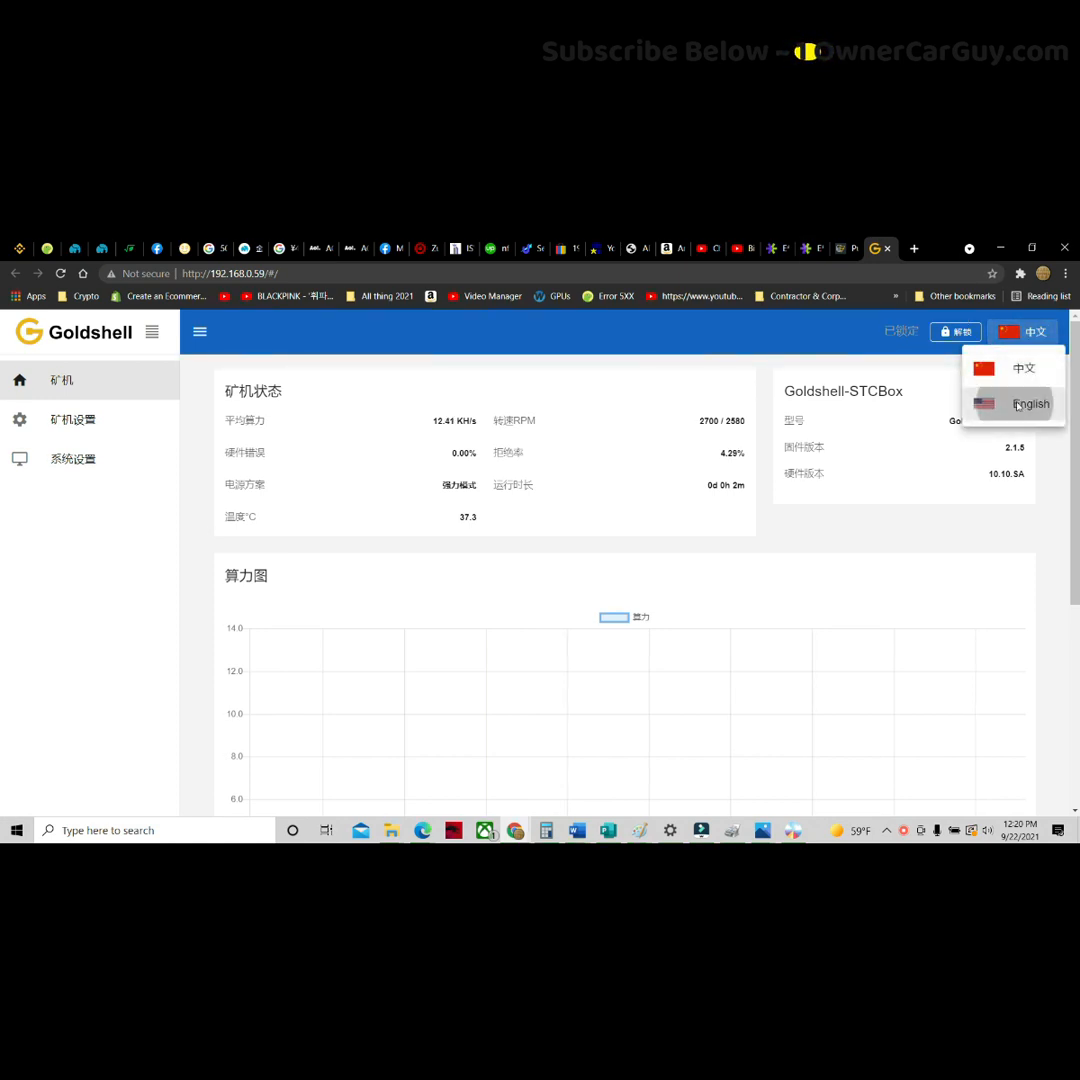
{"action": "left_click", "coordinate": [1031, 403]}
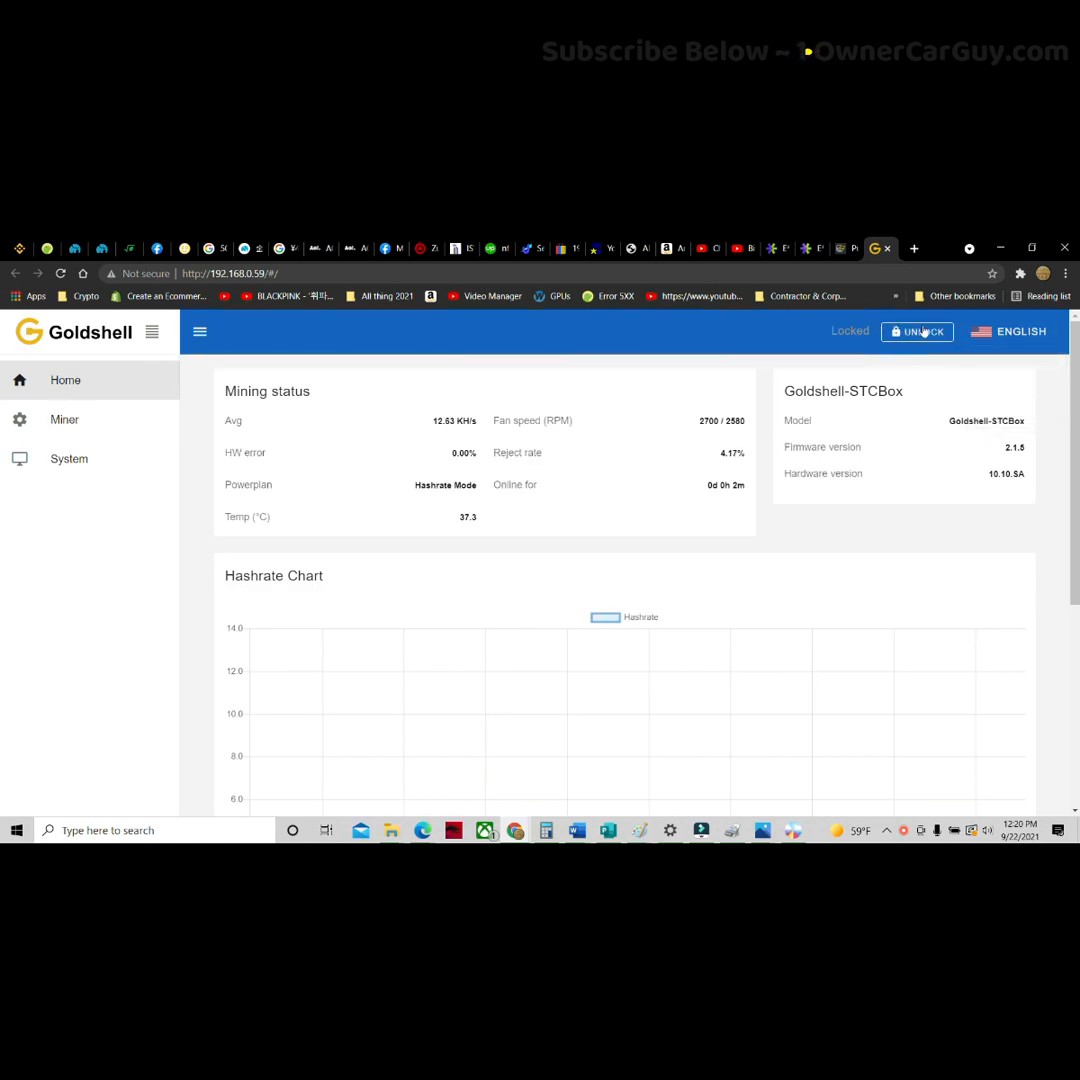
{"action": "left_click", "coordinate": [917, 331]}
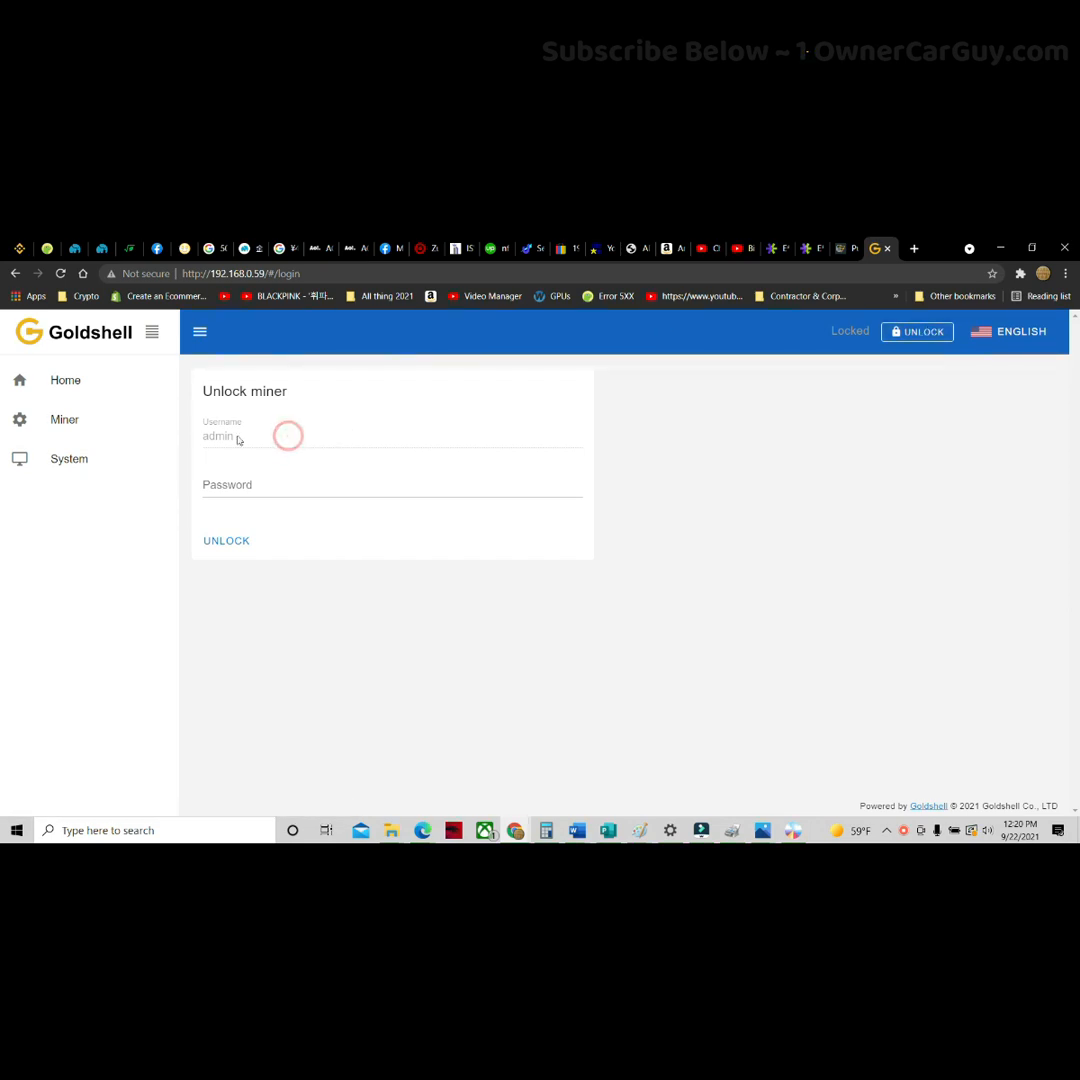
{"action": "left_click", "coordinate": [390, 485]}
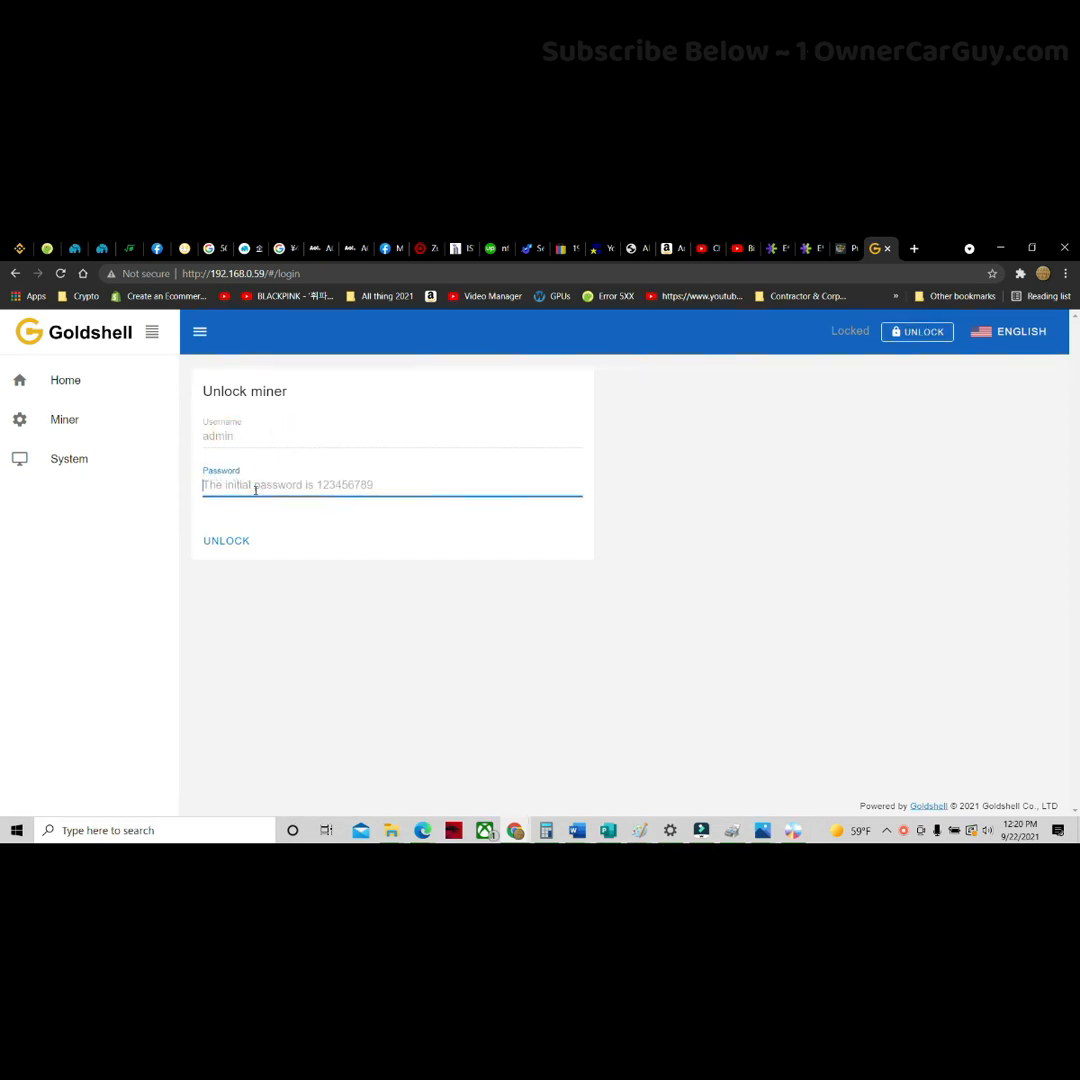
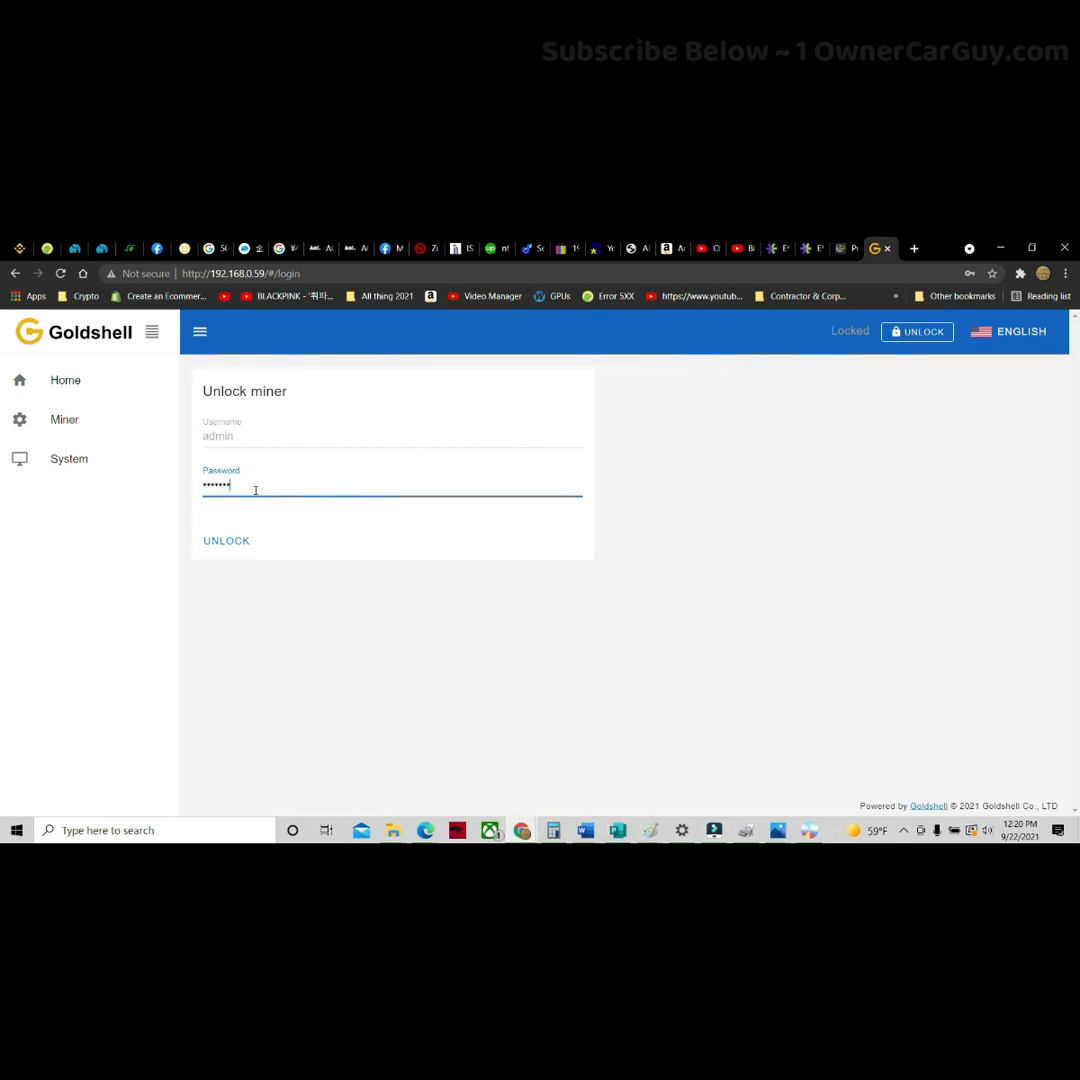
{"action": "type", "text": "•"}
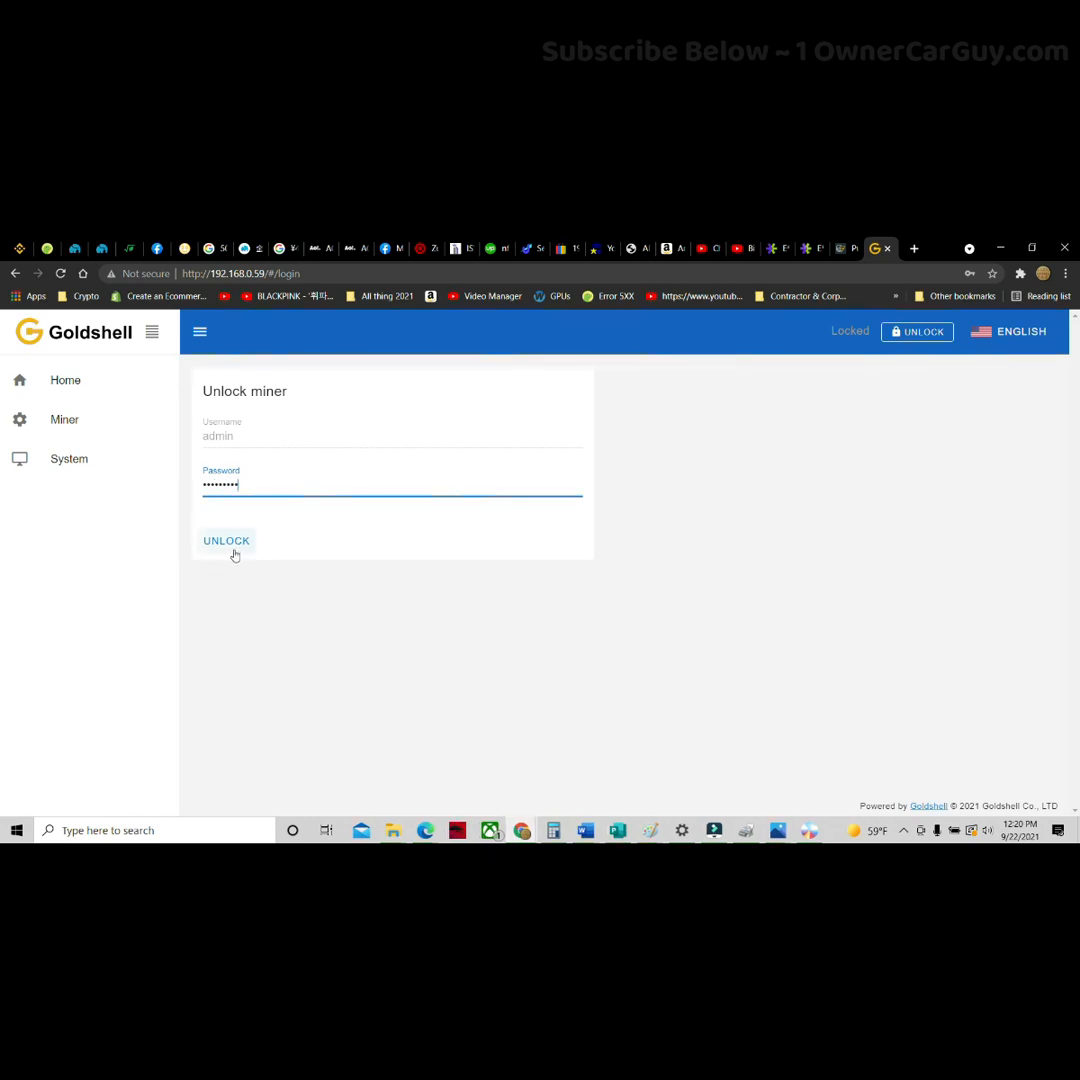
{"action": "left_click", "coordinate": [226, 540]}
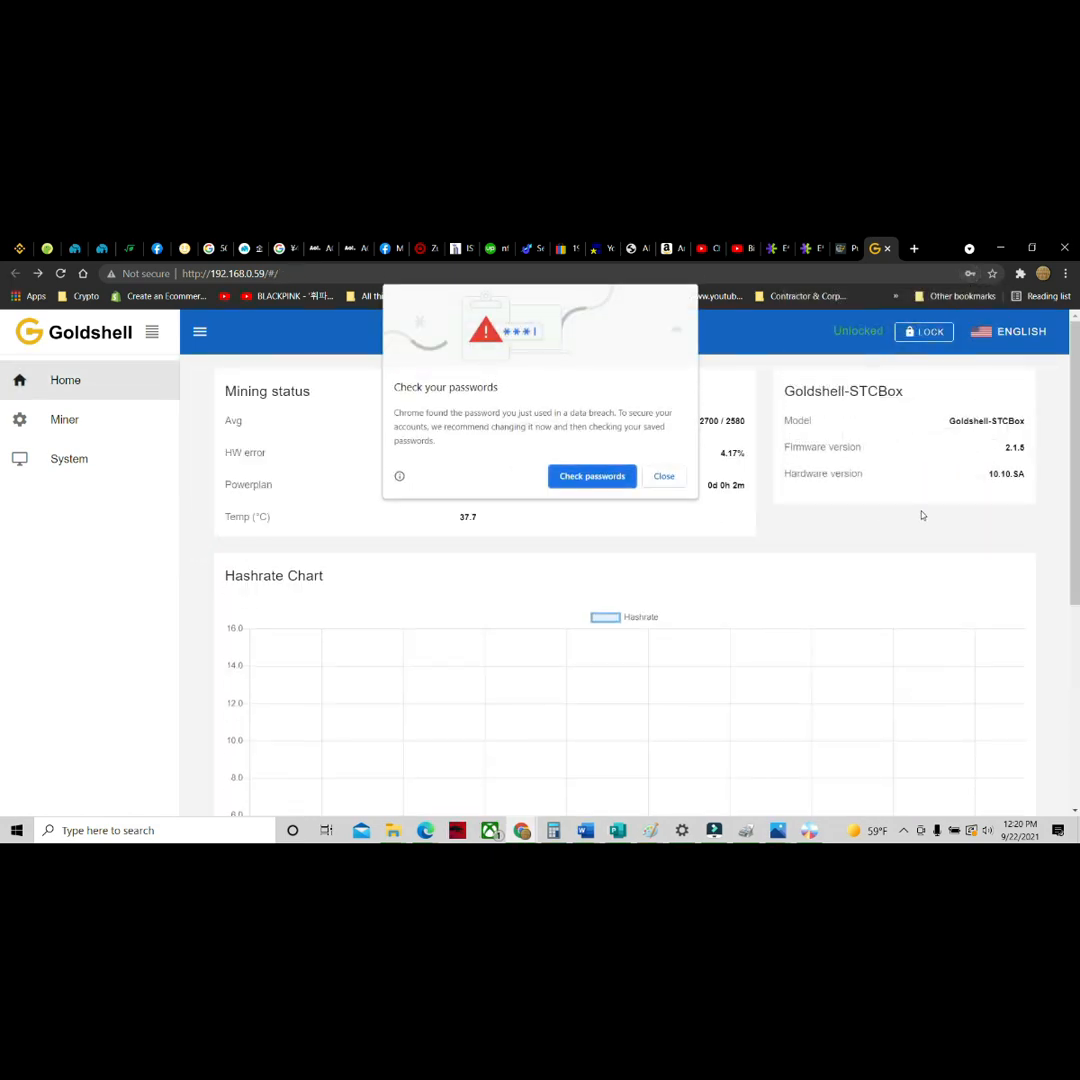
{"action": "left_click", "coordinate": [663, 476]}
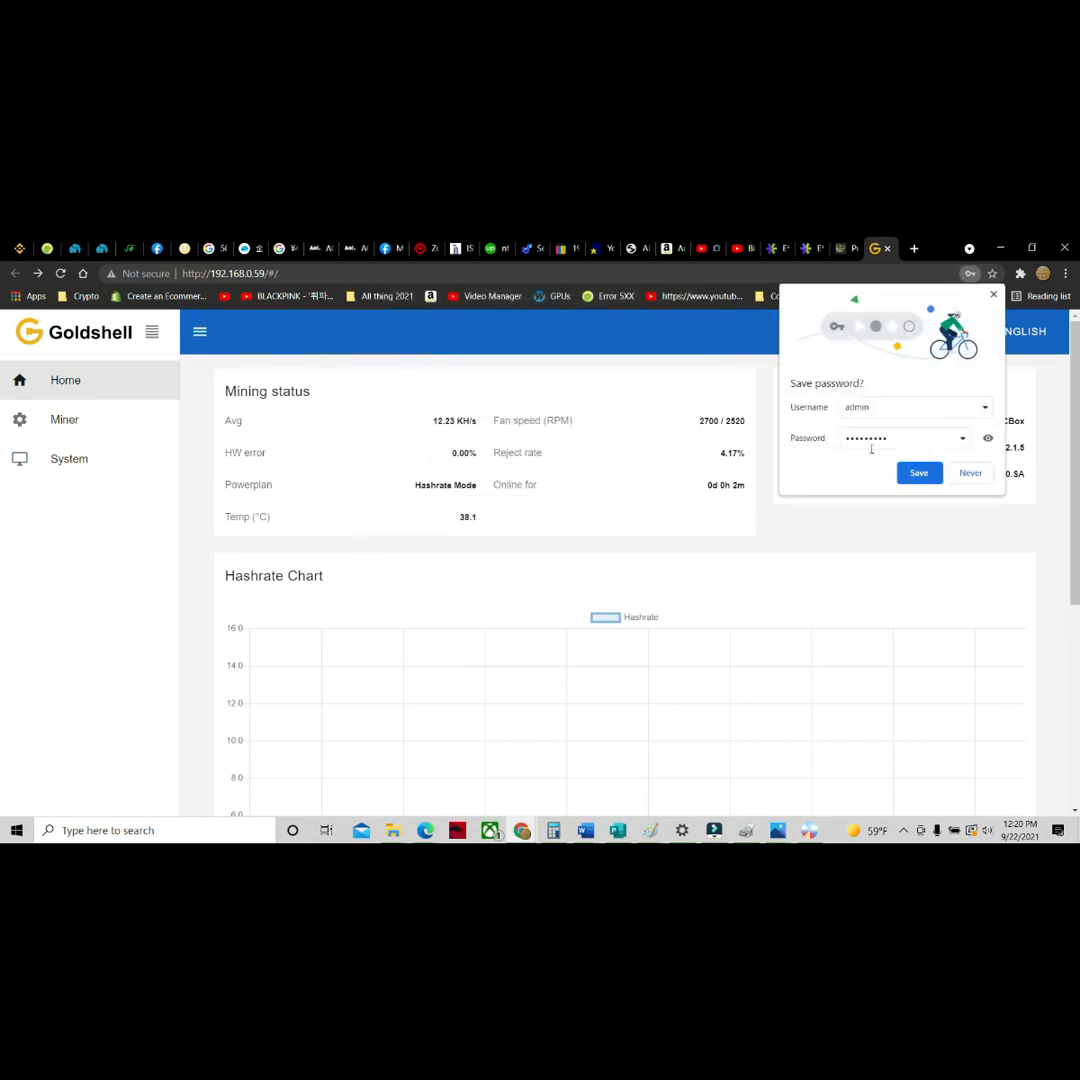
{"action": "left_click", "coordinate": [969, 472]}
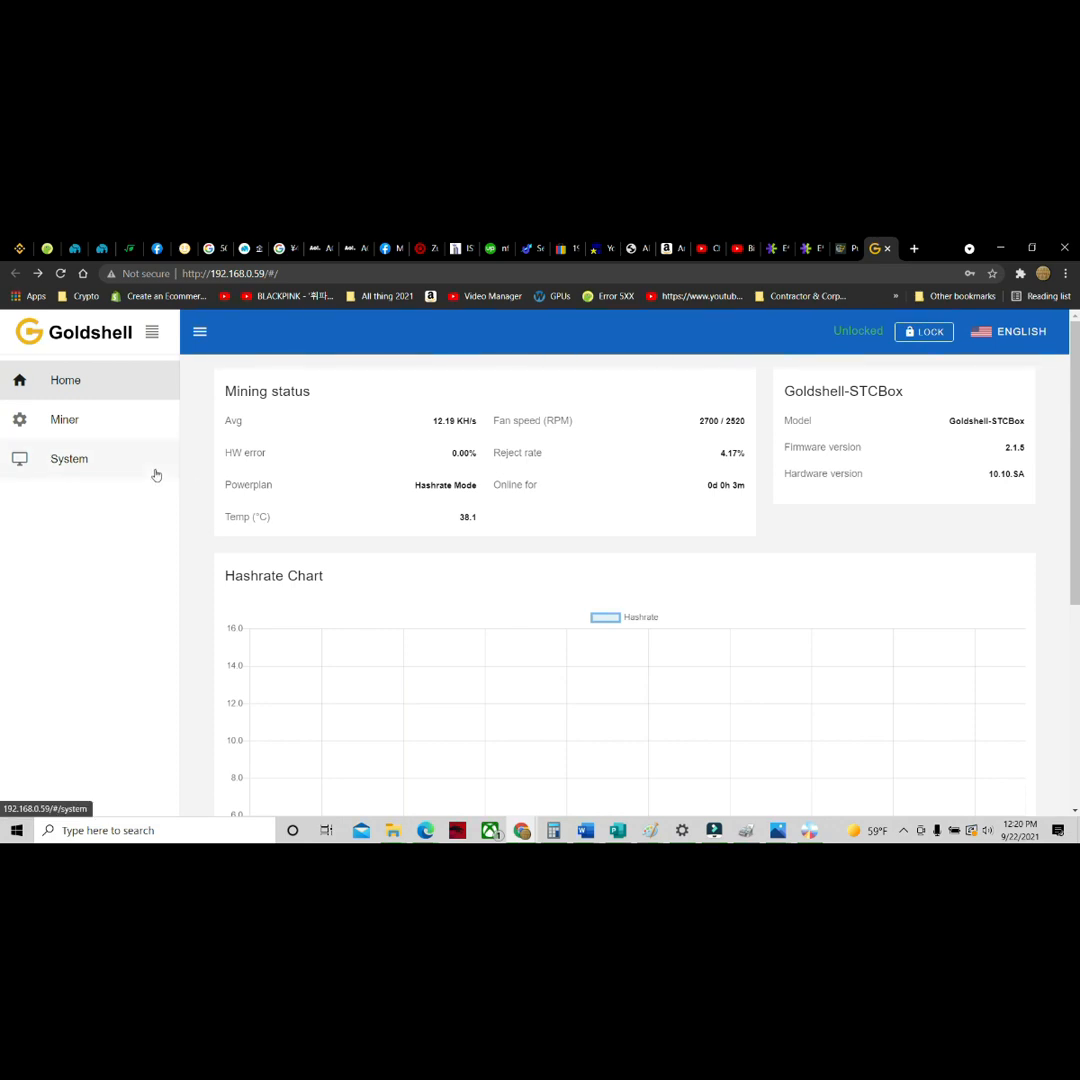
Review the Miner settings page, briefly visiting System, to see pool, power plan and algorithm
{"action": "left_click", "coordinate": [64, 419]}
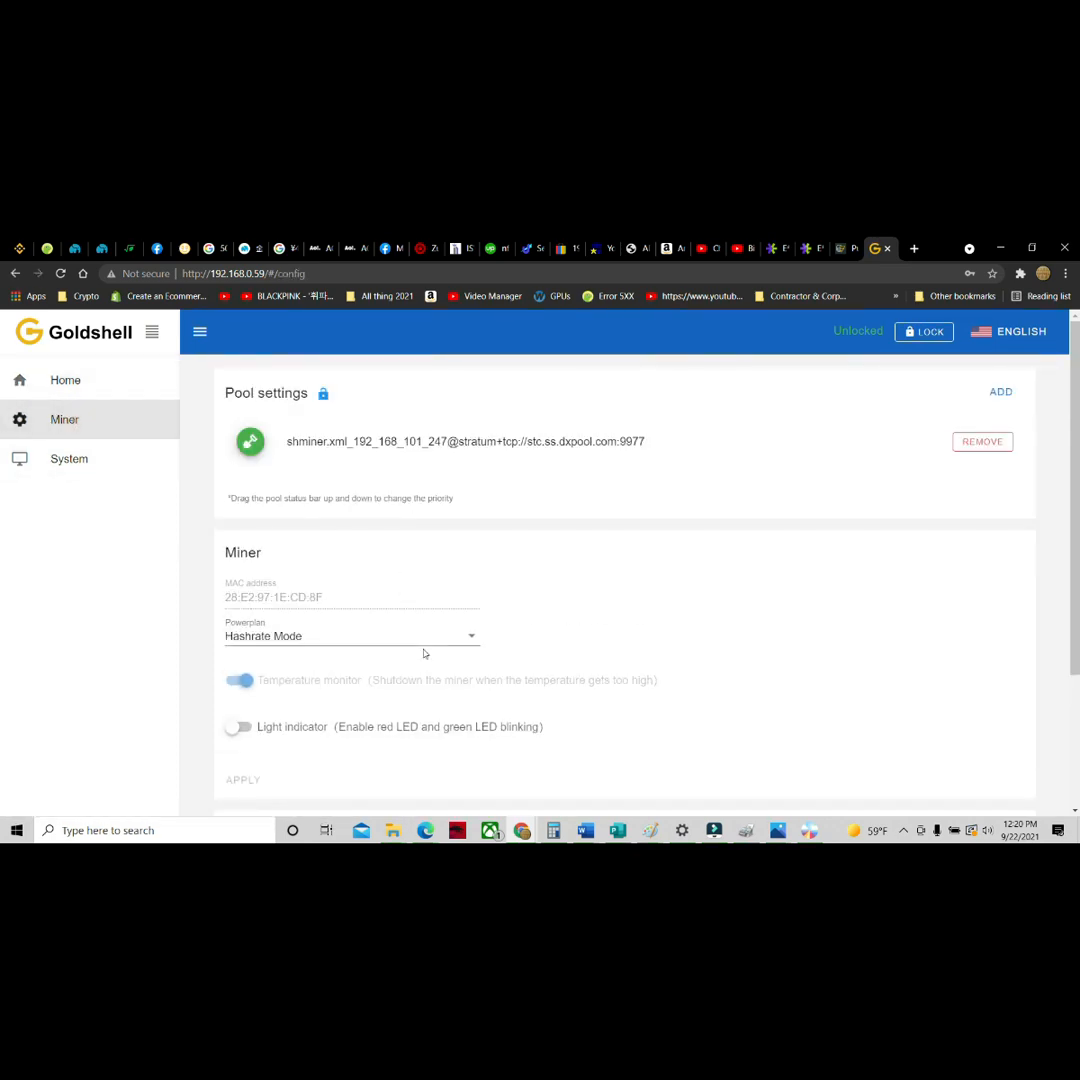
{"action": "mouse_move", "coordinate": [1031, 541]}
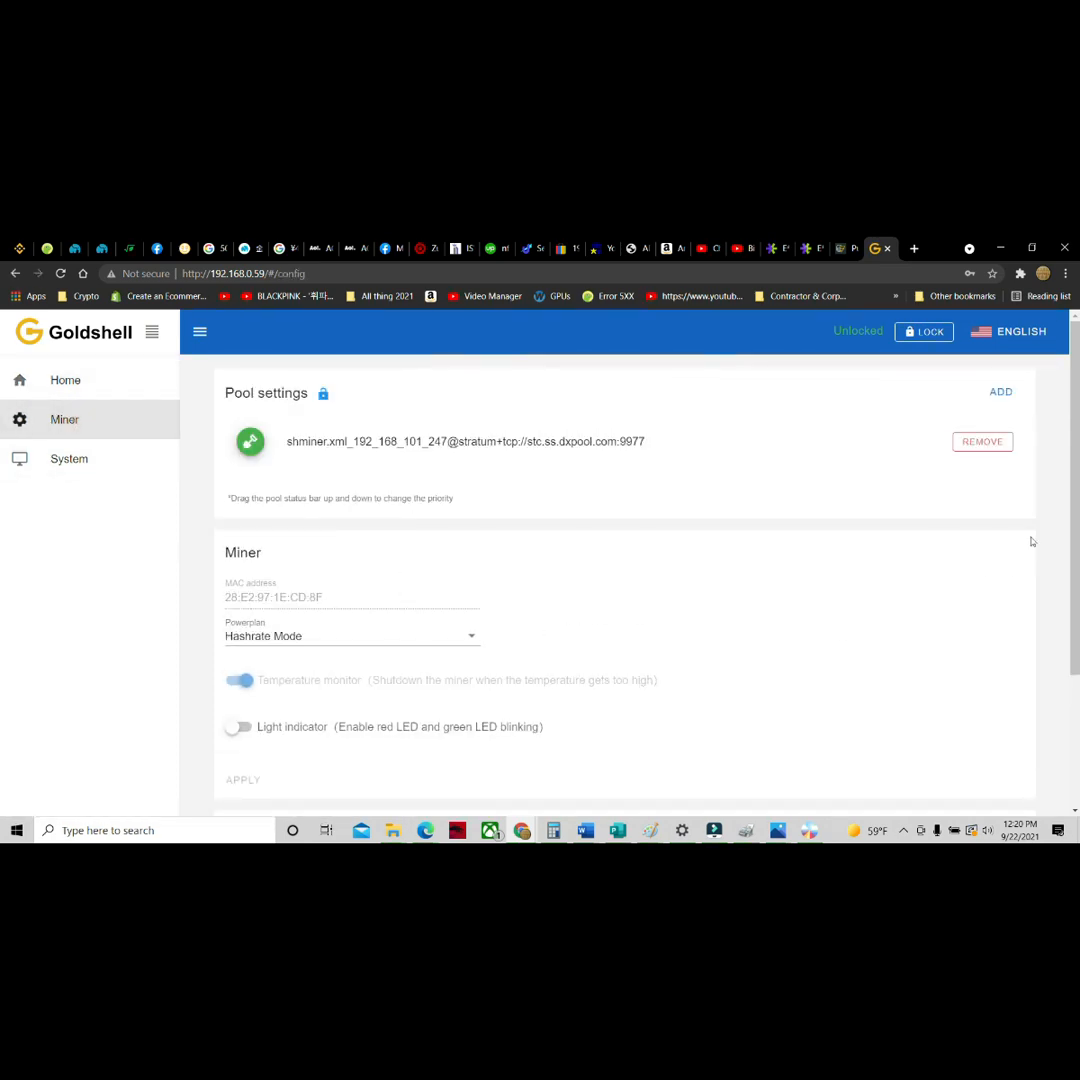
{"action": "scroll", "scroll_direction": "down", "scroll_amount": 3}
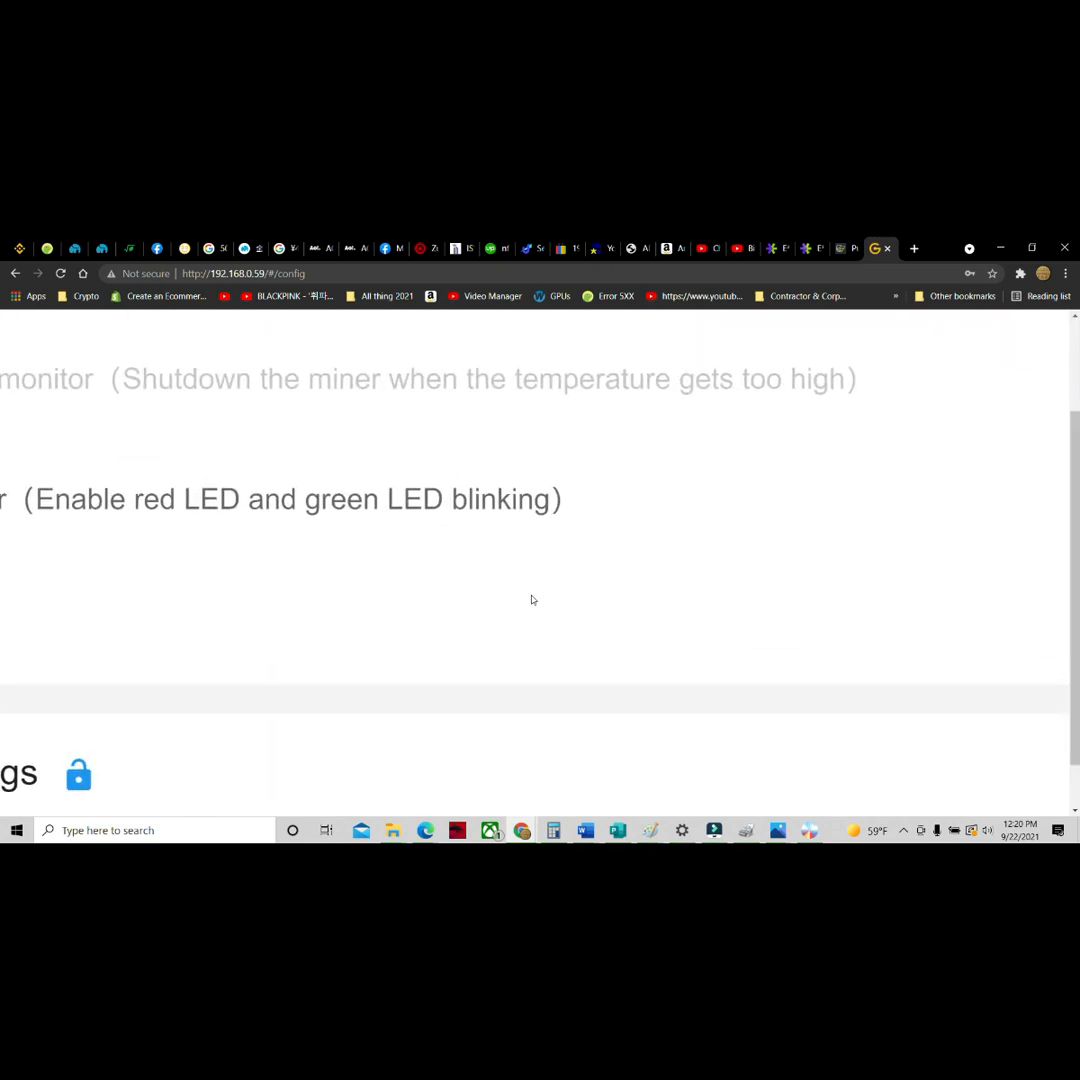
{"action": "scroll", "scroll_direction": "up", "scroll_amount": 3}
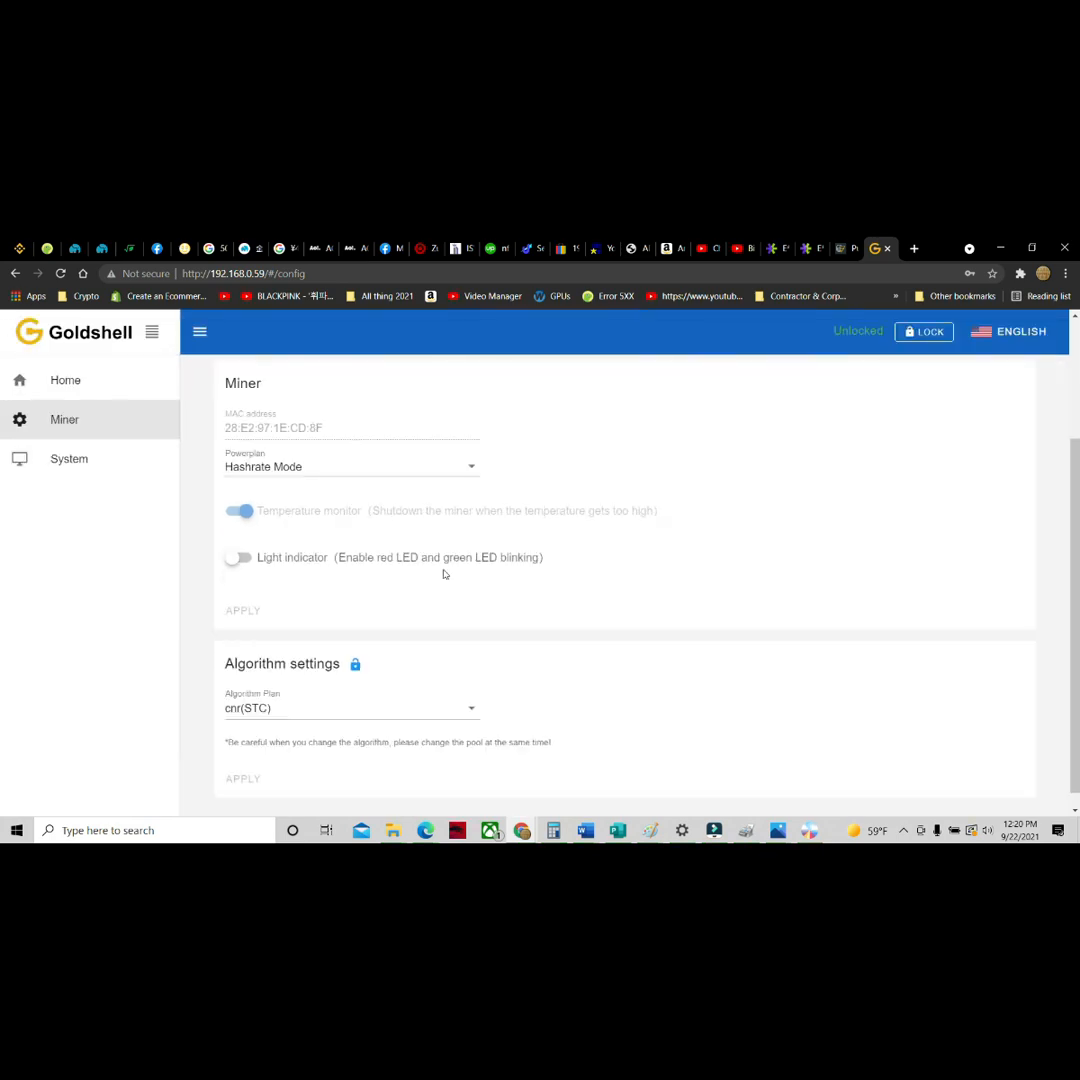
{"action": "left_click", "coordinate": [68, 458]}
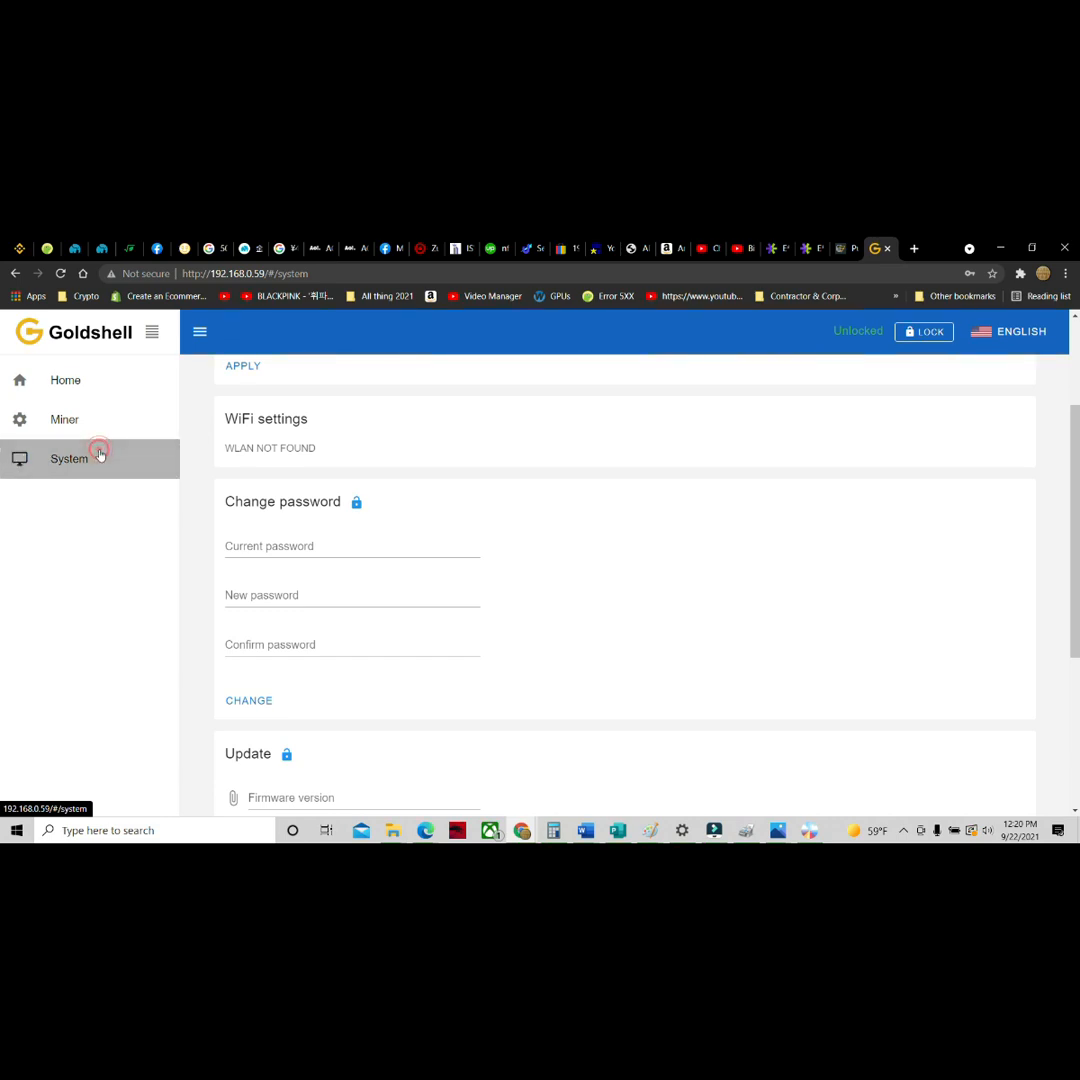
{"action": "left_click", "coordinate": [64, 419]}
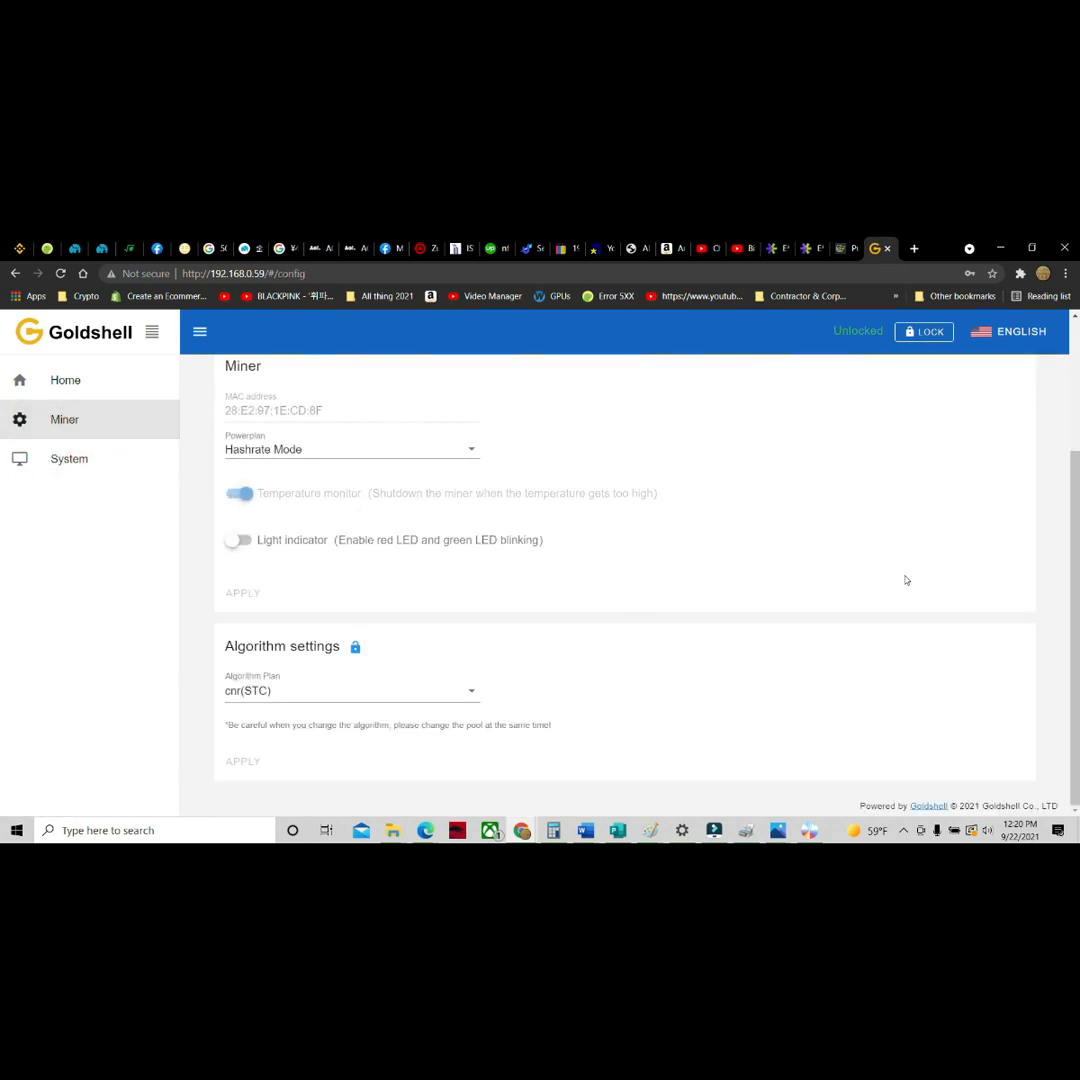
{"action": "scroll", "scroll_direction": "up", "scroll_amount": 3}
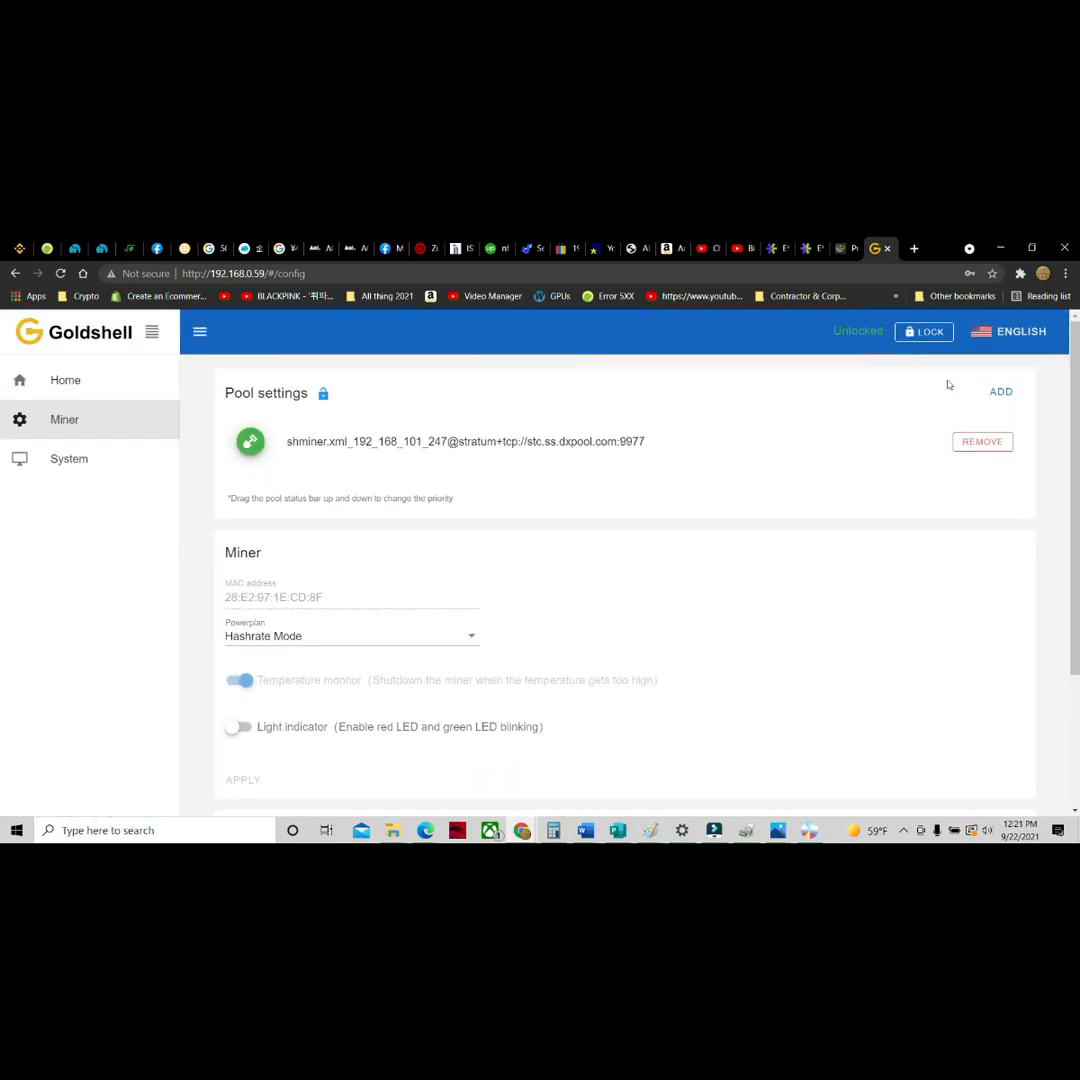
{"action": "mouse_move", "coordinate": [951, 453]}
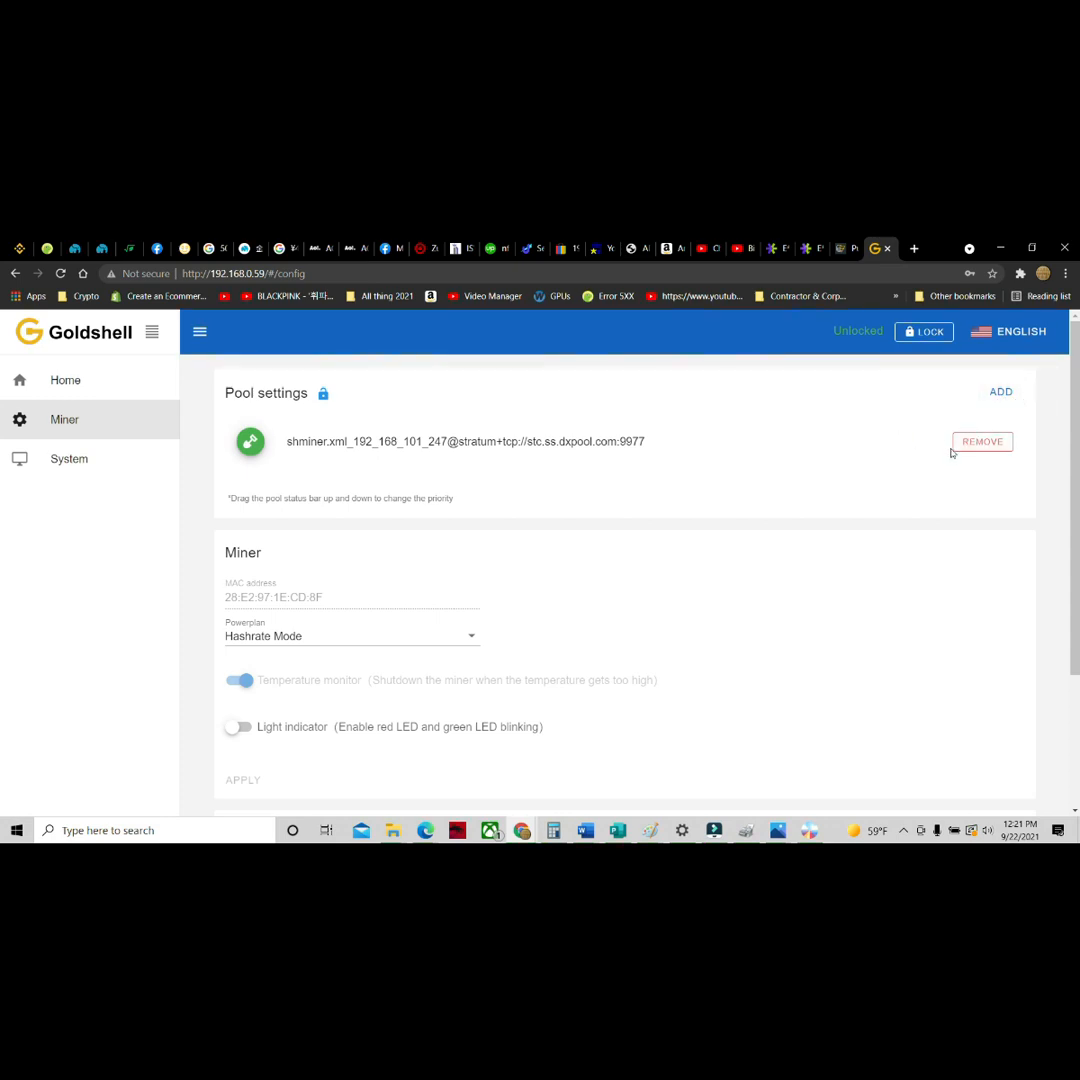
Delete the existing DxPool entry and add a new pool at stc.ss.dxpool.com:9977
{"action": "left_click", "coordinate": [982, 441]}
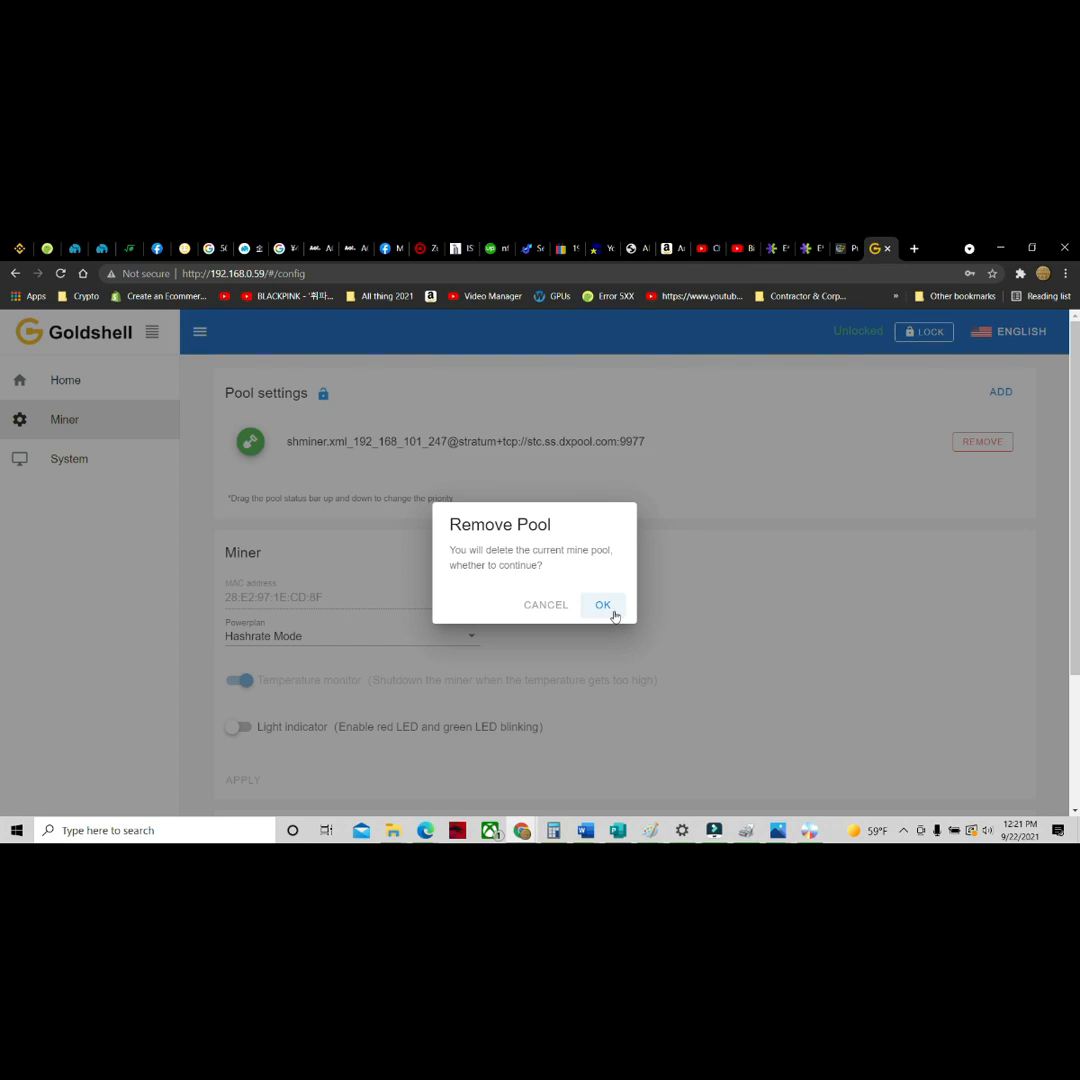
{"action": "left_click", "coordinate": [602, 604]}
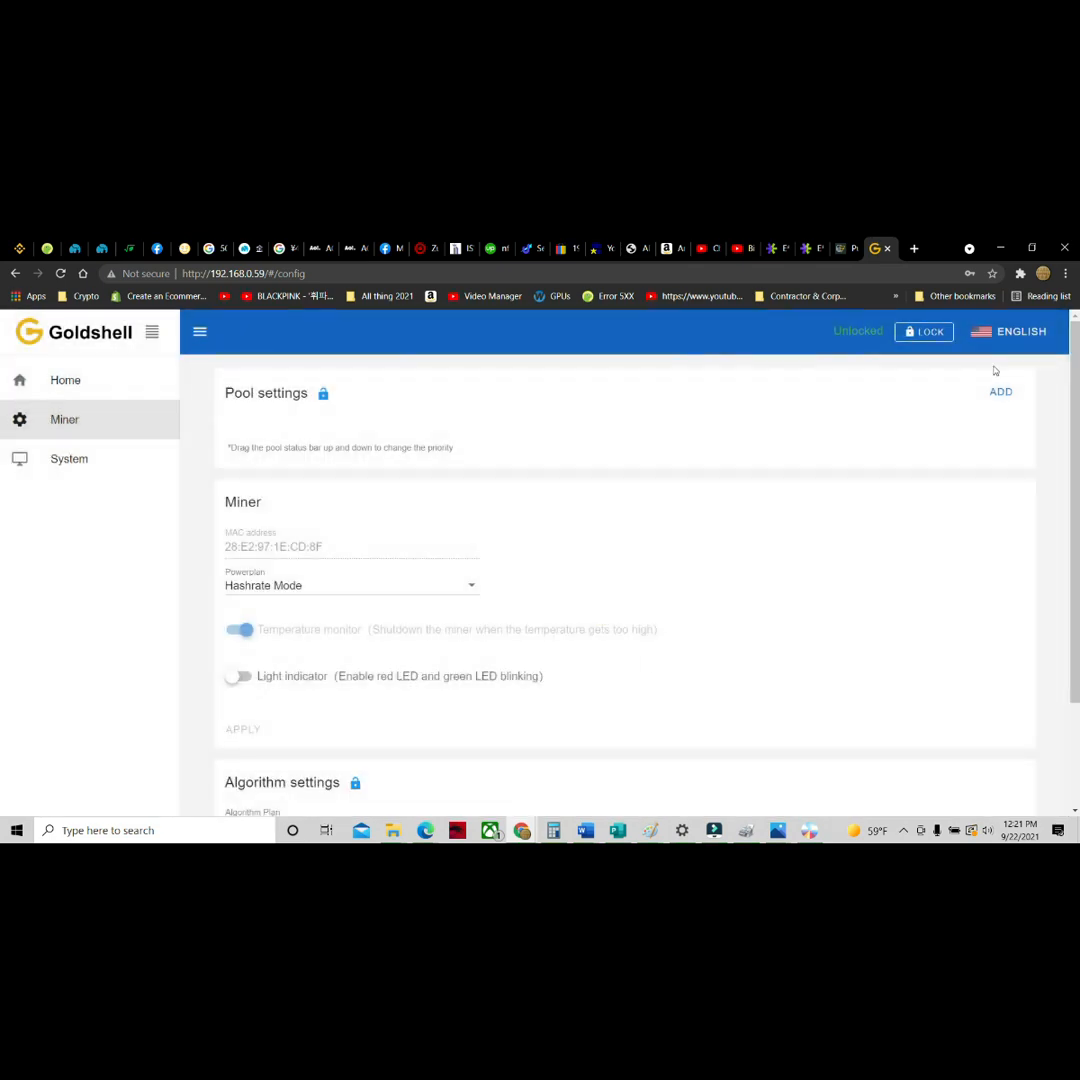
{"action": "left_click", "coordinate": [1000, 391]}
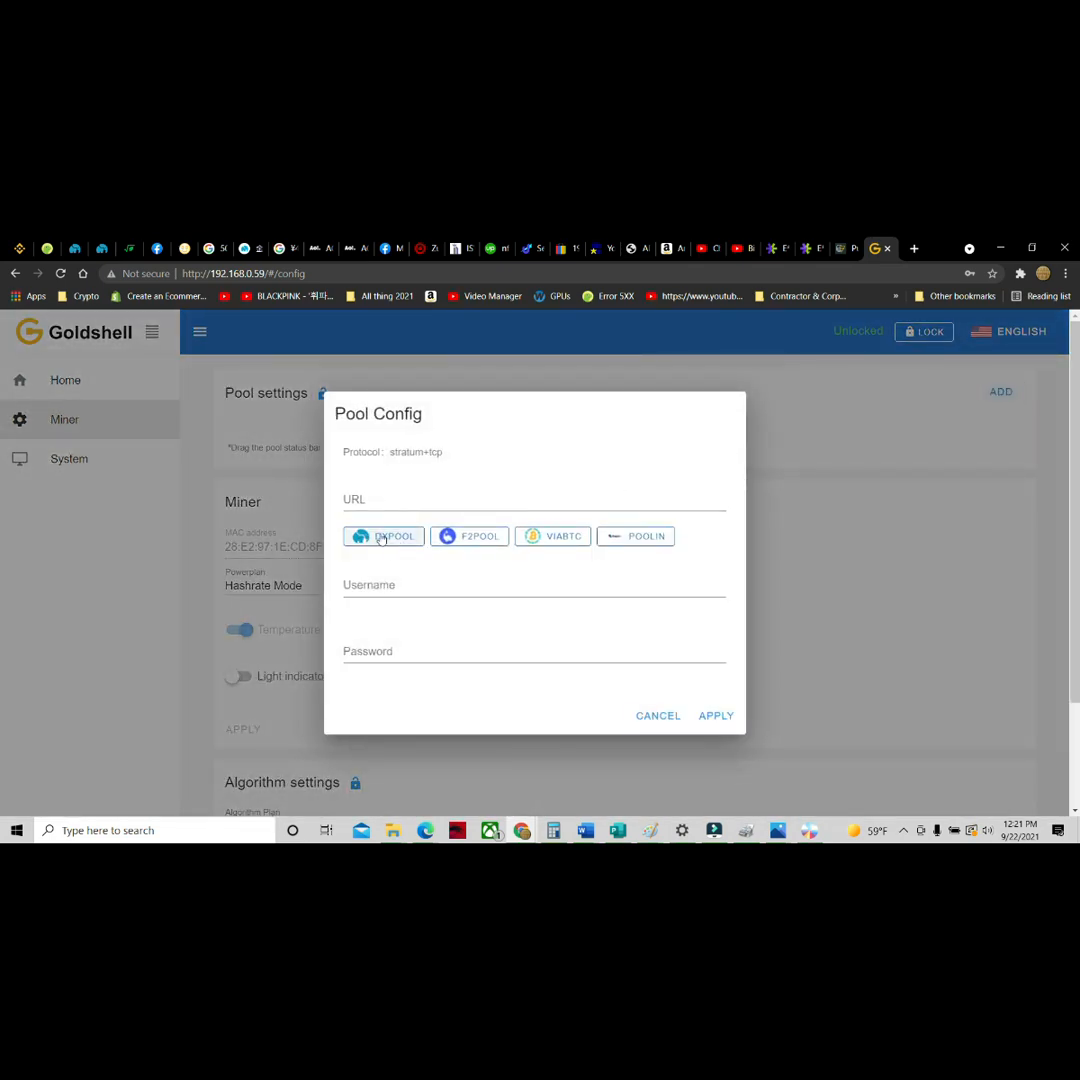
{"action": "left_click", "coordinate": [383, 536]}
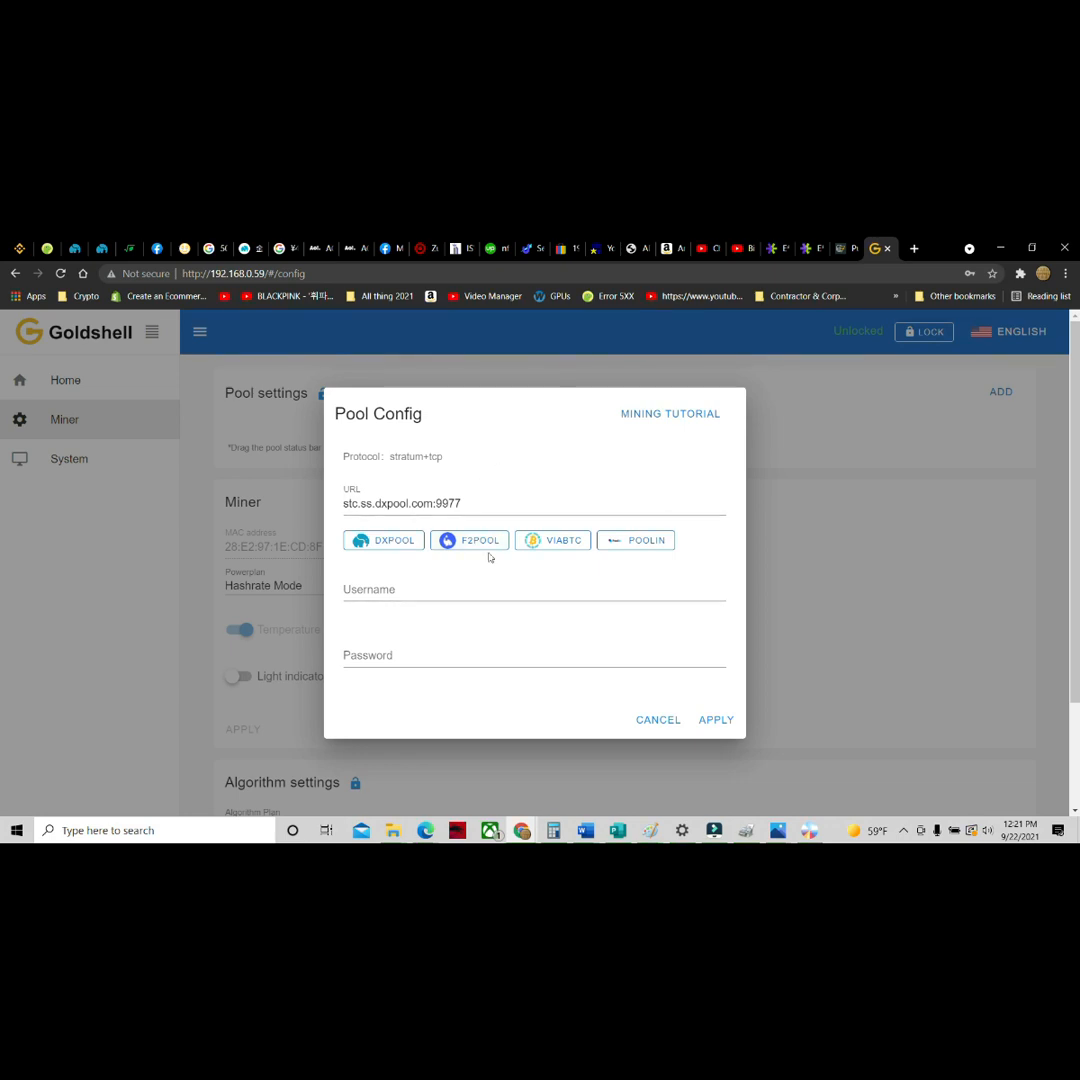
{"action": "left_click", "coordinate": [533, 590]}
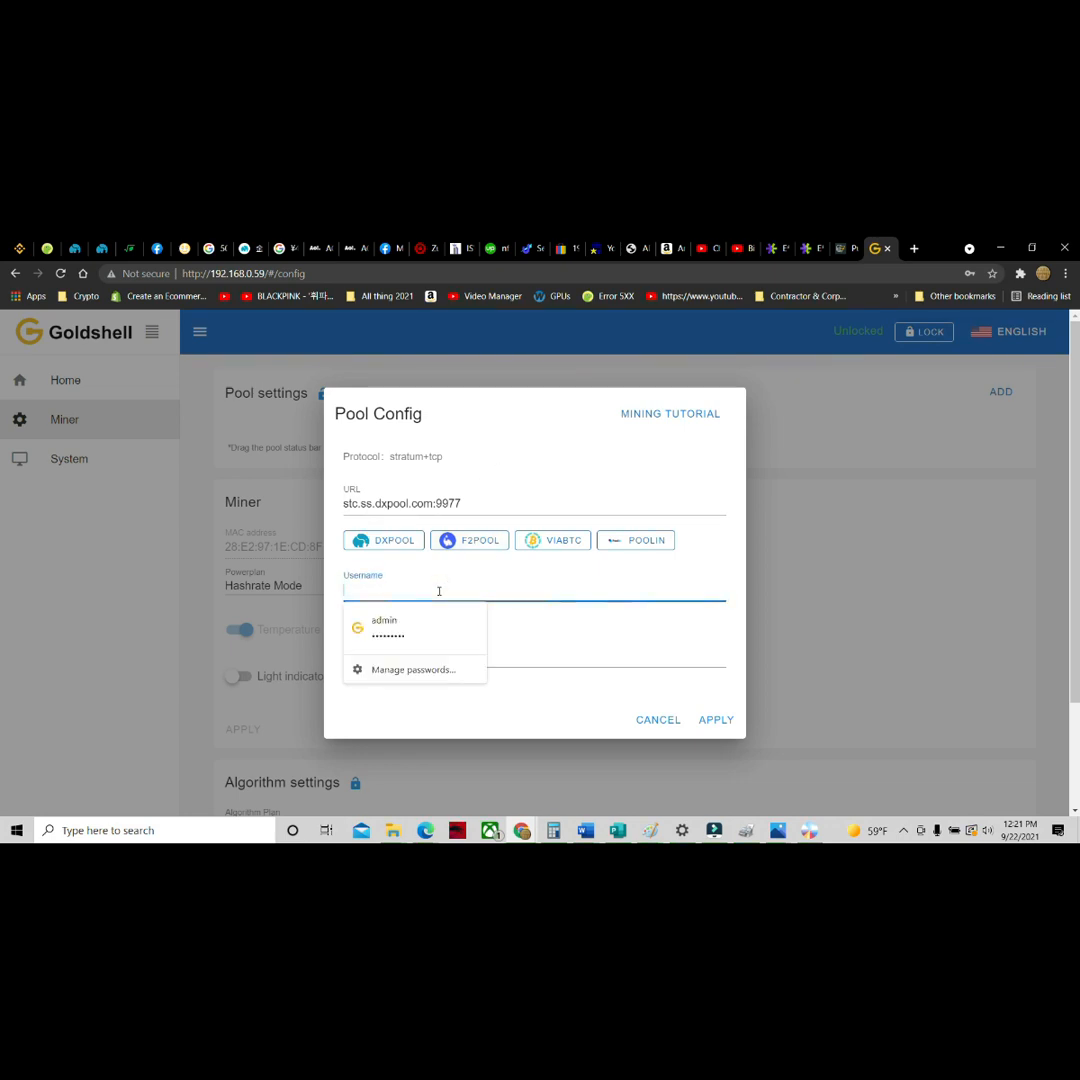
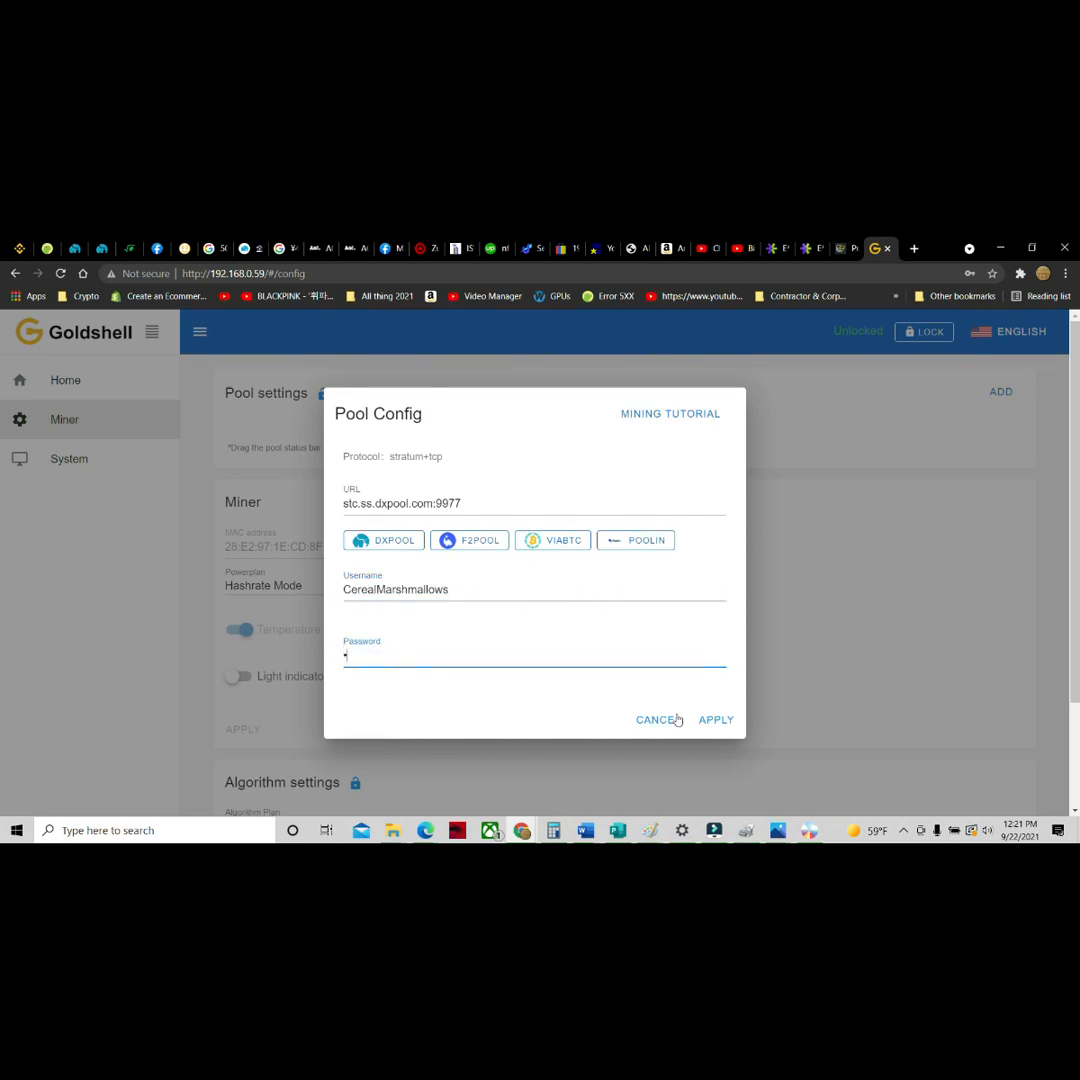
{"action": "left_click", "coordinate": [716, 719]}
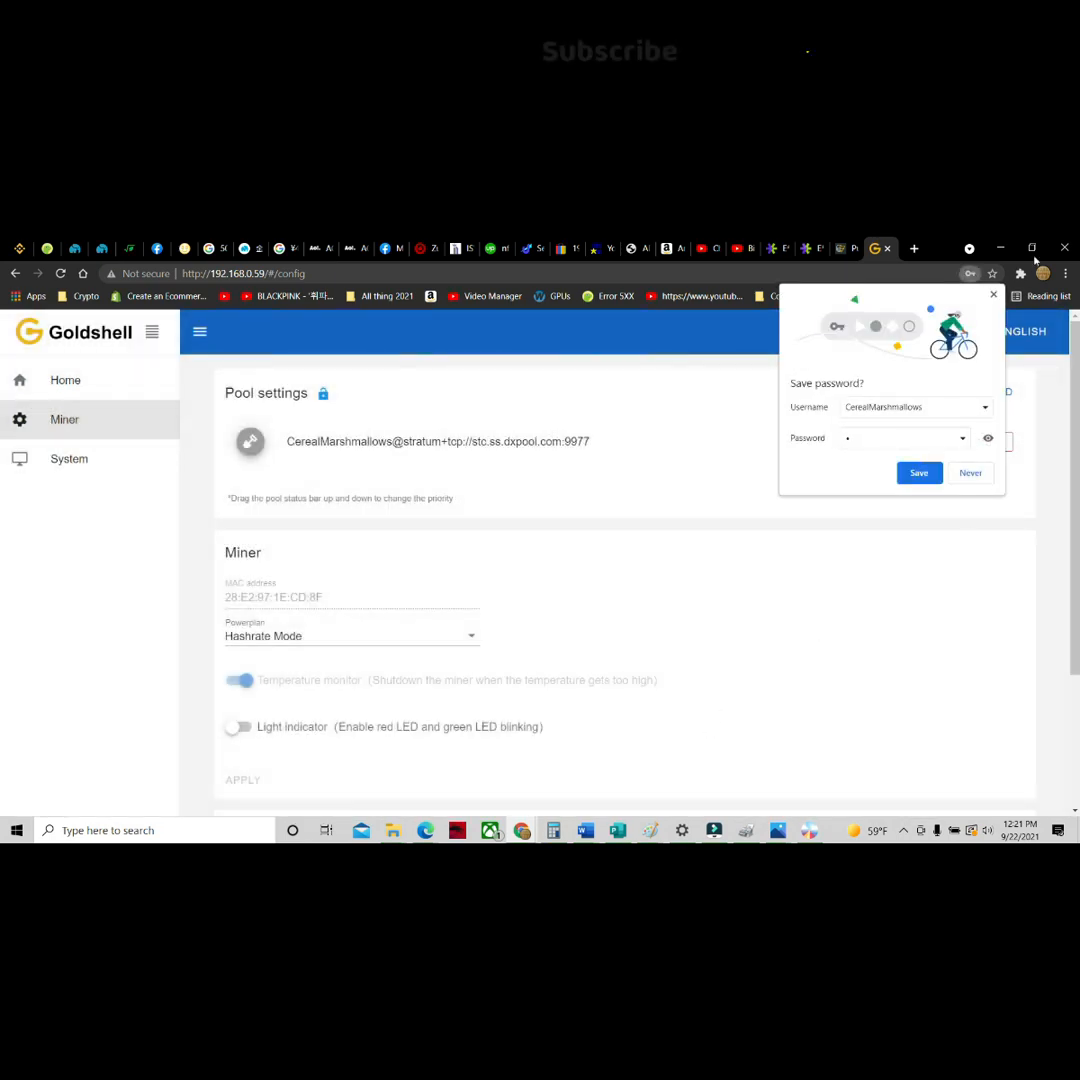
{"action": "left_click", "coordinate": [969, 472]}
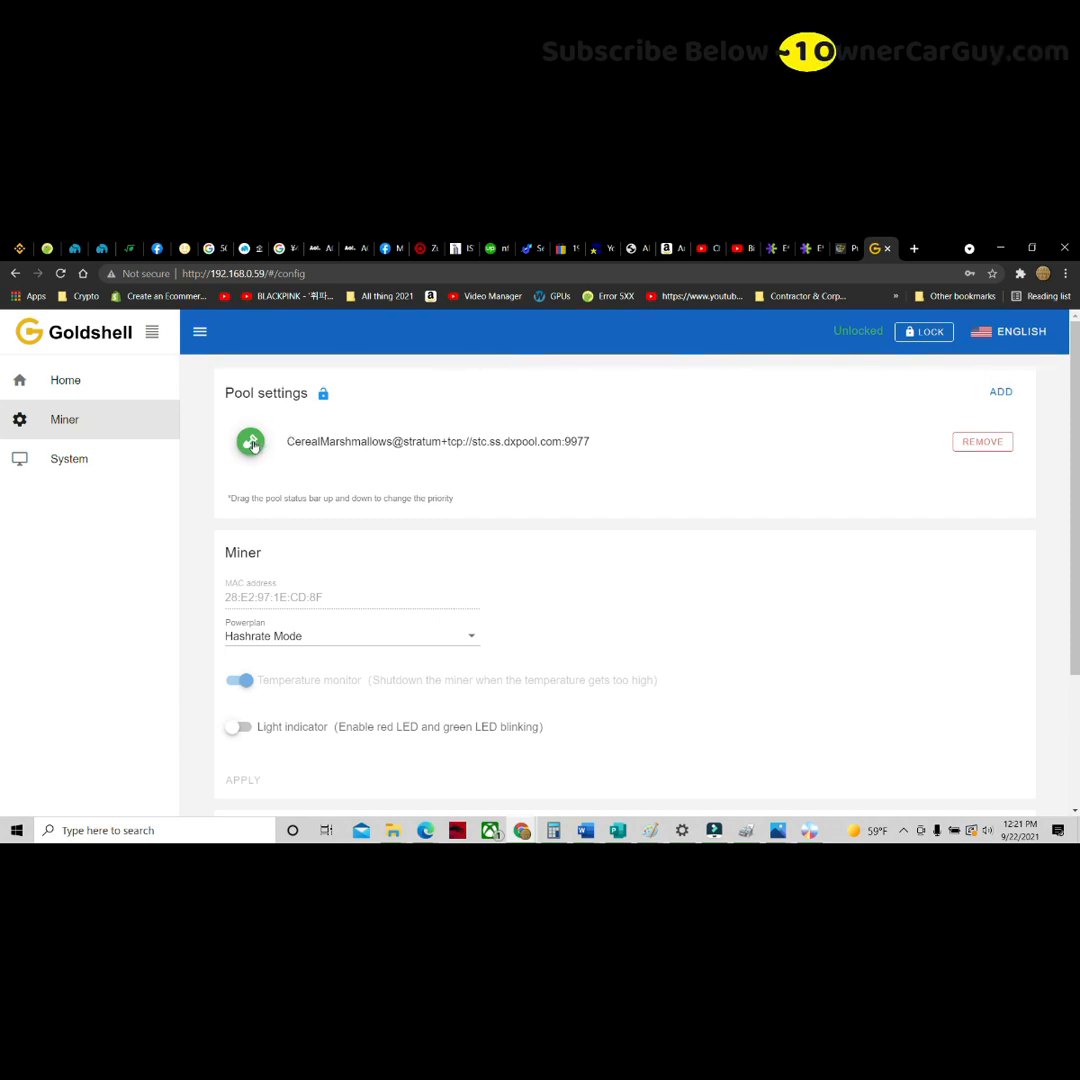
Switch between the DxPool and NiceHash browser tabs, reloading the DxPool page
{"action": "left_click", "coordinate": [101, 248]}
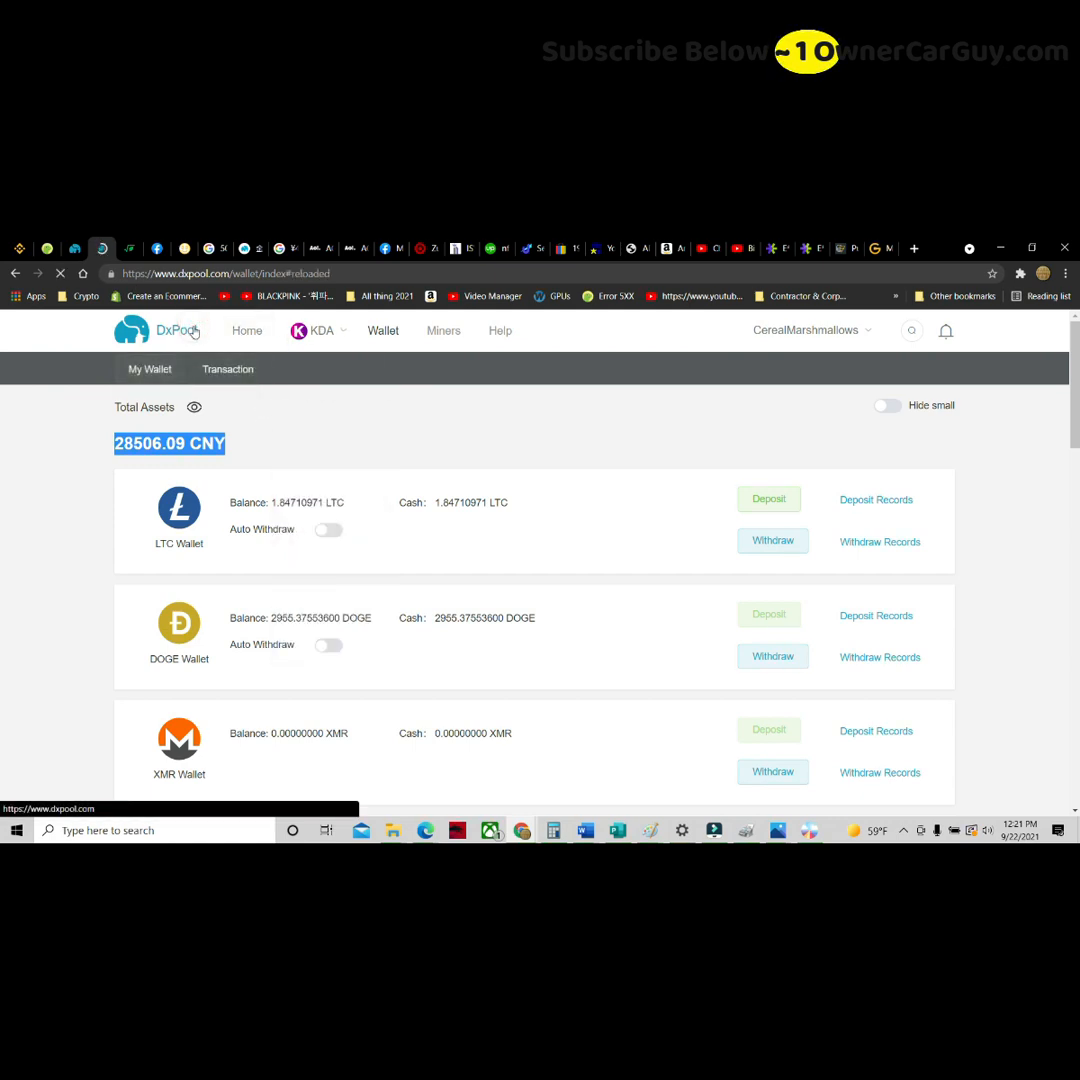
{"action": "left_click", "coordinate": [59, 273]}
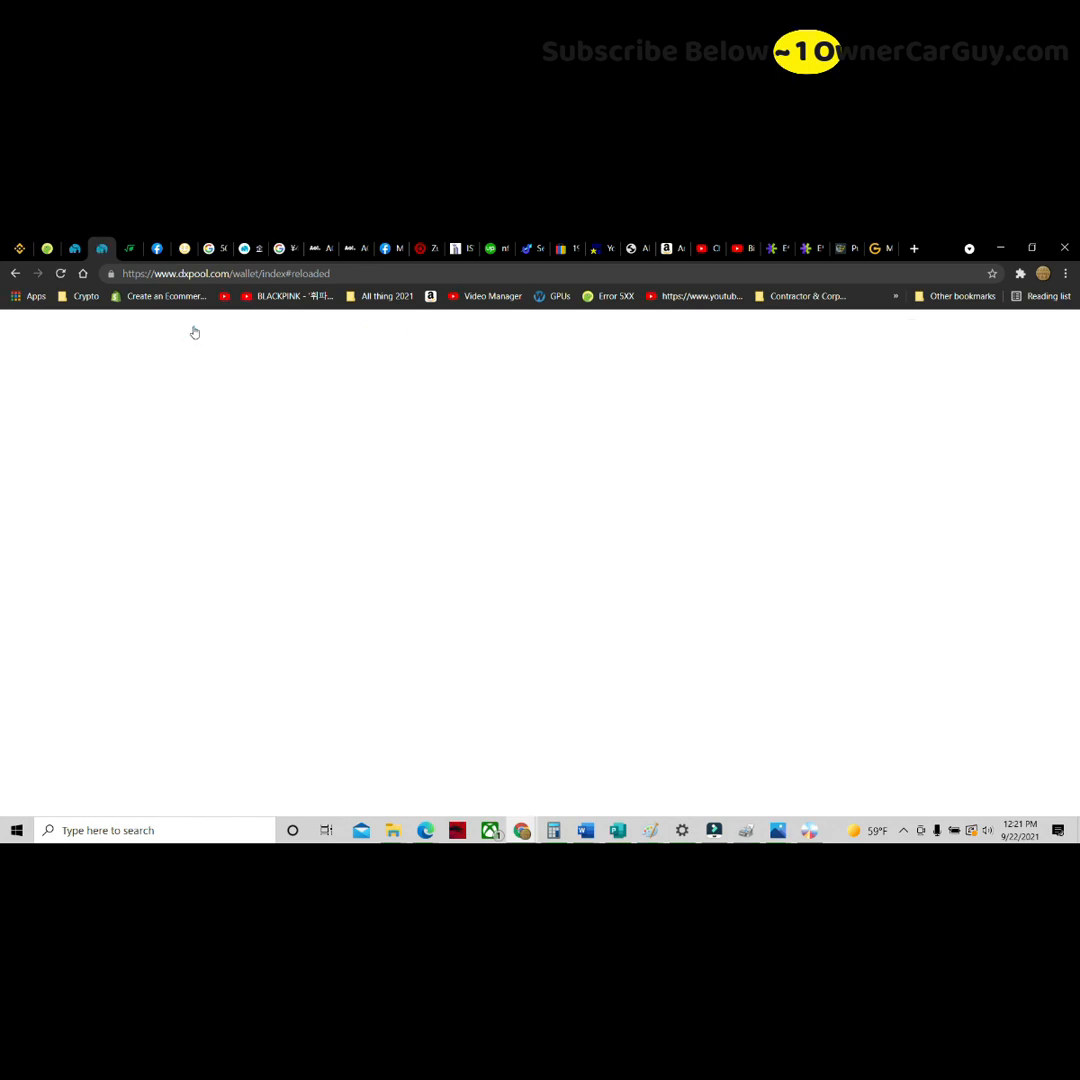
{"action": "left_click", "coordinate": [183, 248]}
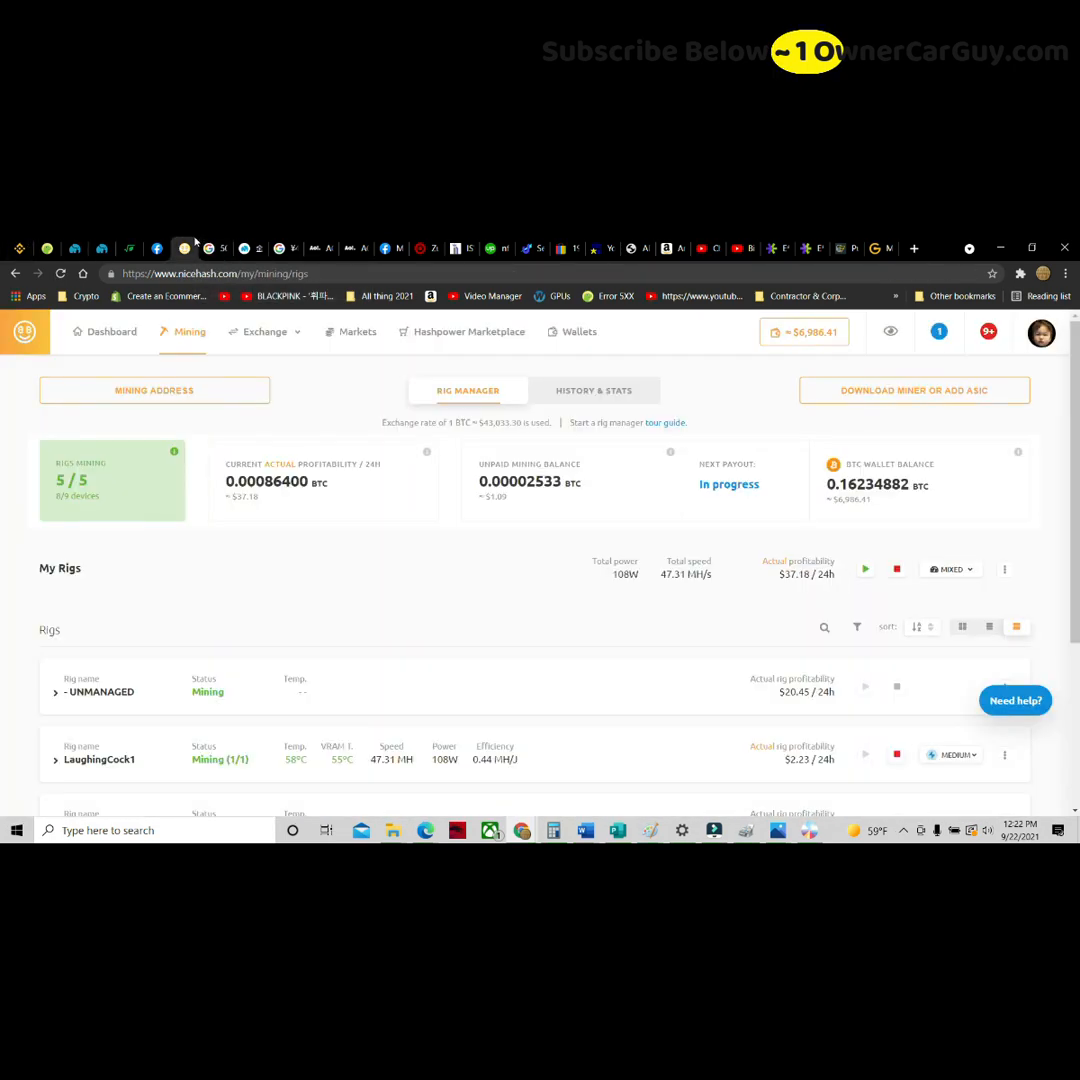
{"action": "mouse_move", "coordinate": [100, 248]}
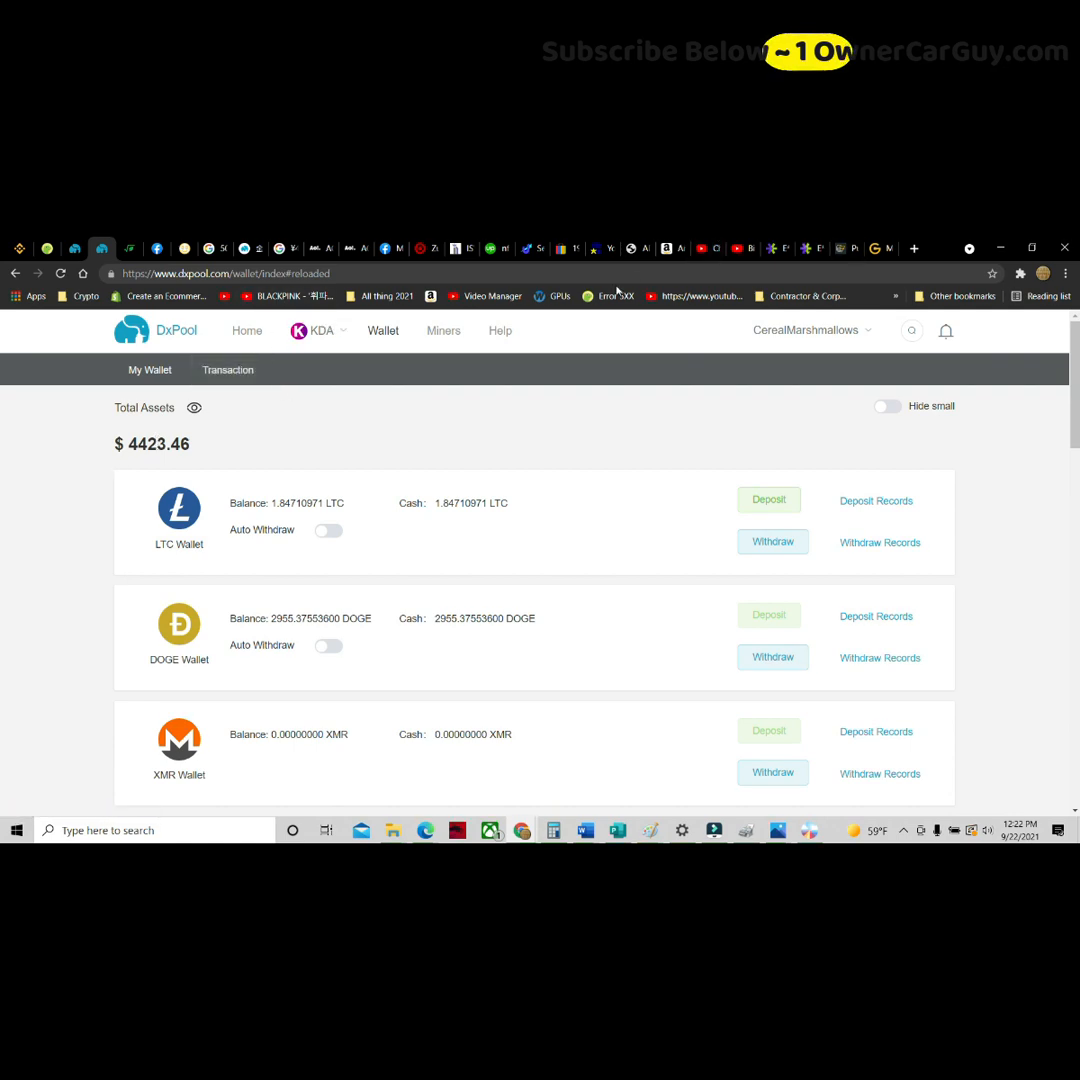
Select STC from the coin menu, open Profits, and set the profit chart to 1 Hour
{"action": "left_click", "coordinate": [318, 330]}
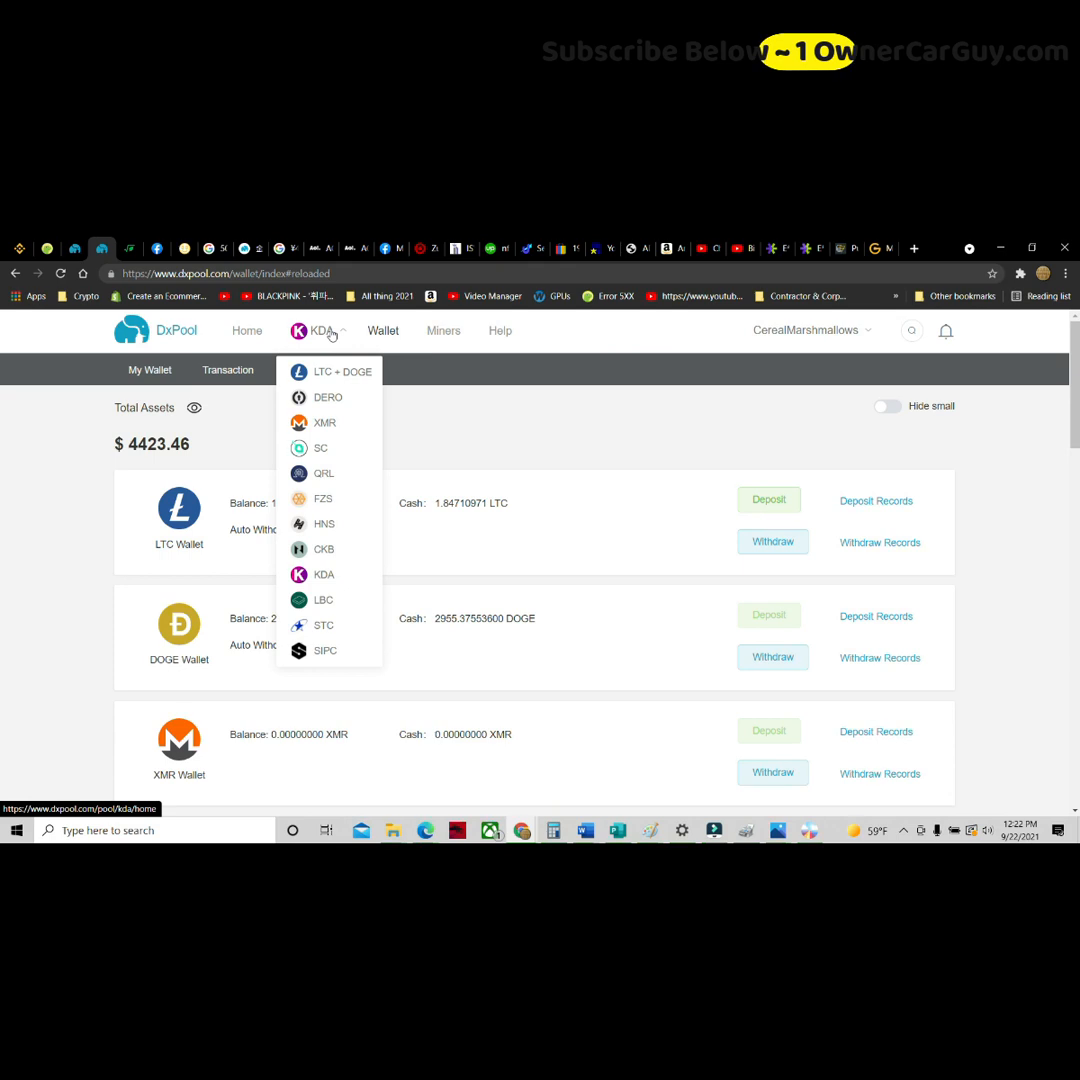
{"action": "mouse_move", "coordinate": [323, 625]}
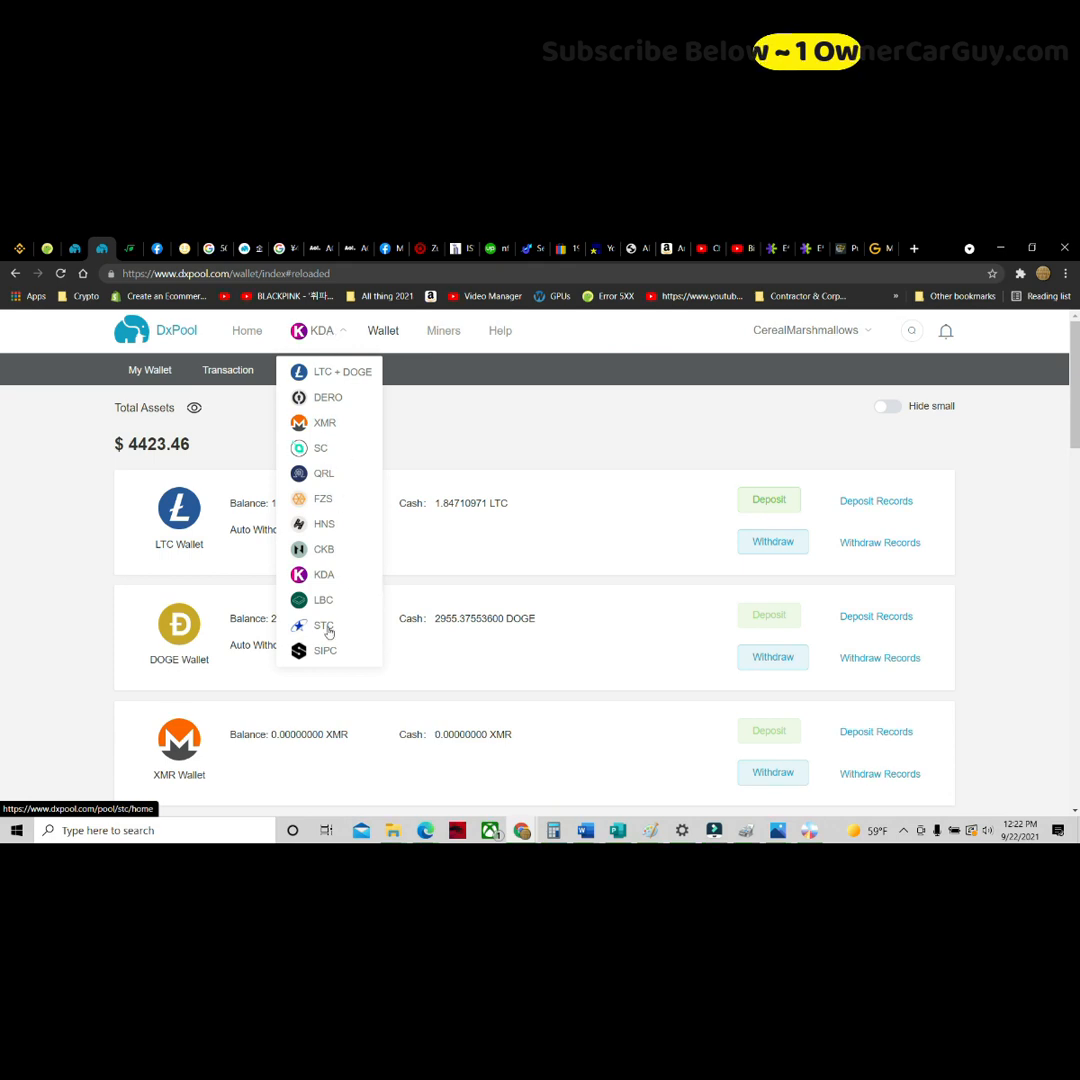
{"action": "left_click", "coordinate": [323, 625]}
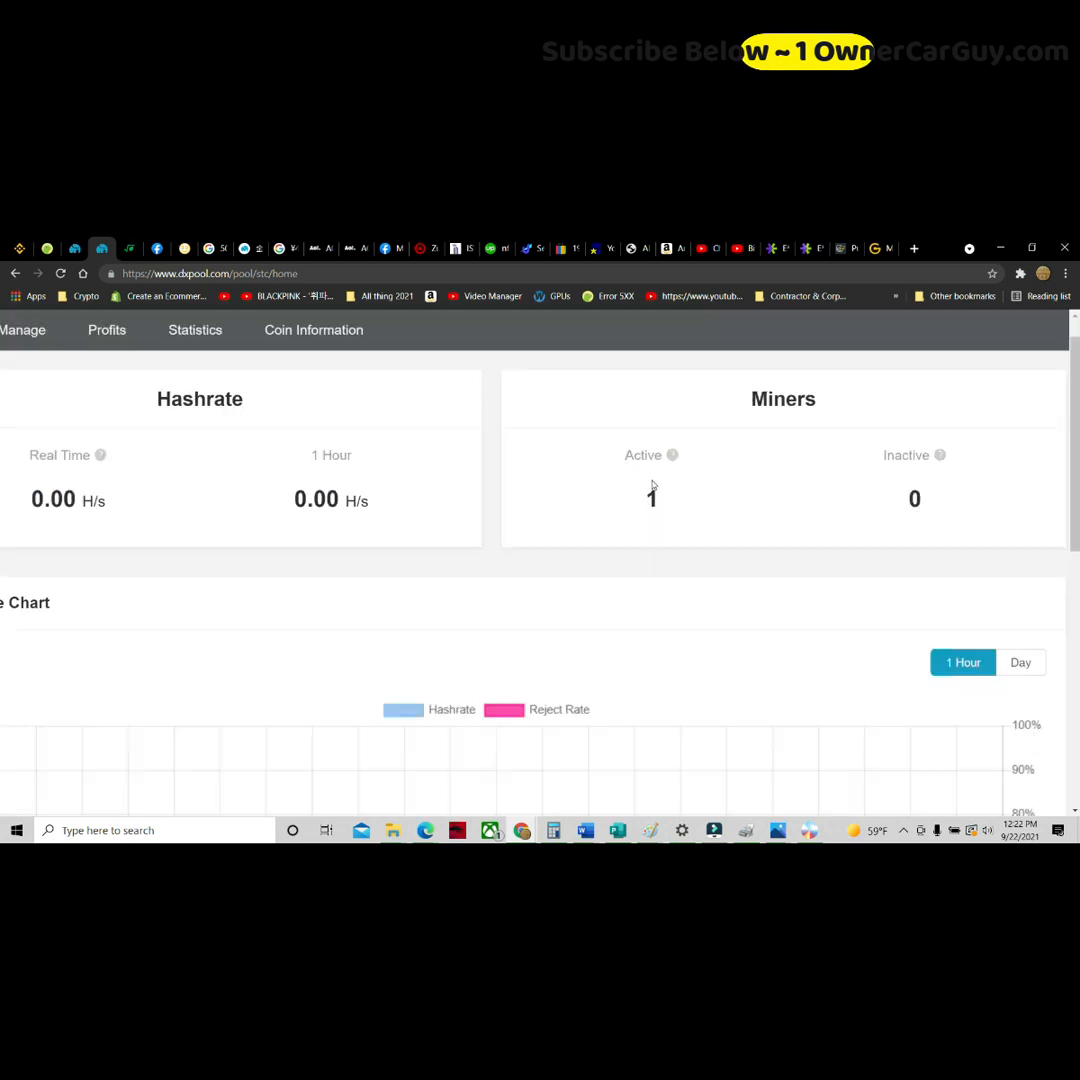
{"action": "scroll", "scroll_direction": "down", "scroll_amount": 3}
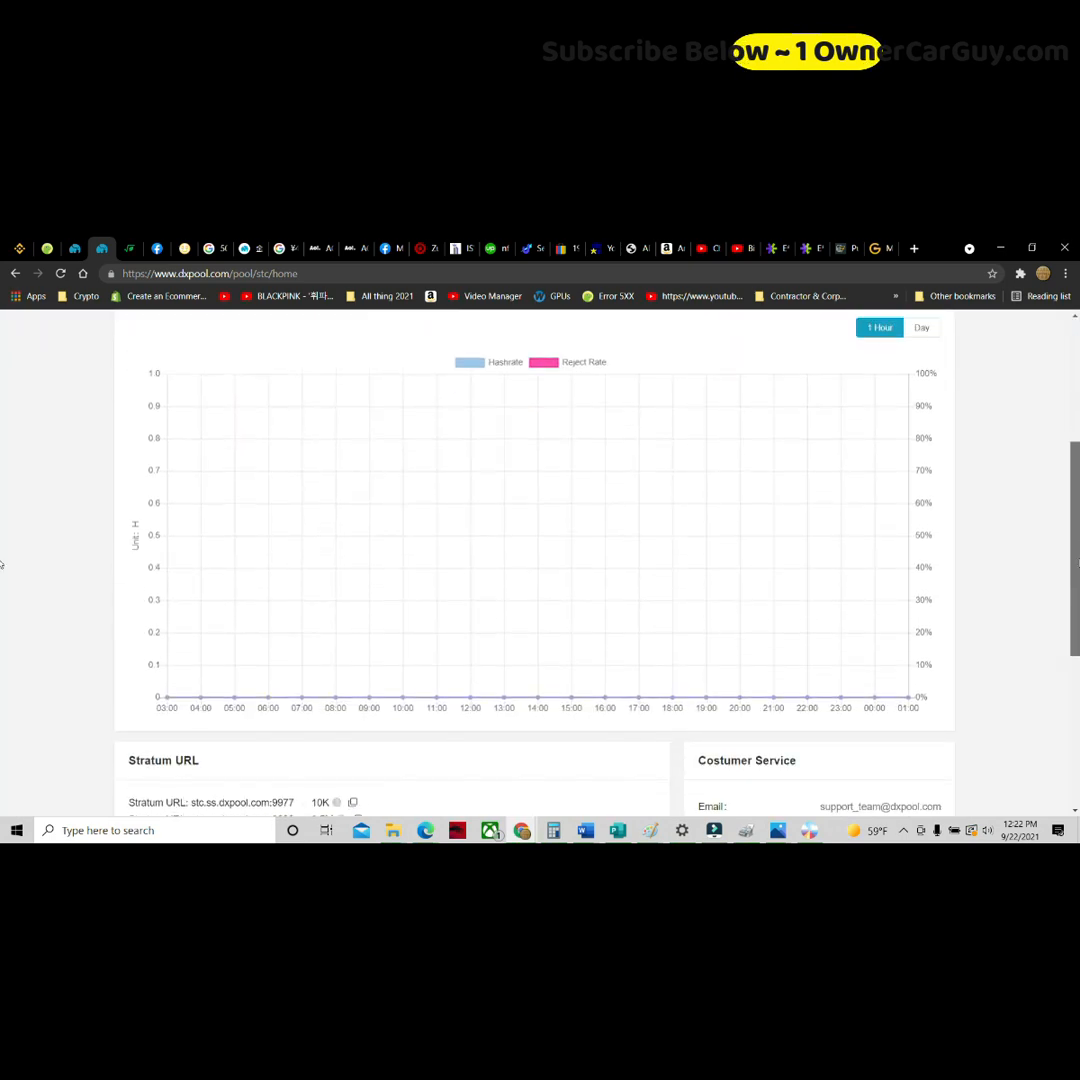
{"action": "scroll", "scroll_direction": "up", "scroll_amount": 3}
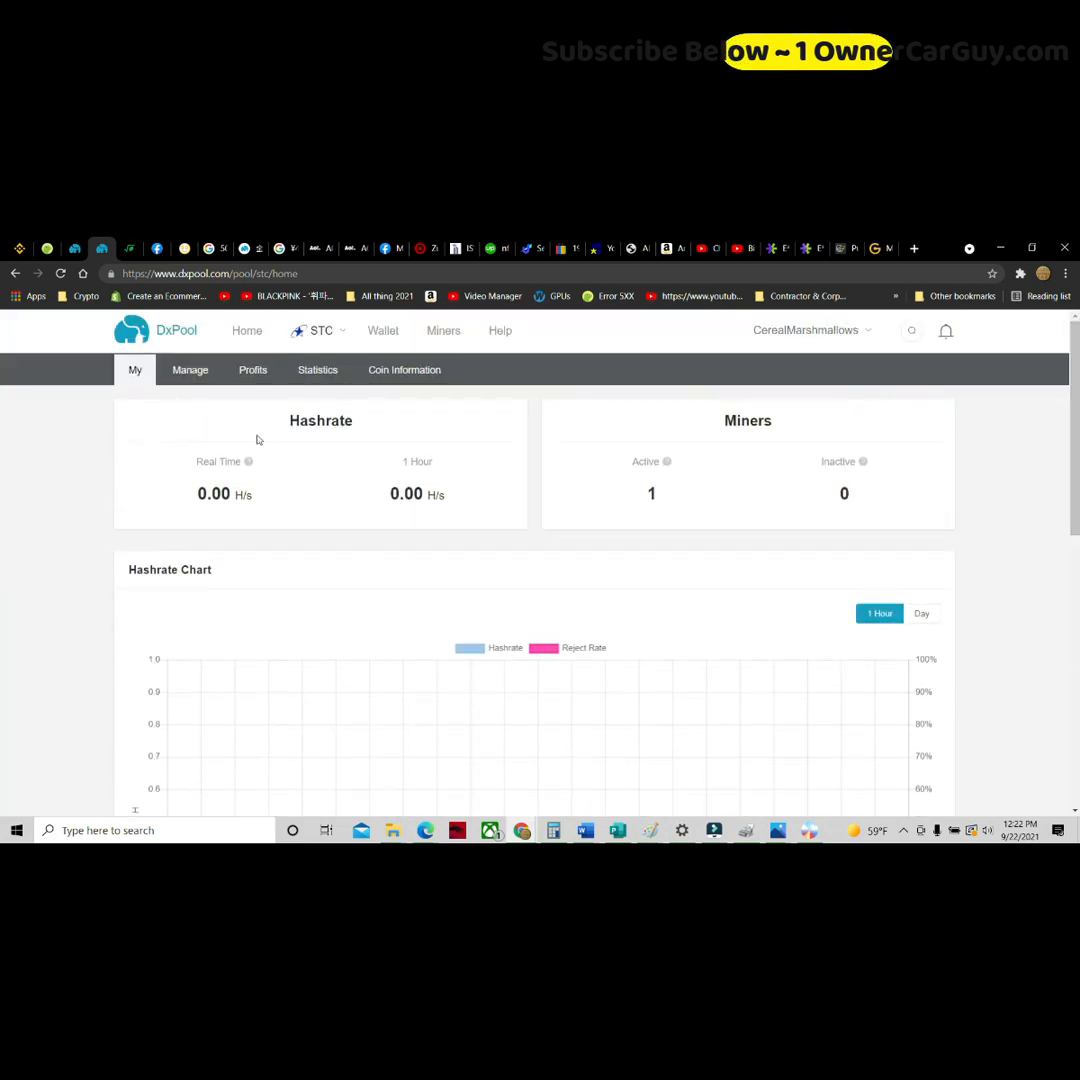
{"action": "left_click", "coordinate": [253, 369]}
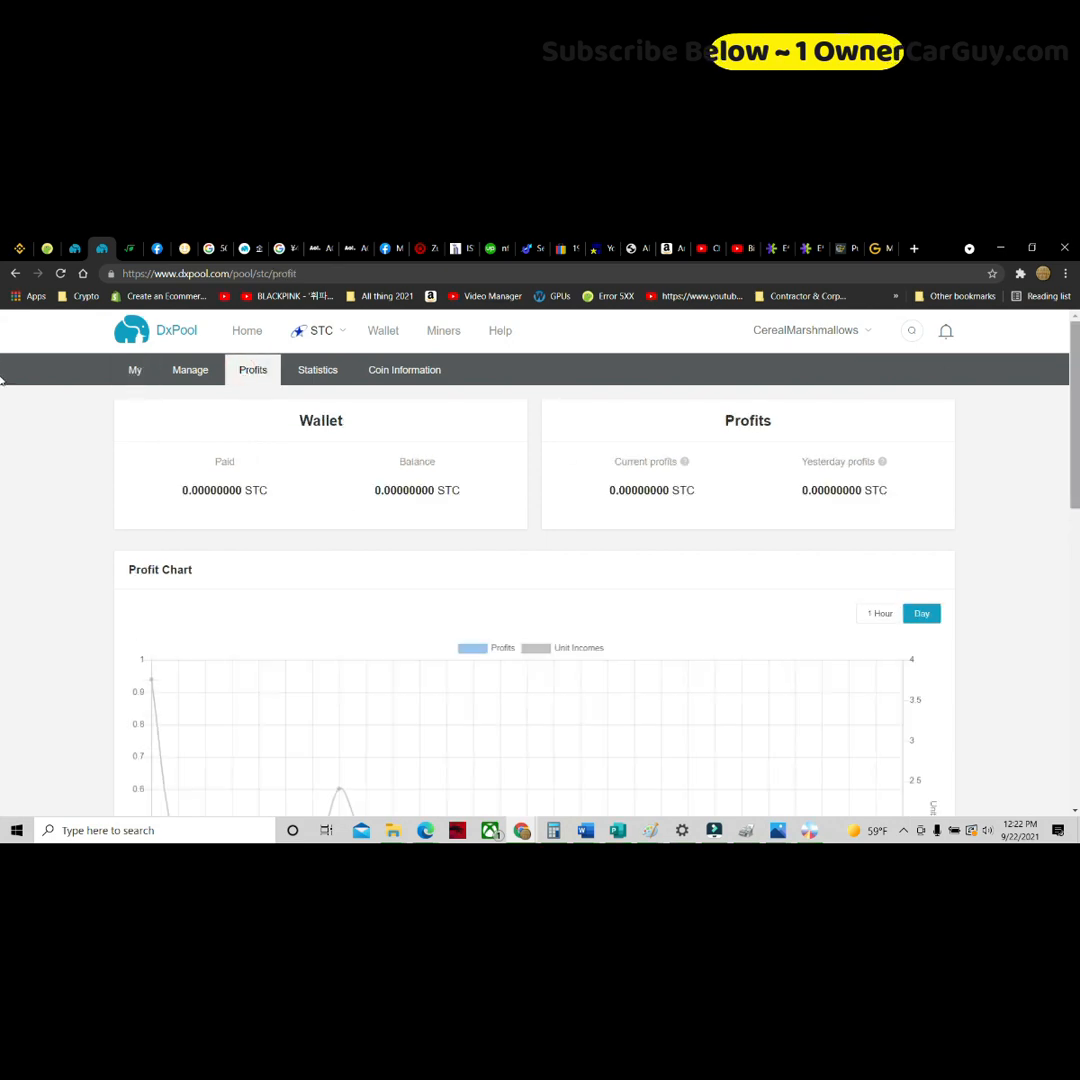
{"action": "scroll", "scroll_direction": "down", "scroll_amount": 3}
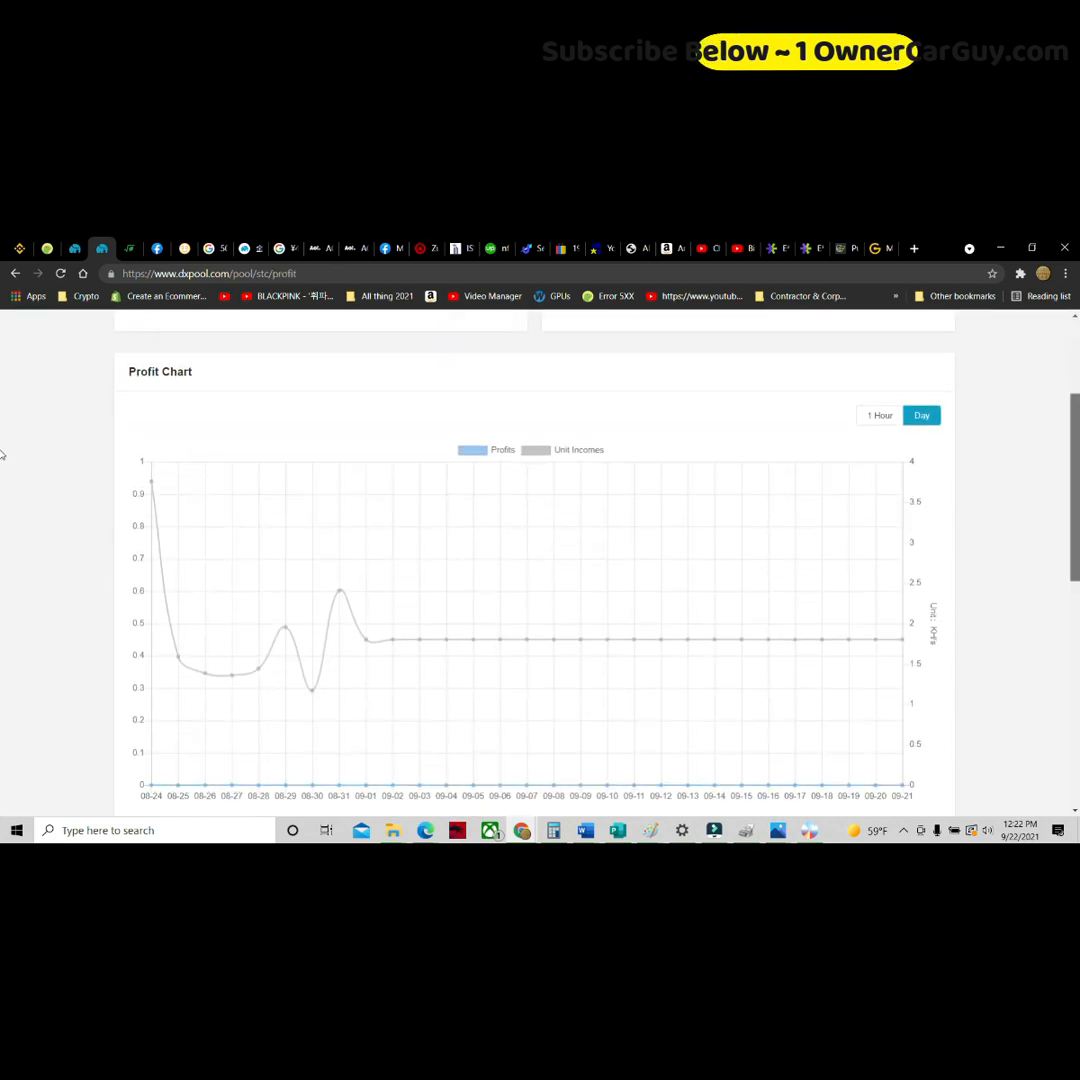
{"action": "mouse_move", "coordinate": [205, 685]}
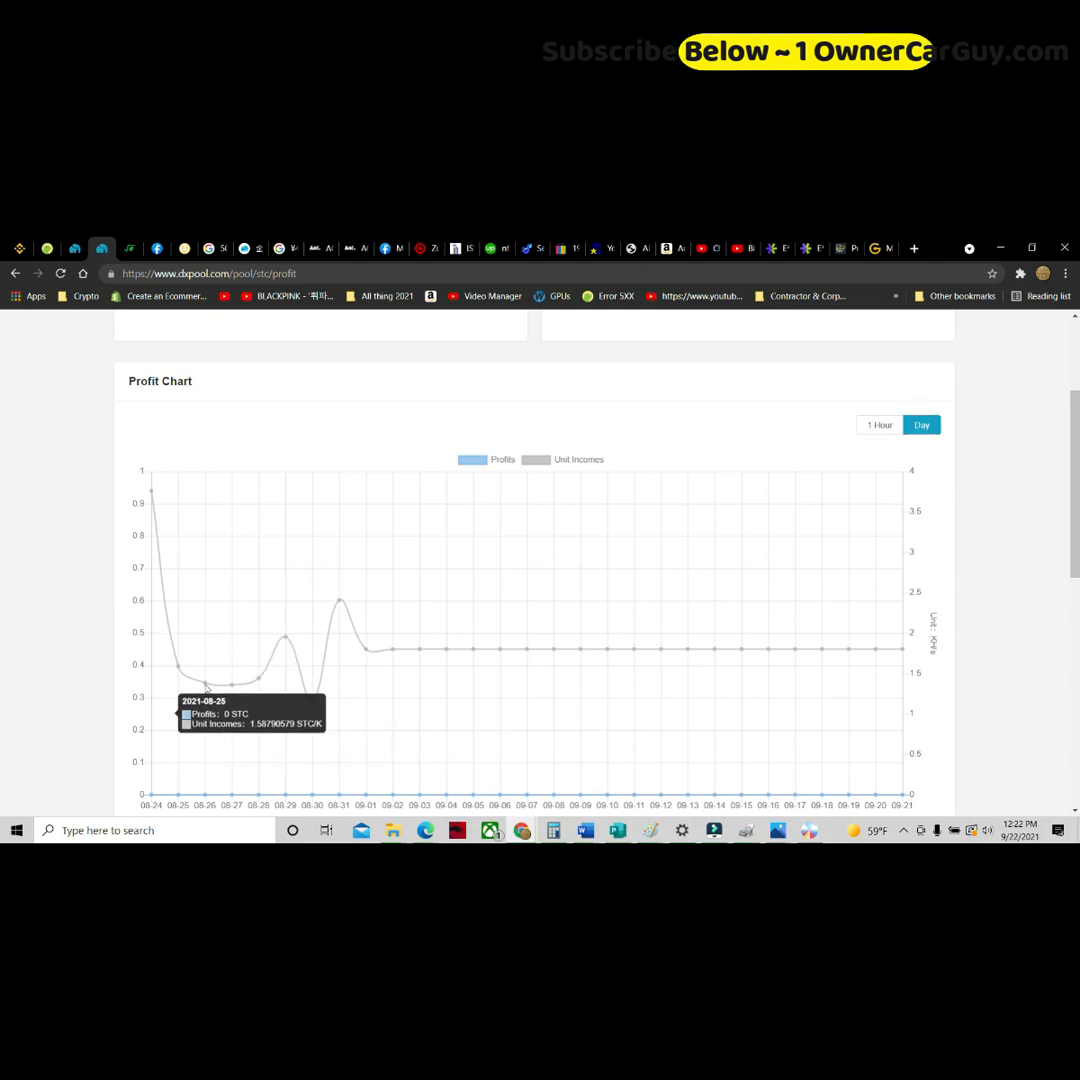
{"action": "mouse_move", "coordinate": [607, 658]}
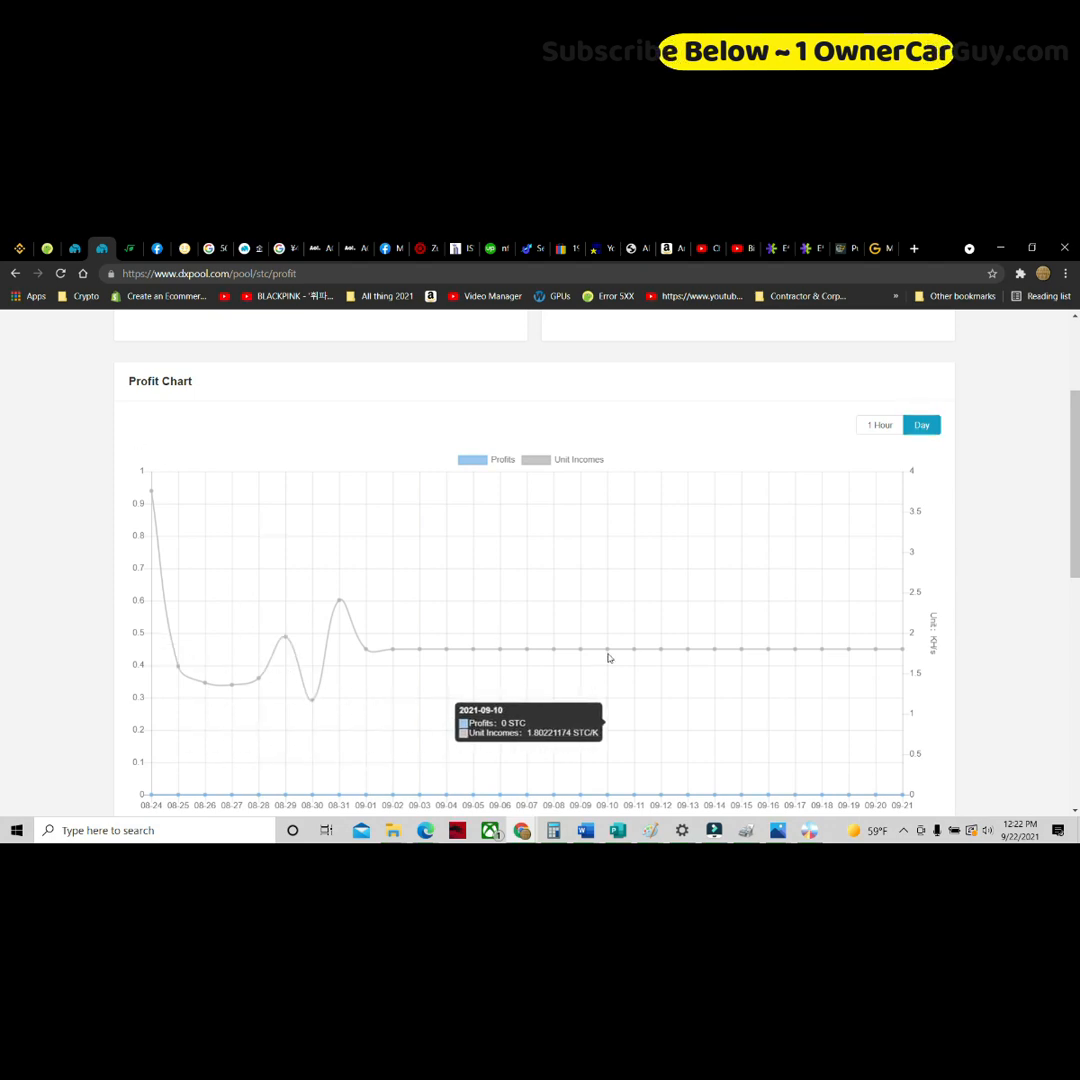
{"action": "mouse_move", "coordinate": [642, 654]}
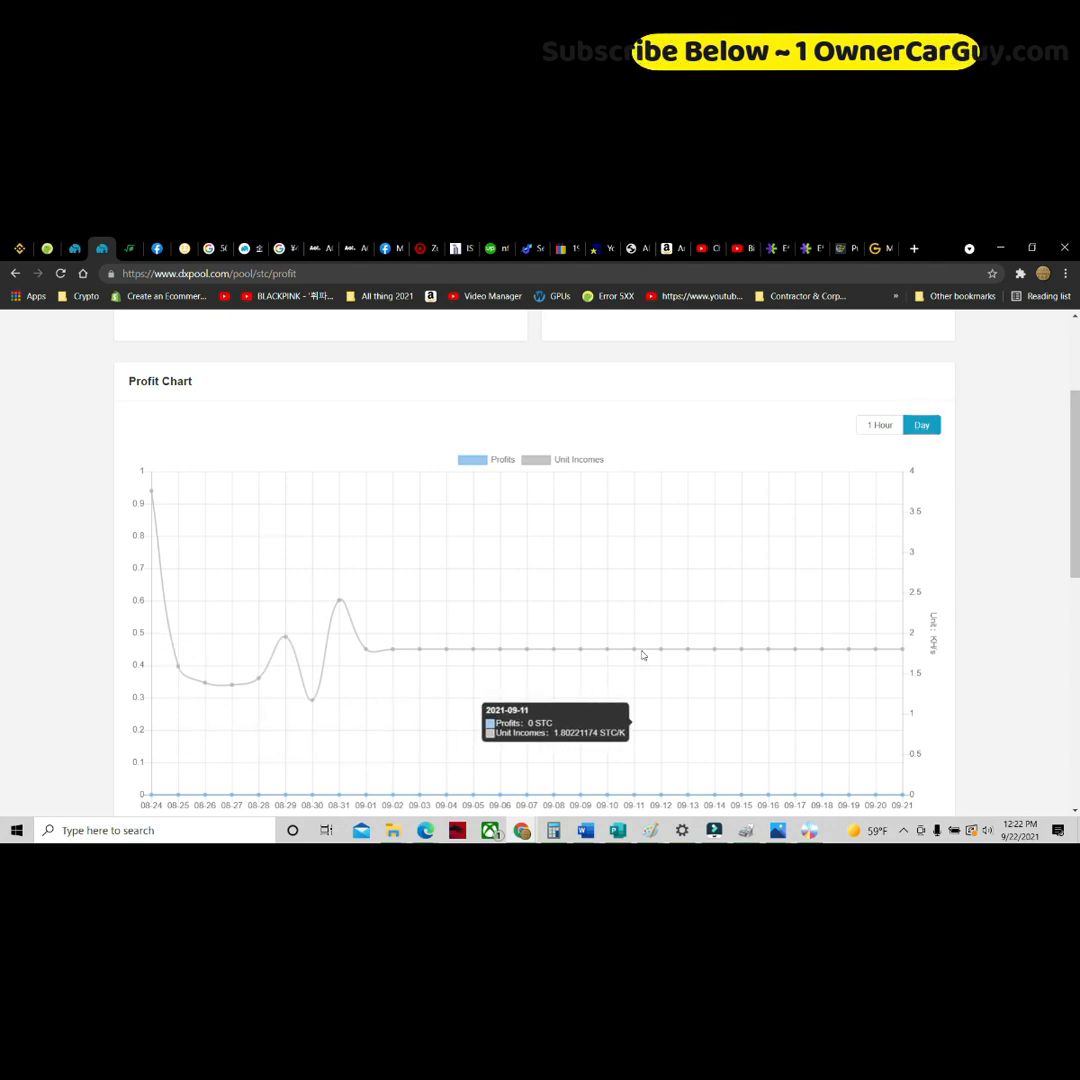
{"action": "mouse_move", "coordinate": [845, 624]}
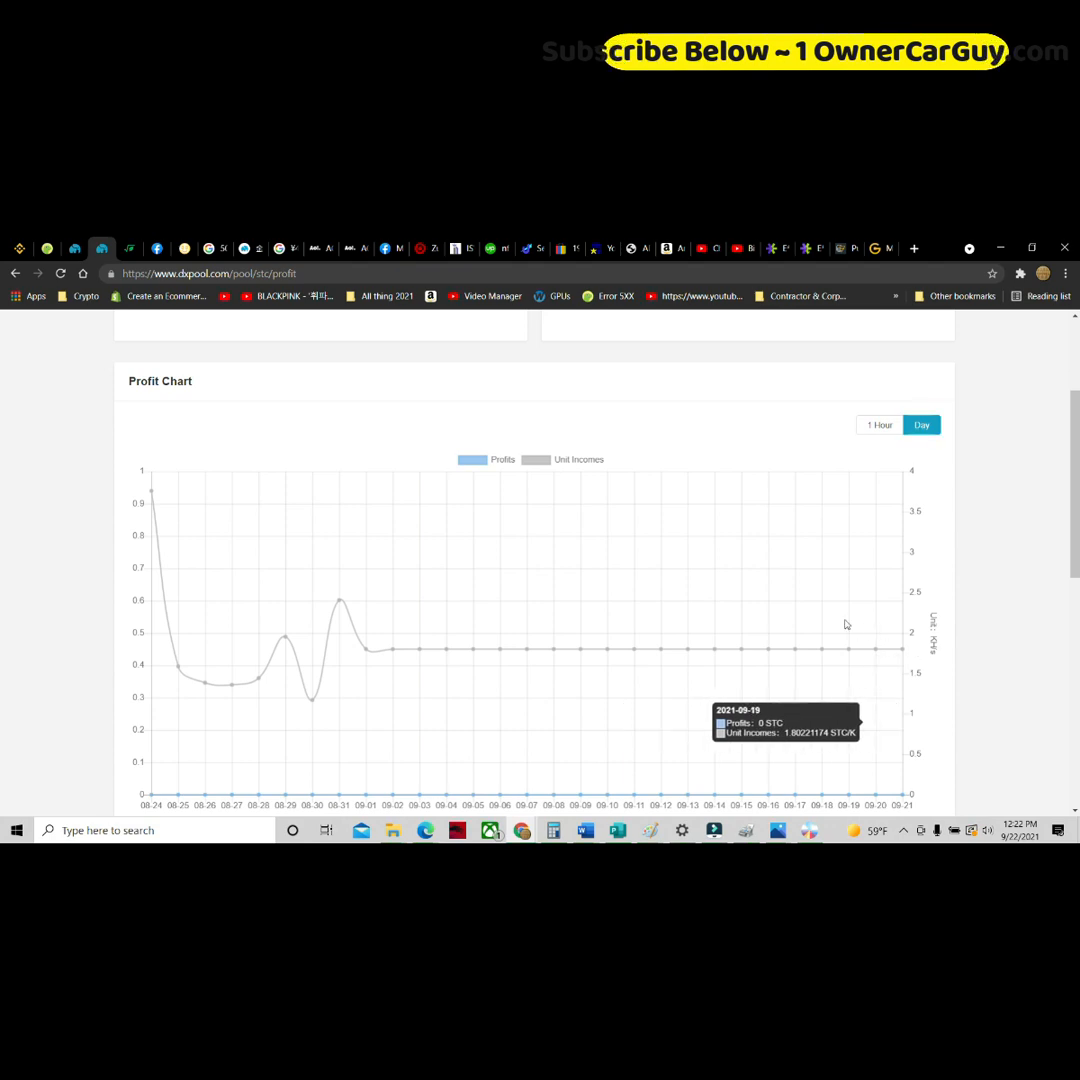
{"action": "left_click", "coordinate": [879, 425]}
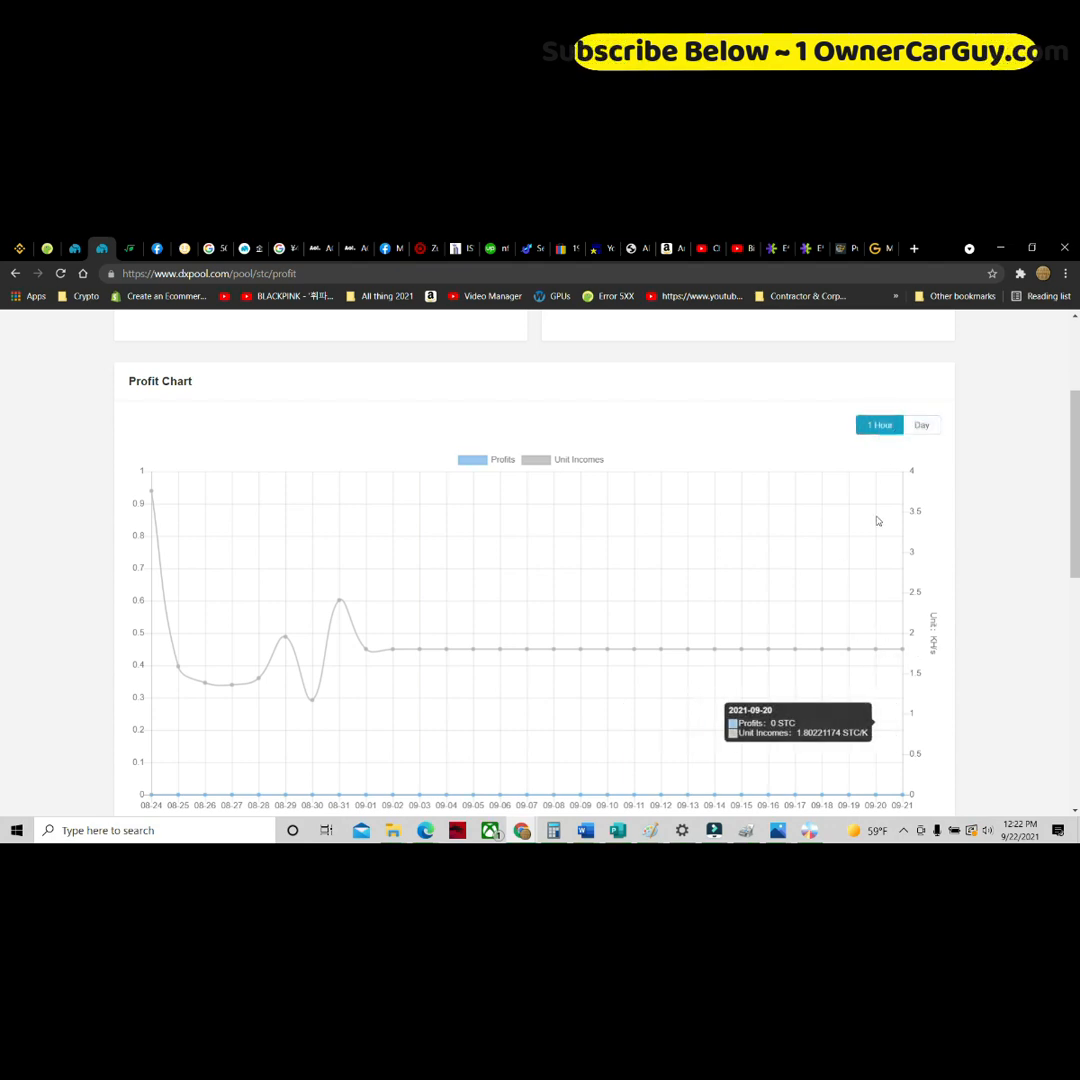
{"action": "left_click", "coordinate": [878, 424]}
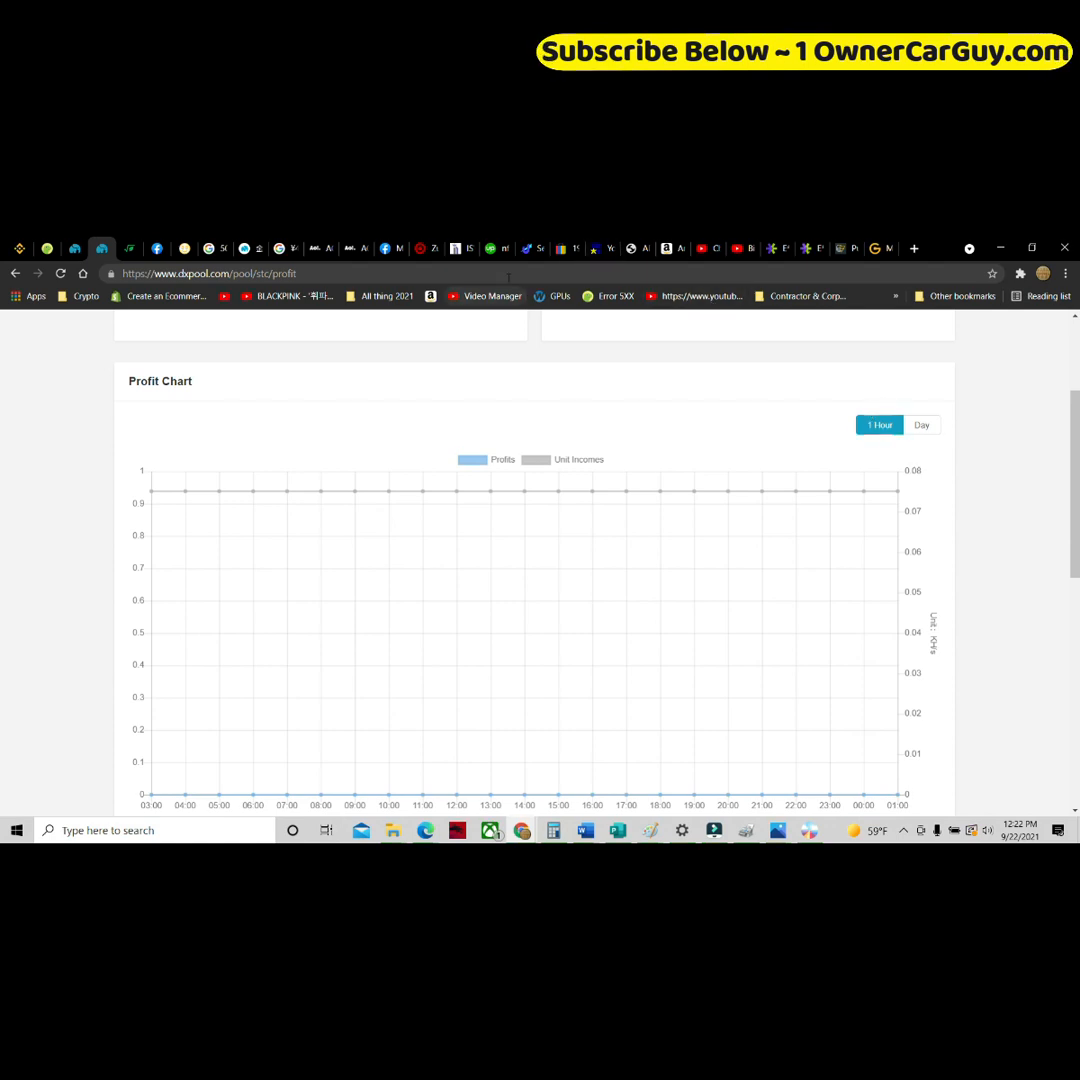
{"action": "mouse_move", "coordinate": [385, 248]}
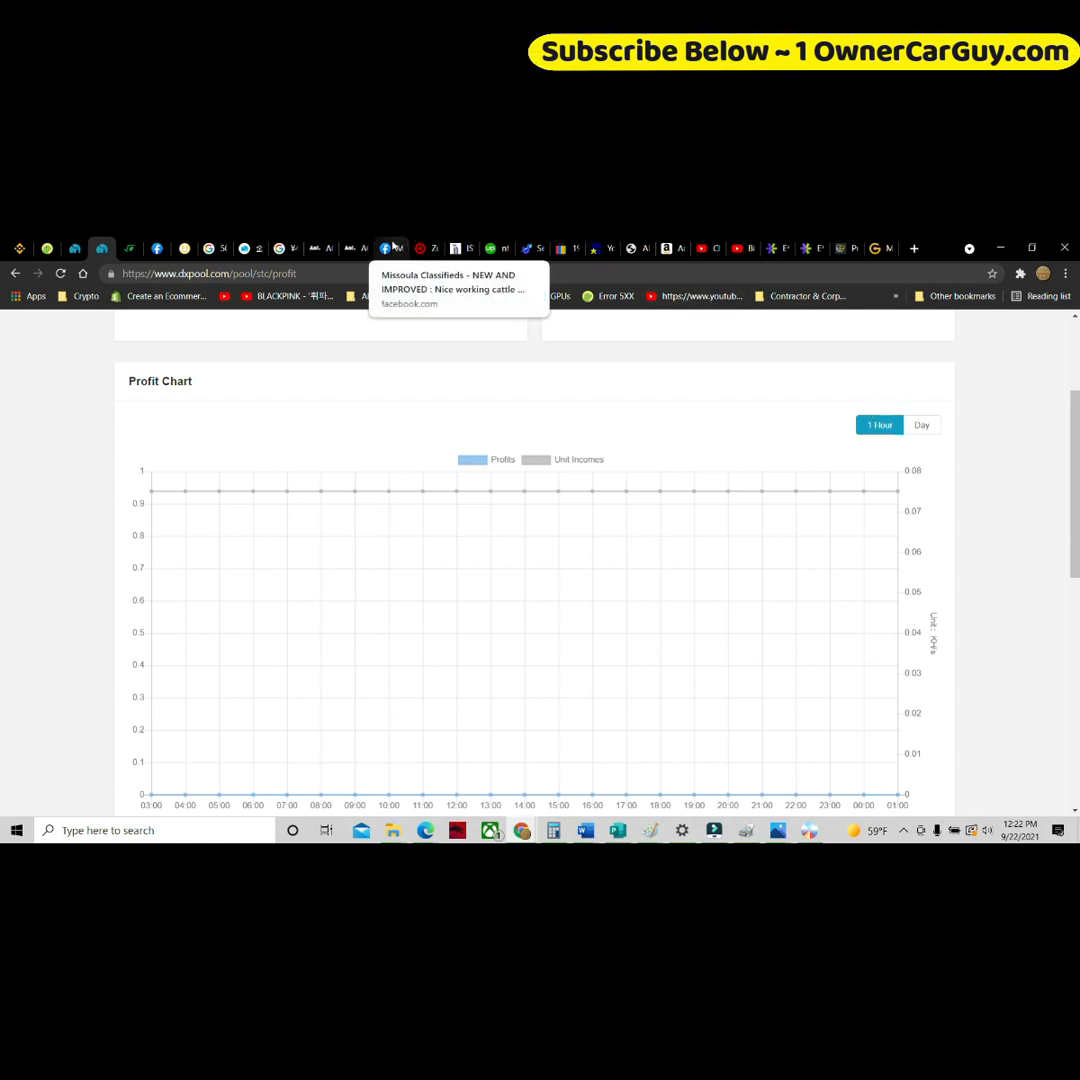
{"action": "mouse_move", "coordinate": [490, 380]}
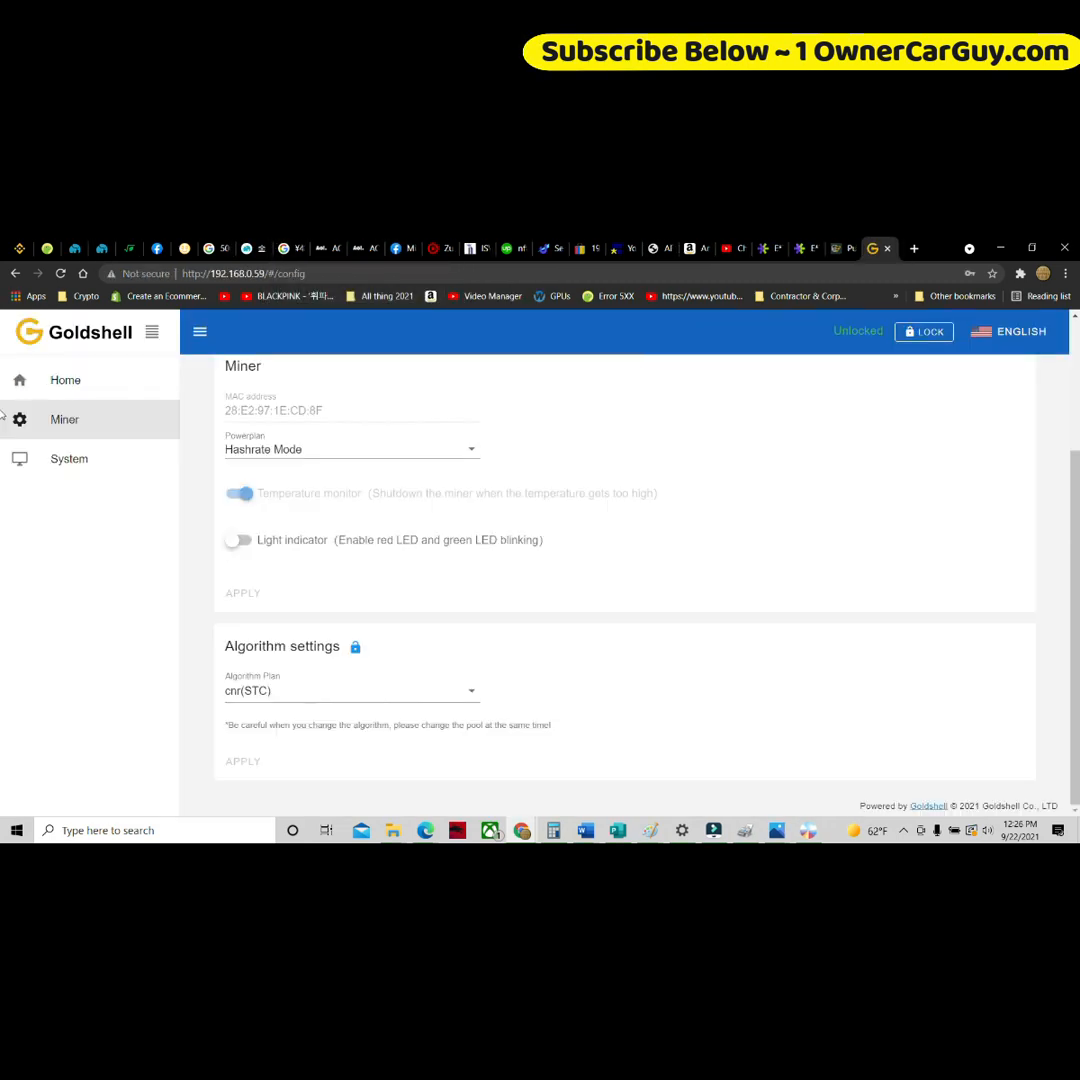
Check the Goldshell Home dashboard's mining status (~13.89 KH/s) and hashrate chart
{"action": "scroll", "scroll_direction": "up", "scroll_amount": 3}
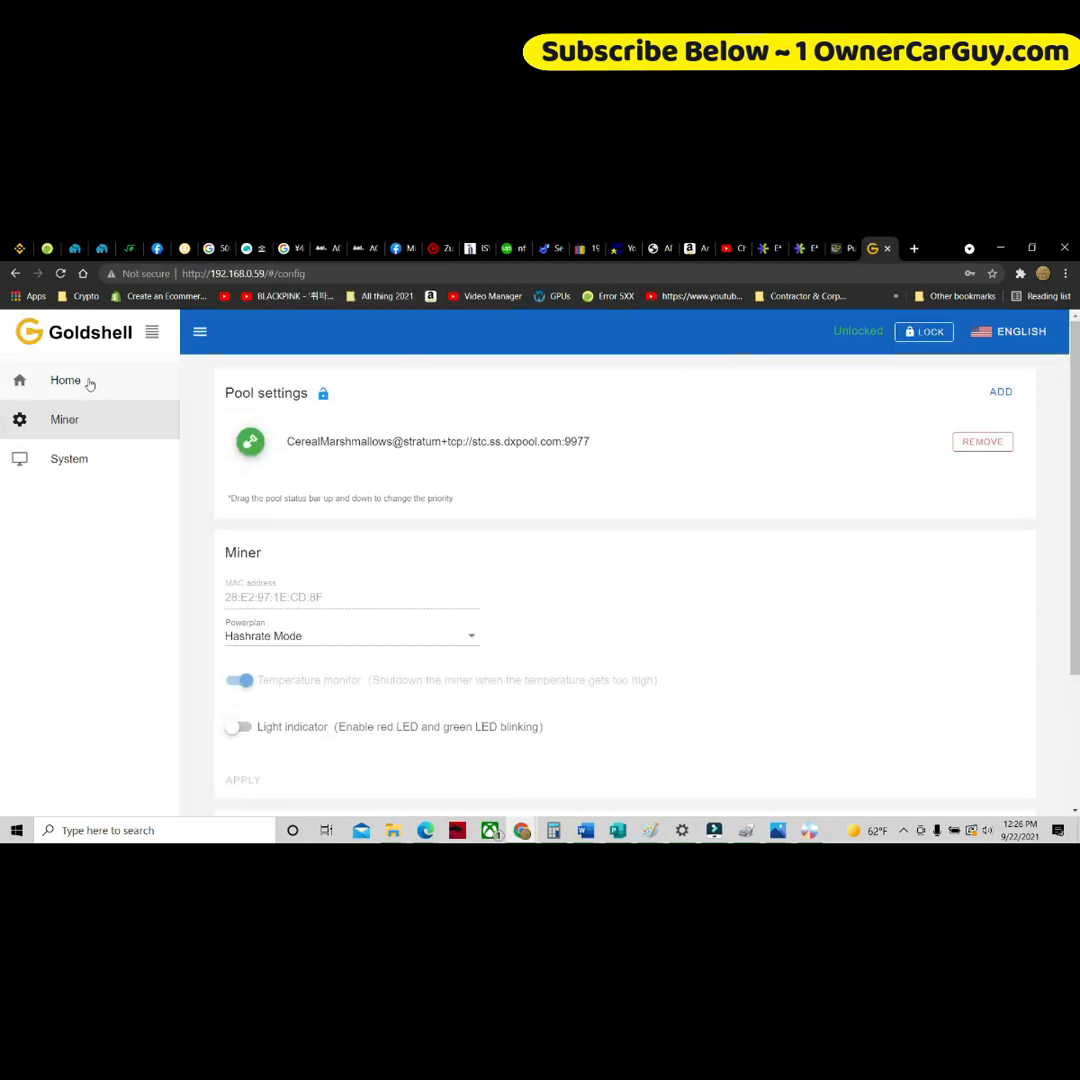
{"action": "left_click", "coordinate": [65, 380]}
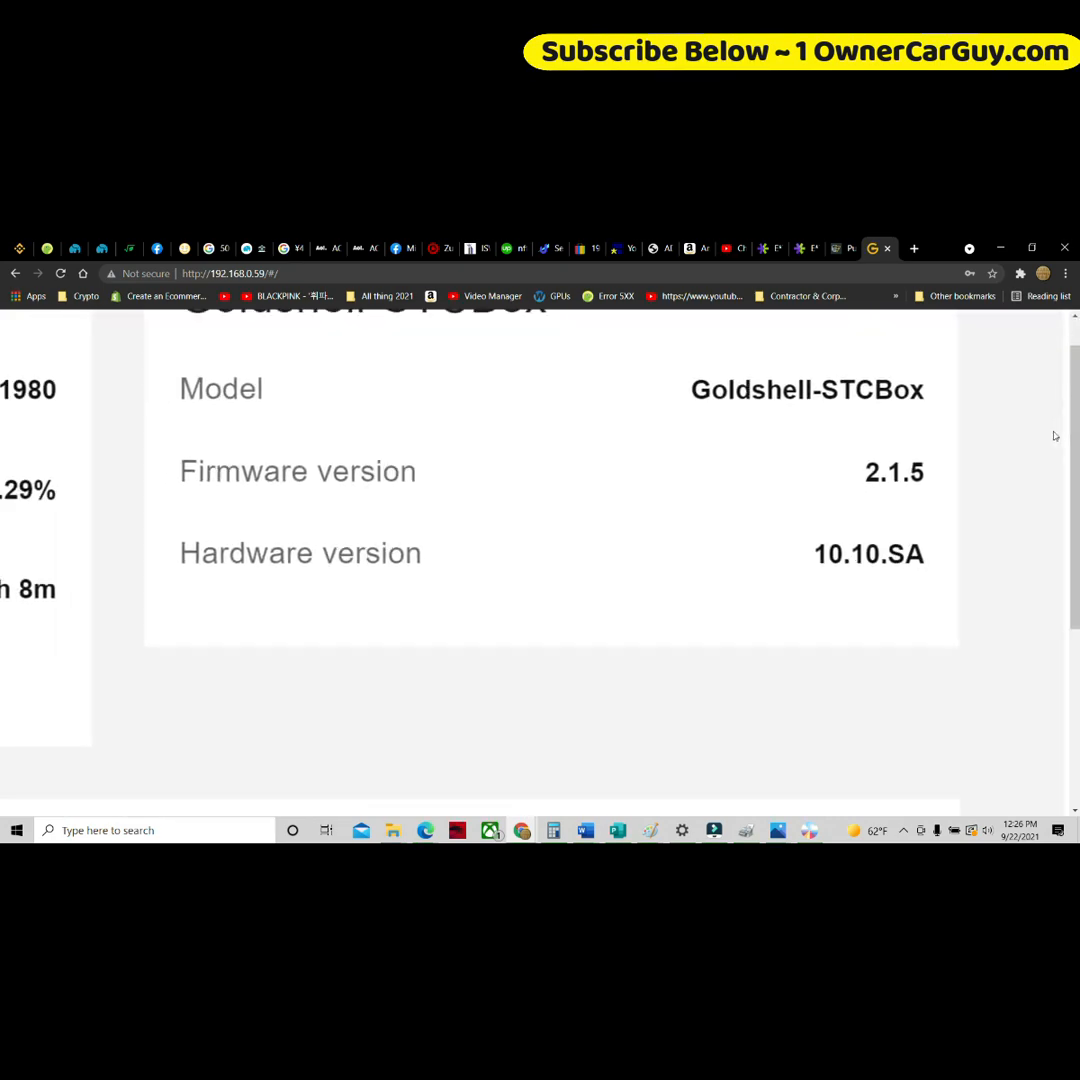
{"action": "scroll", "scroll_direction": "up", "scroll_amount": 3}
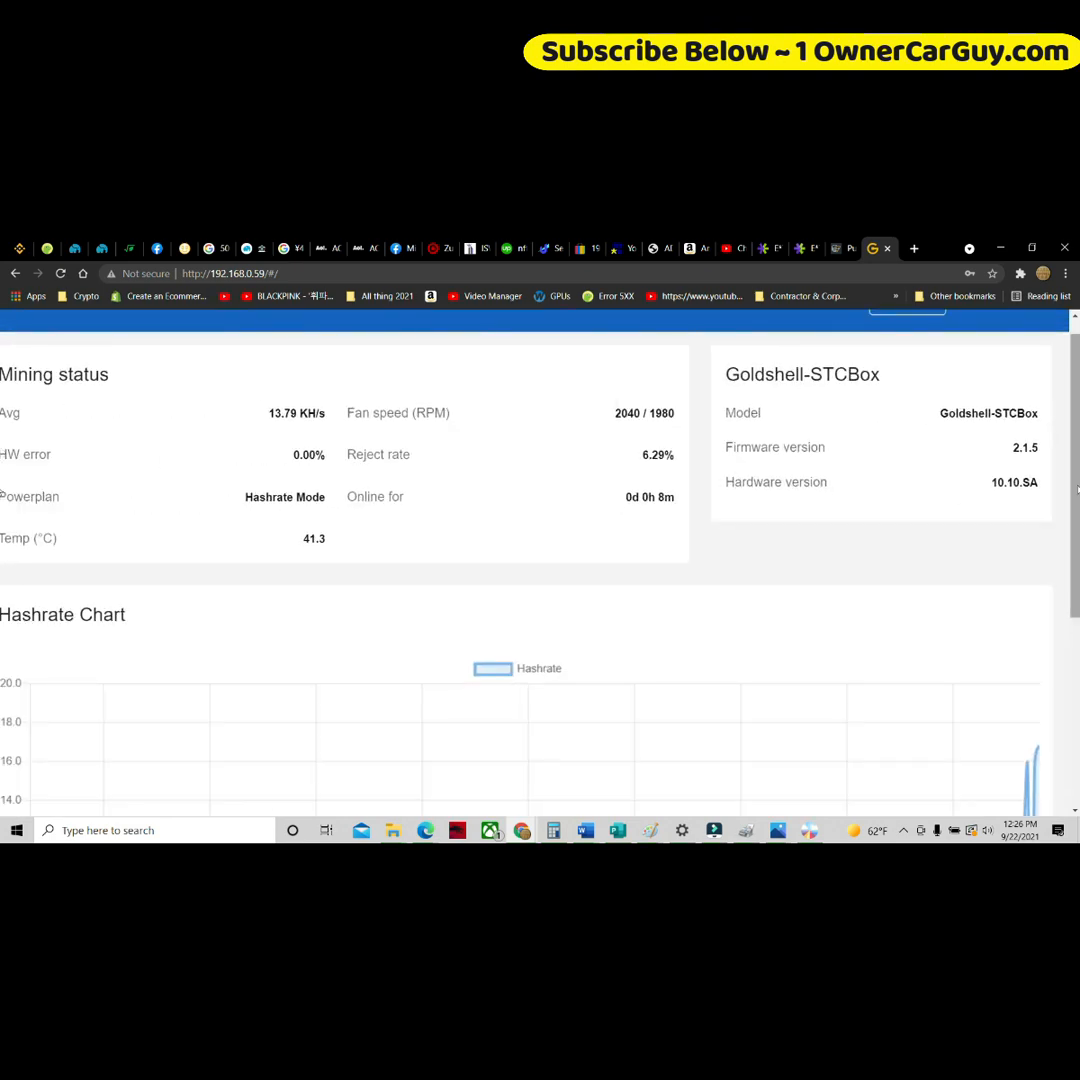
{"action": "scroll", "scroll_direction": "down", "scroll_amount": 3}
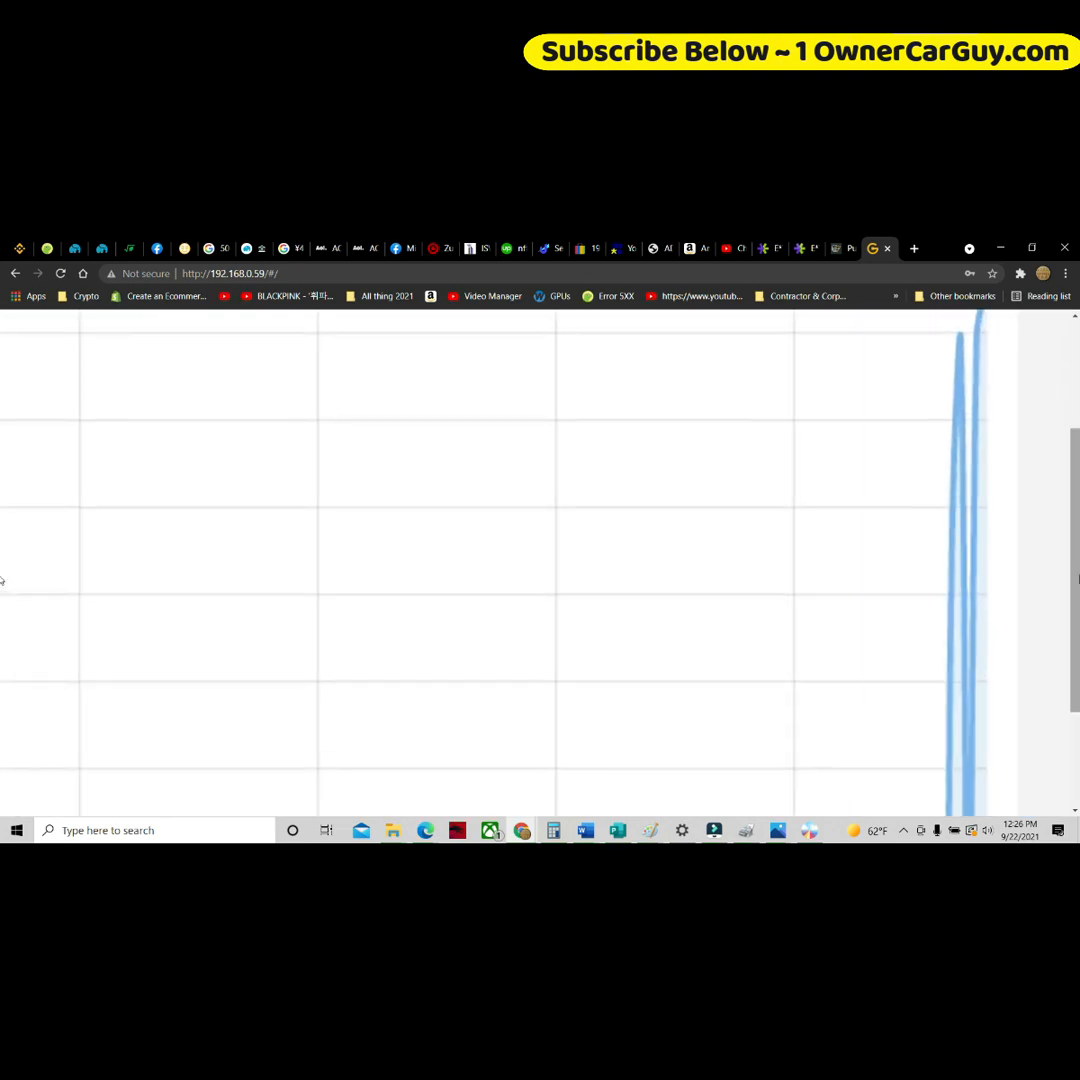
{"action": "scroll", "scroll_direction": "up", "scroll_amount": 3}
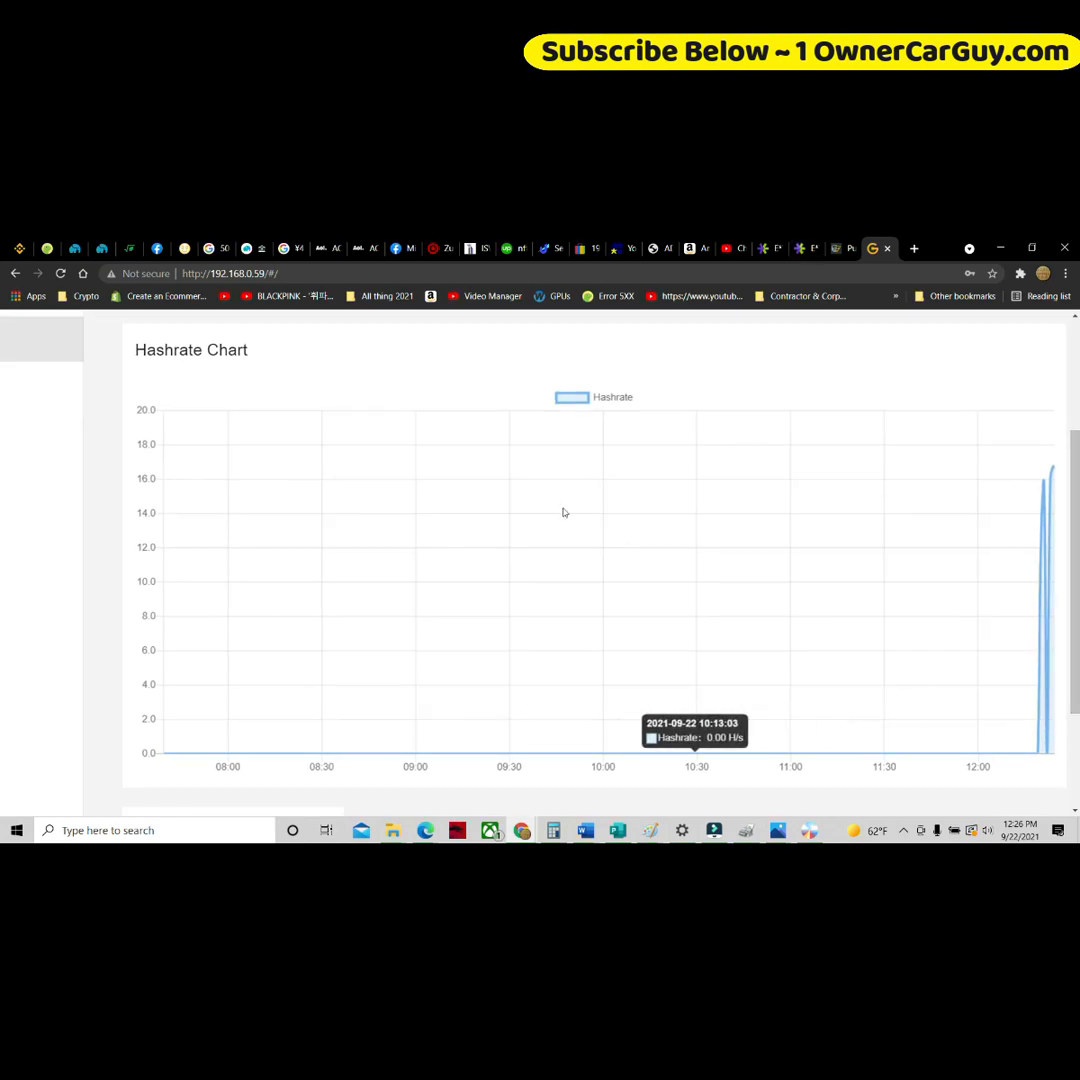
{"action": "scroll", "scroll_direction": "up", "scroll_amount": 3}
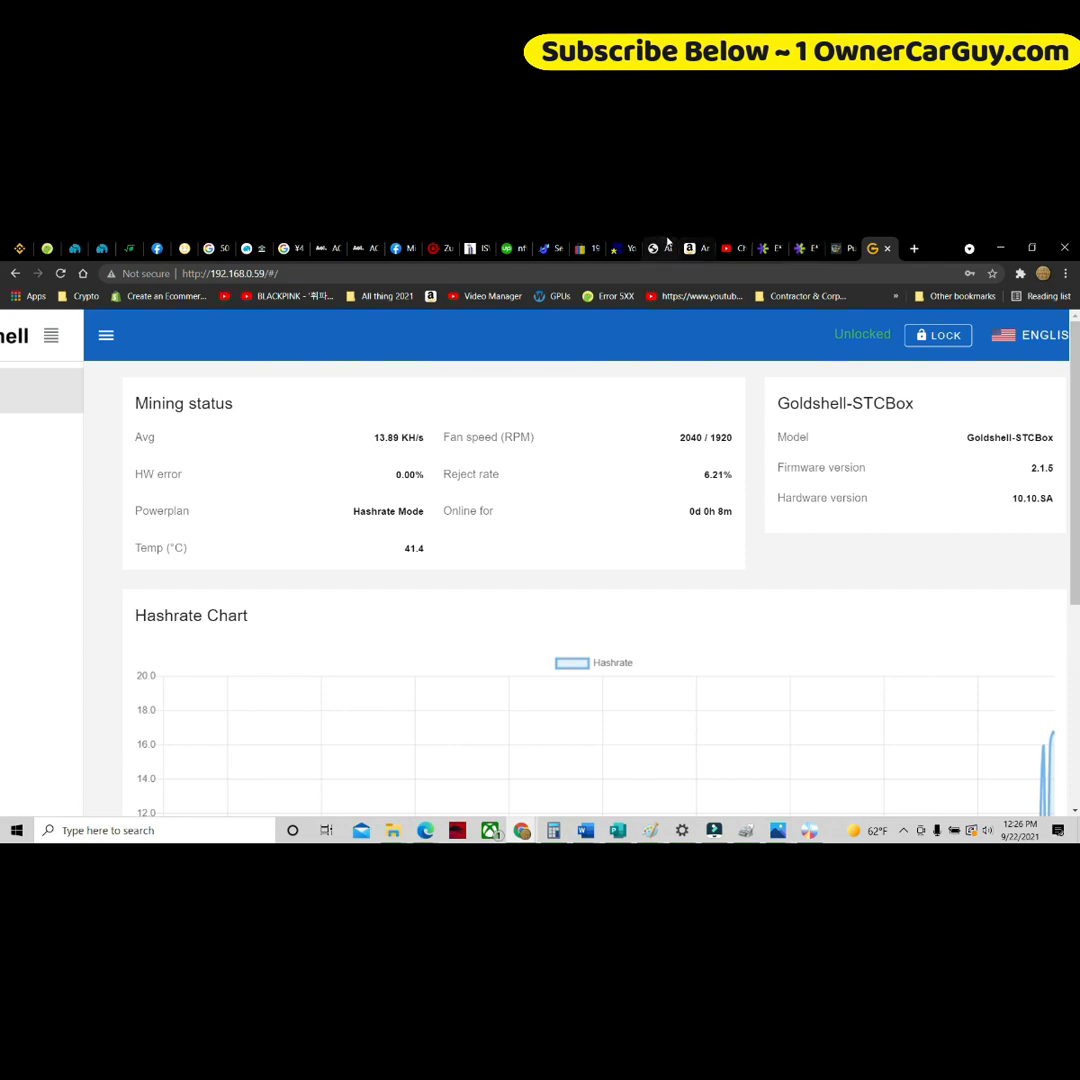
{"action": "left_click", "coordinate": [805, 248]}
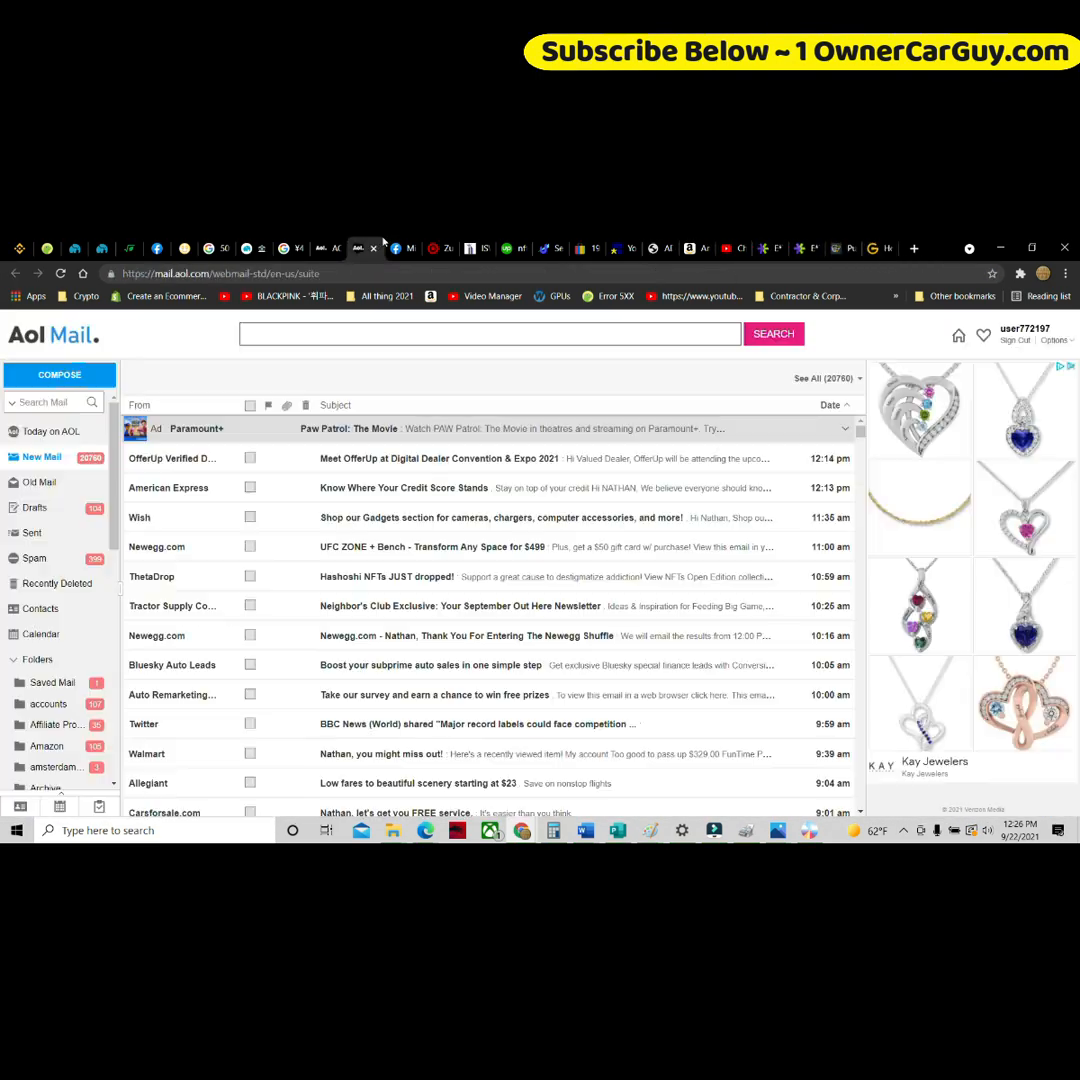
Move through the open Chrome tabs to reach the DxPool shop page for the Goldshell ST-Box
{"action": "left_click", "coordinate": [157, 248]}
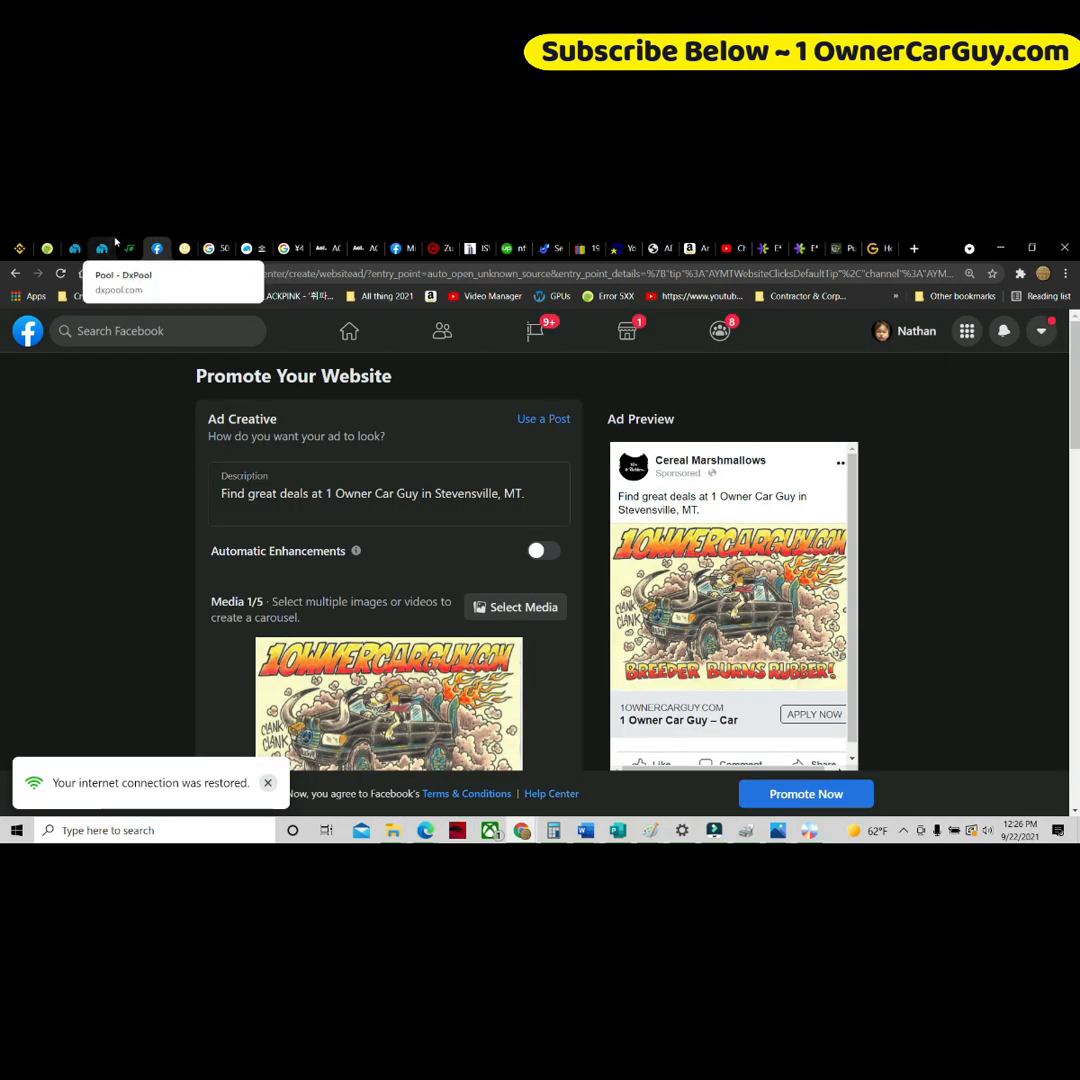
{"action": "left_click", "coordinate": [200, 248]}
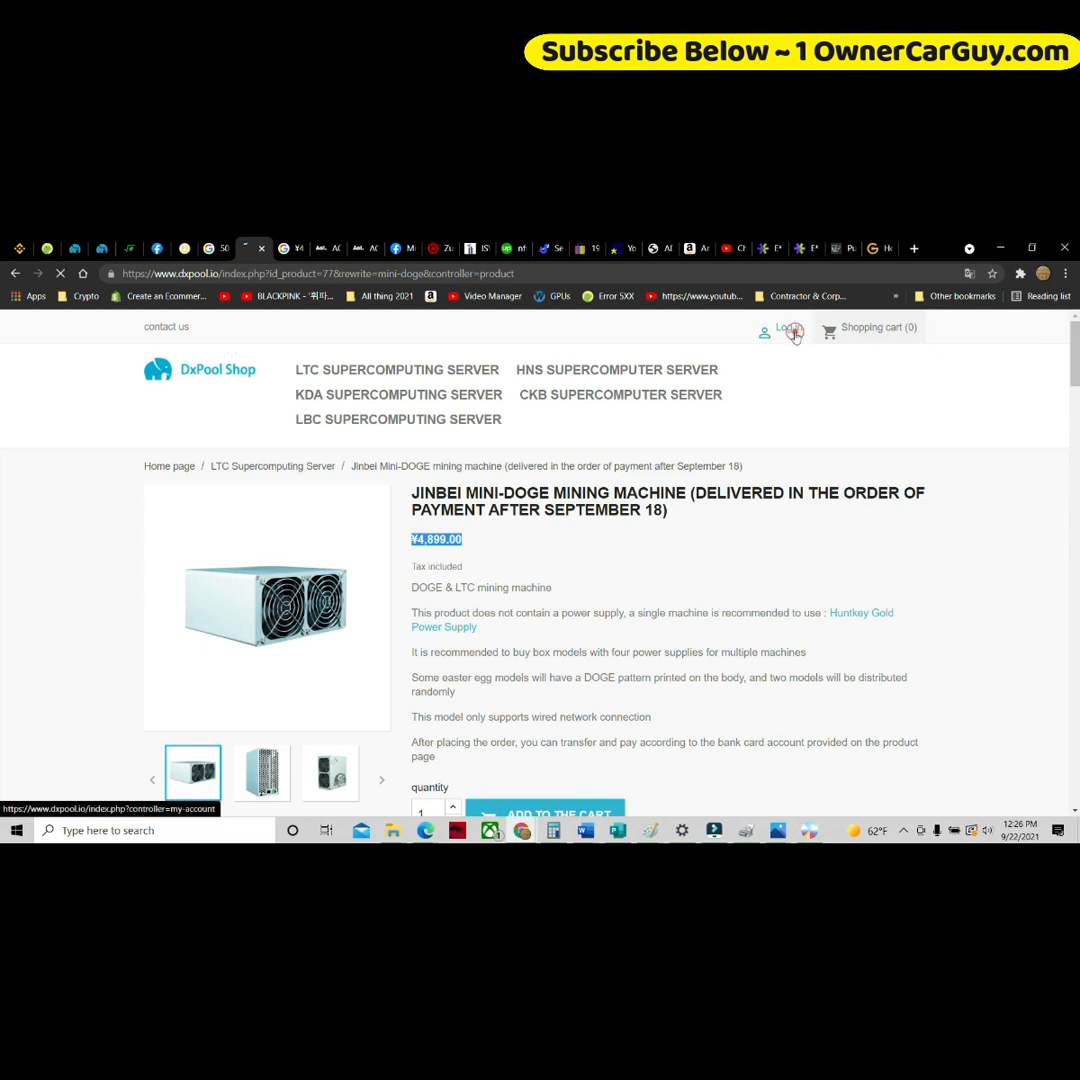
{"action": "left_click", "coordinate": [789, 330]}
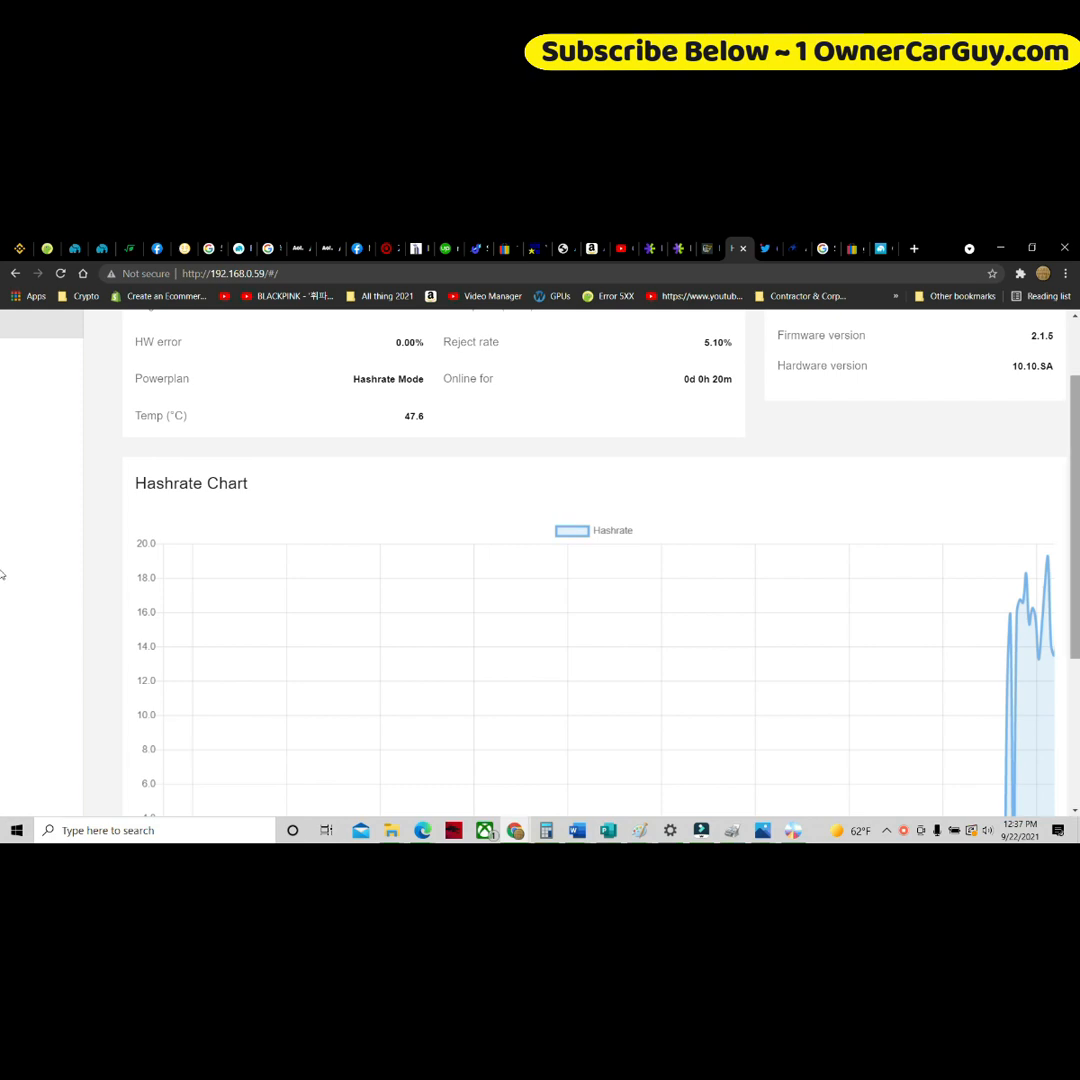
{"action": "scroll", "scroll_direction": "down", "scroll_amount": 3}
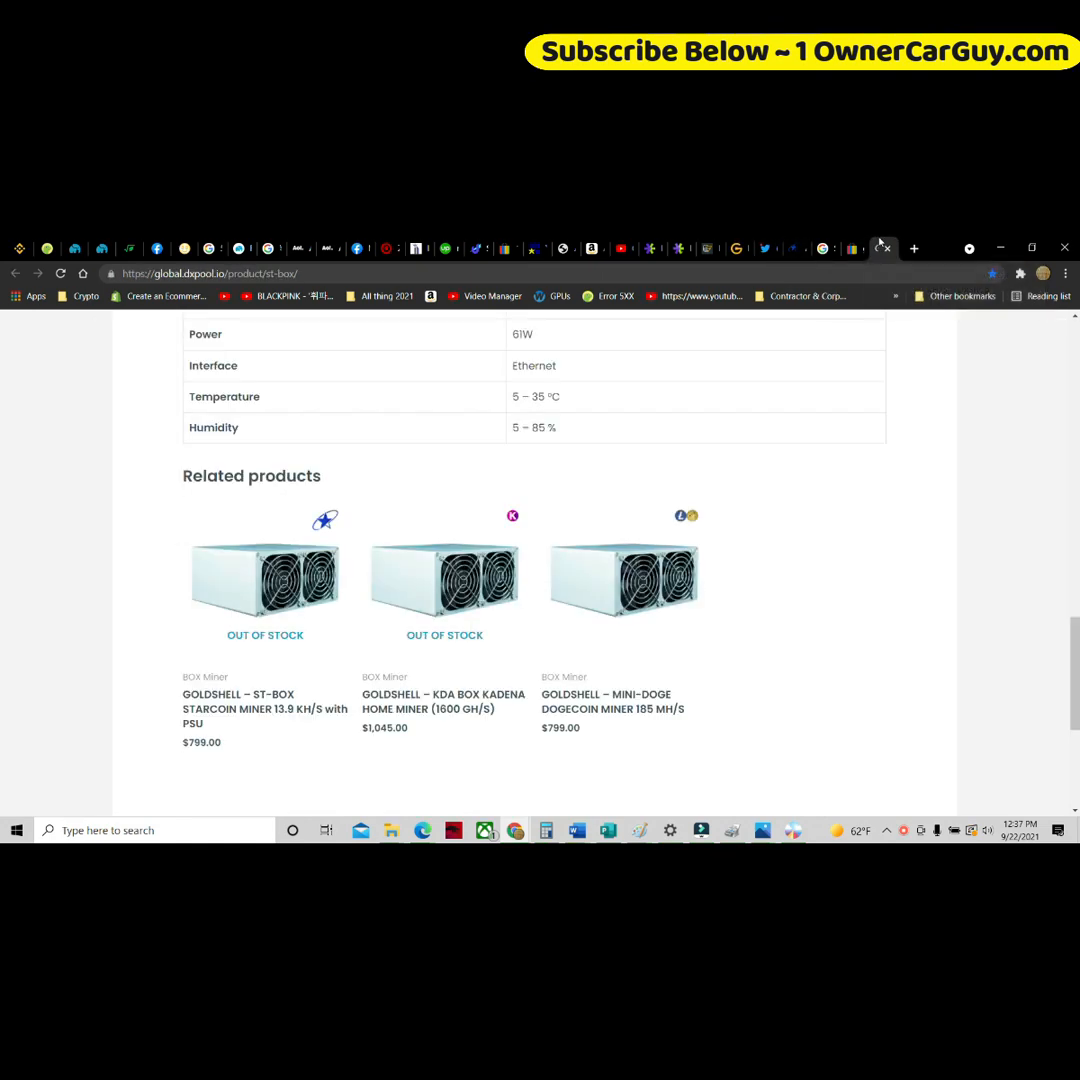
{"action": "mouse_move", "coordinate": [243, 536]}
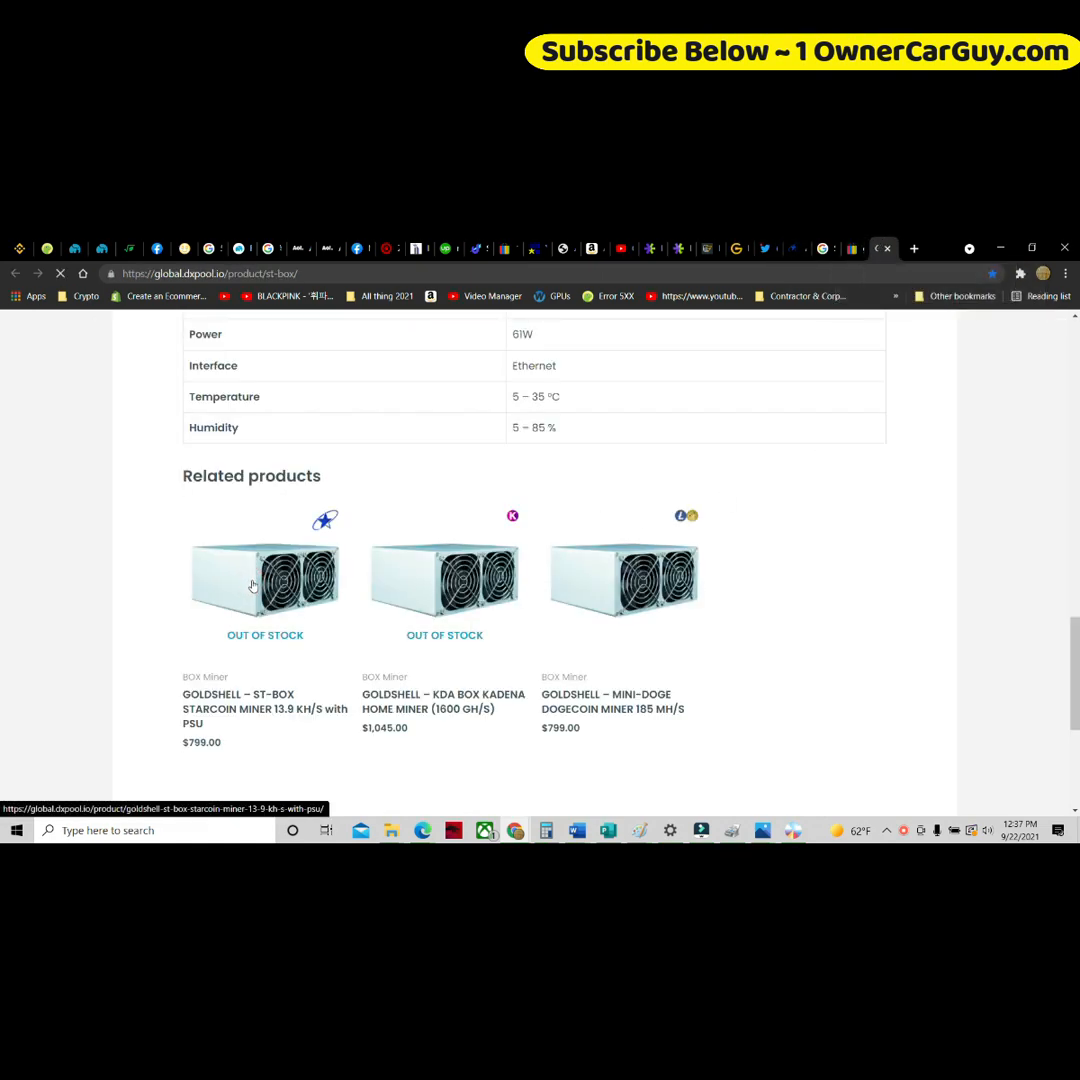
Open the ST-BOX StarCoin miner with PSU product and read its $799 price and specifications
{"action": "left_click", "coordinate": [265, 580]}
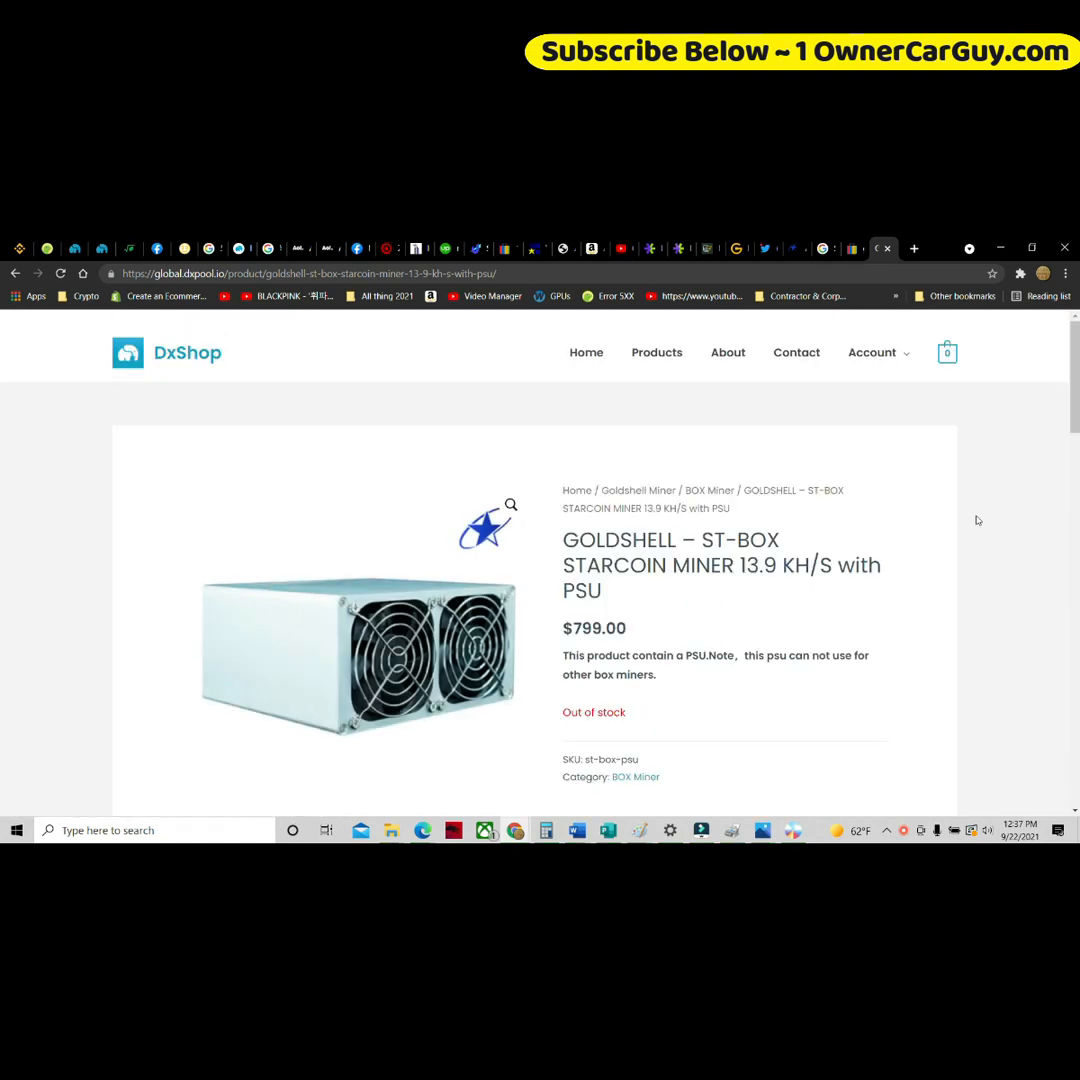
{"action": "mouse_move", "coordinate": [1059, 655]}
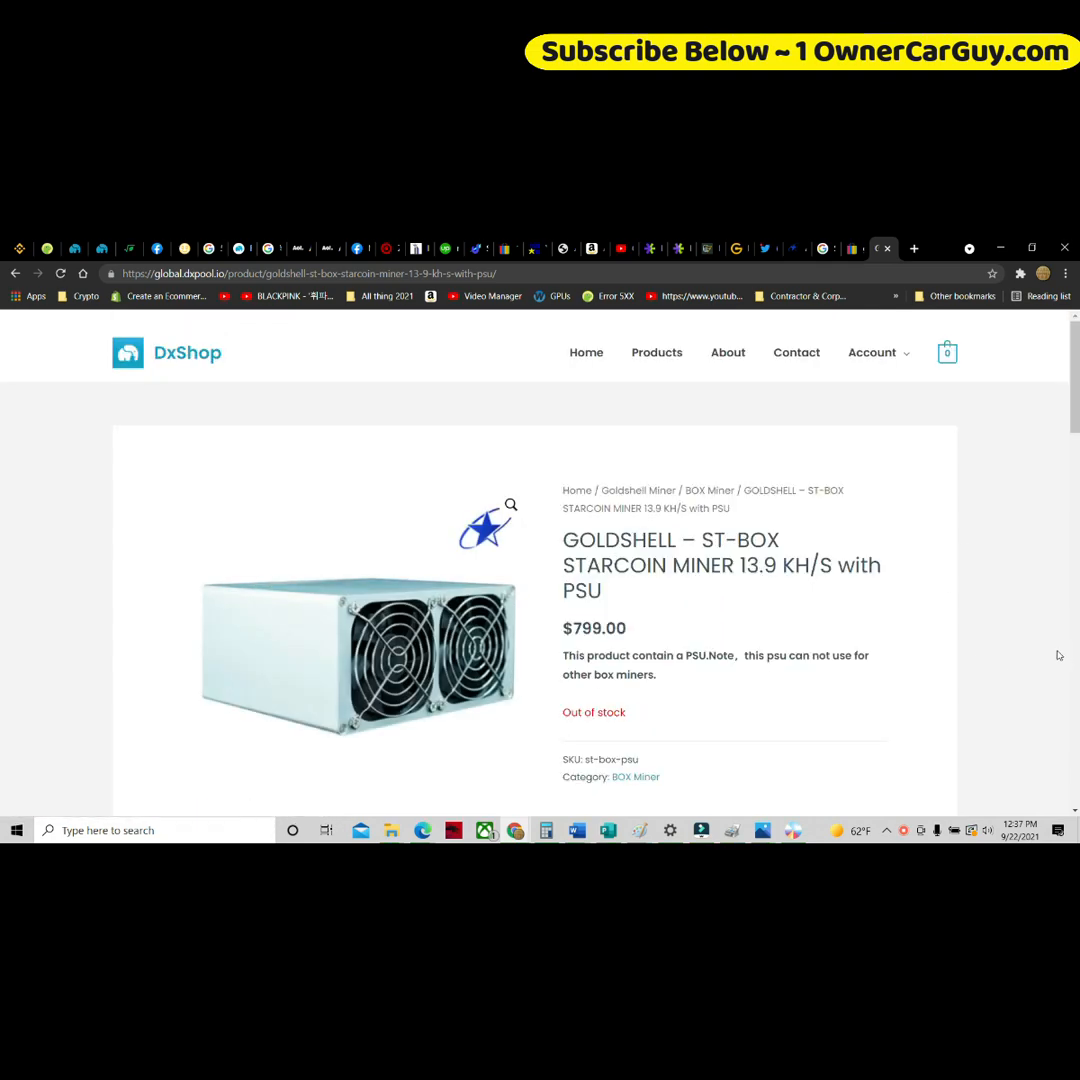
{"action": "scroll", "scroll_direction": "down", "scroll_amount": 3}
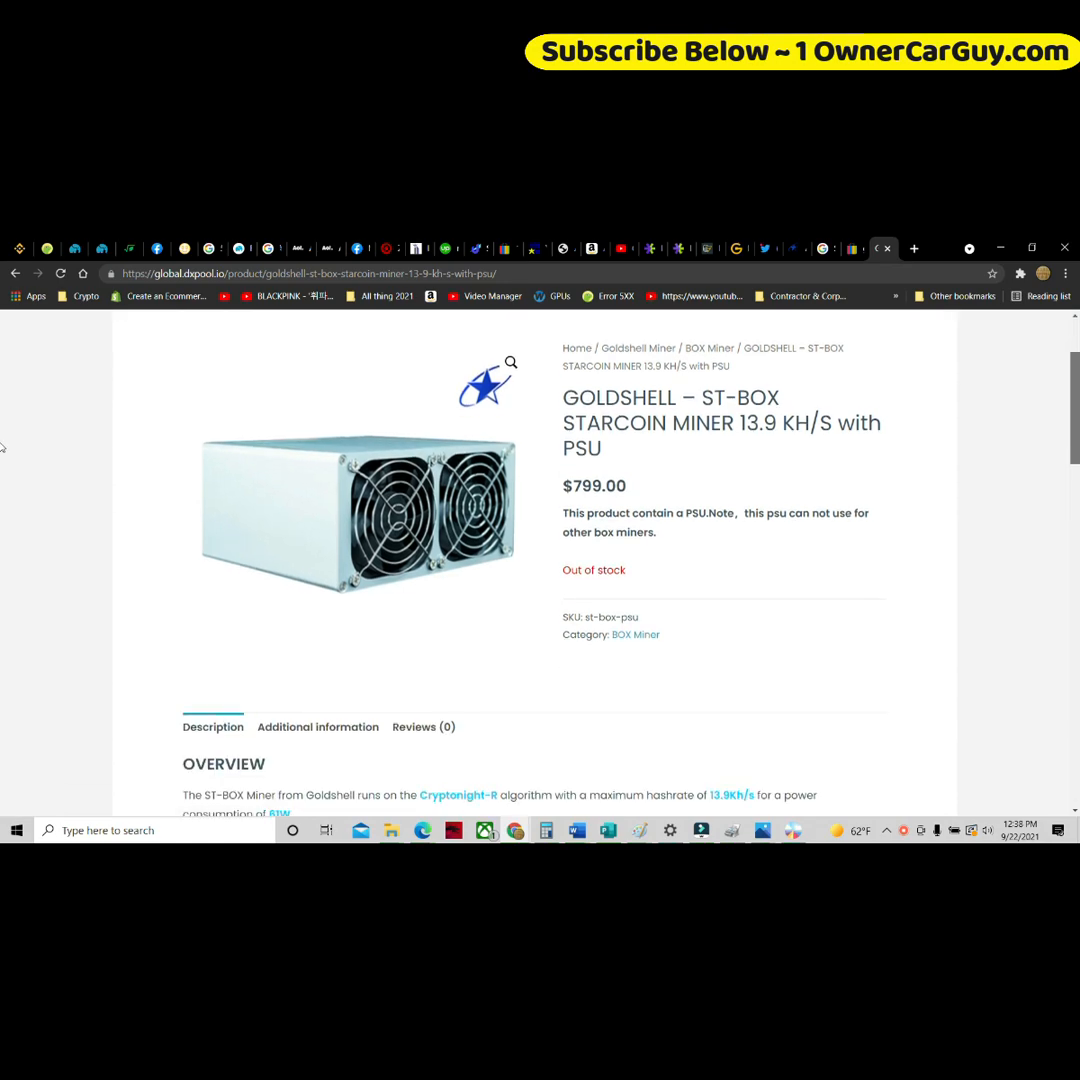
{"action": "scroll", "scroll_direction": "down", "scroll_amount": 3}
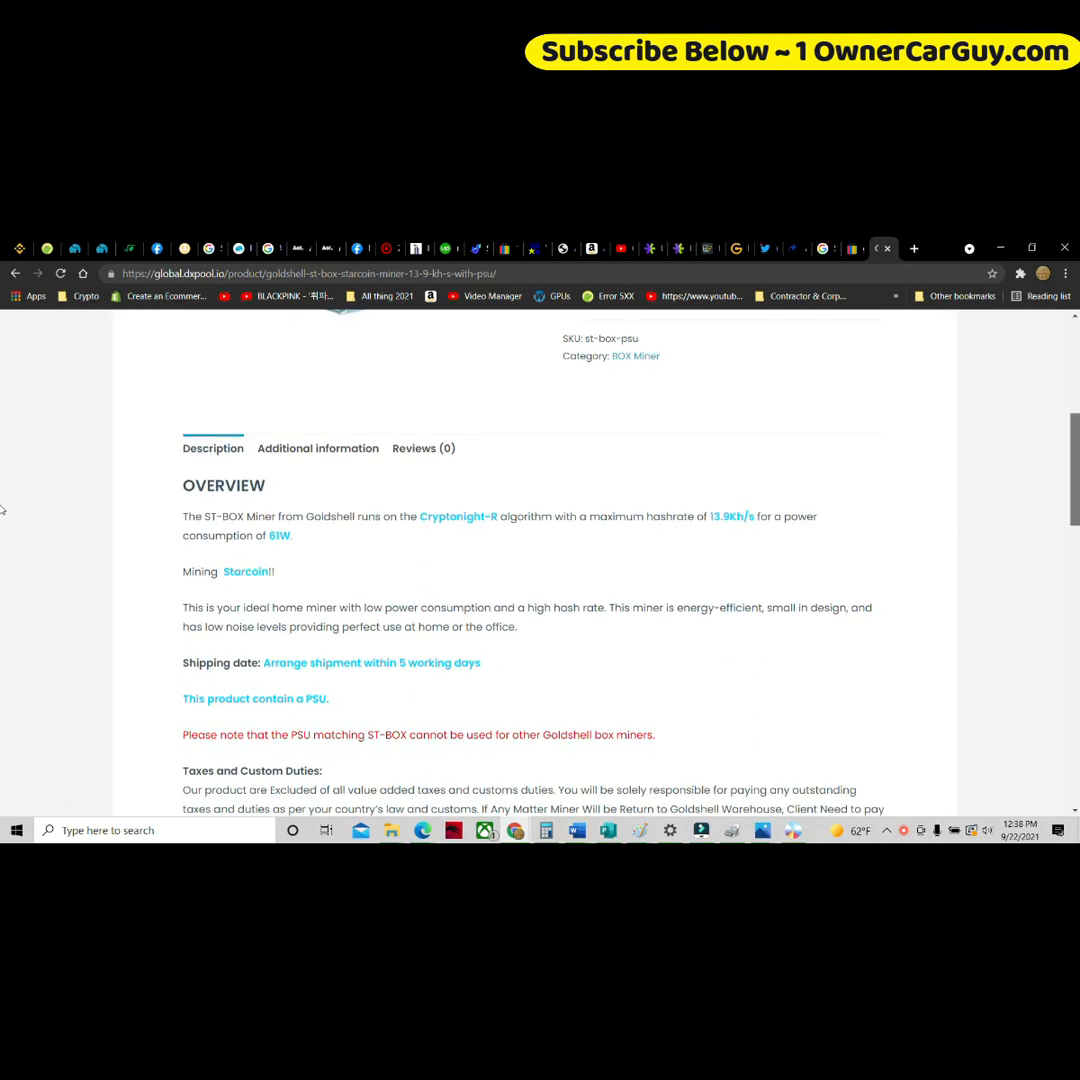
{"action": "scroll", "scroll_direction": "down", "scroll_amount": 3}
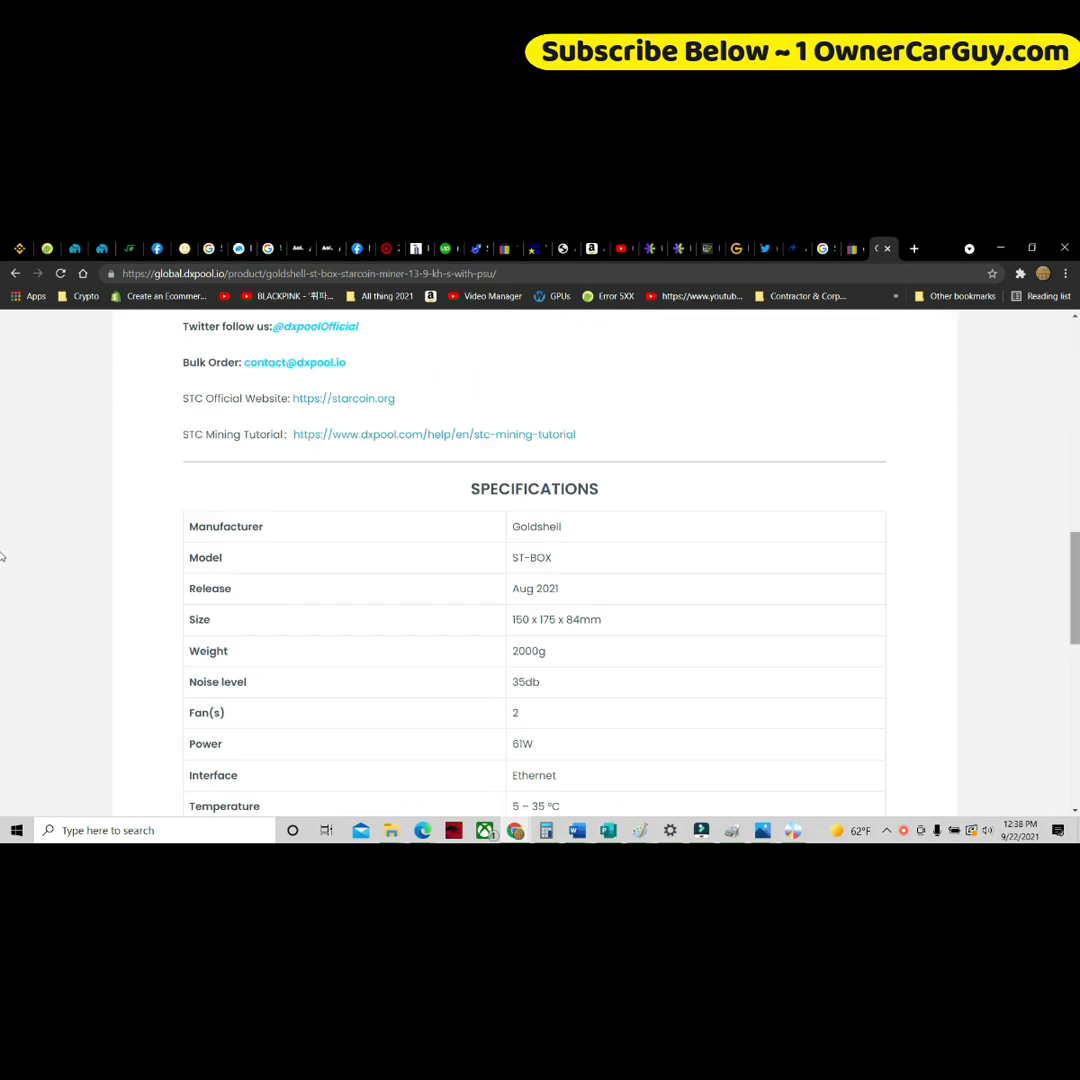
{"action": "scroll", "scroll_direction": "down", "scroll_amount": 3}
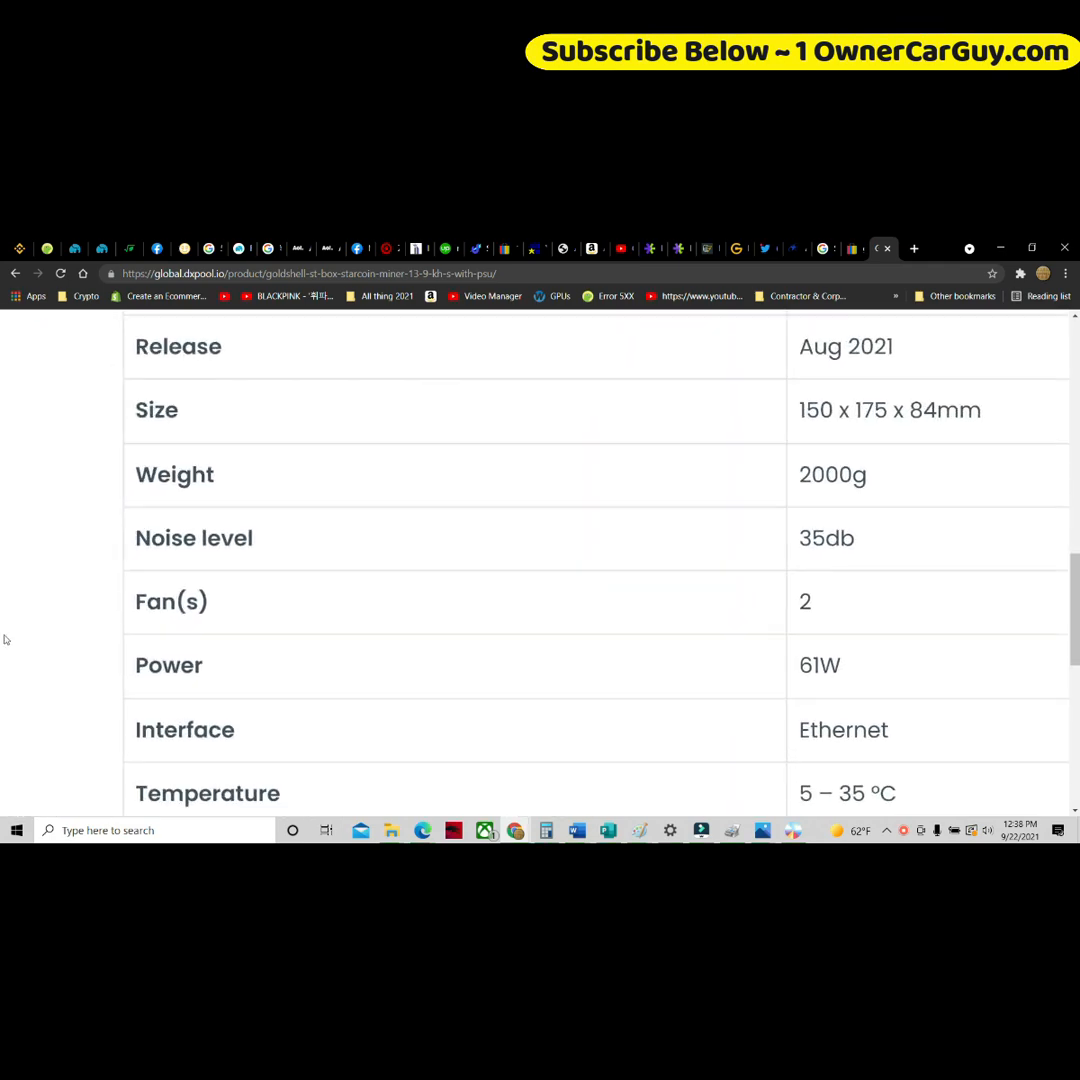
{"action": "scroll", "scroll_direction": "up", "scroll_amount": 3}
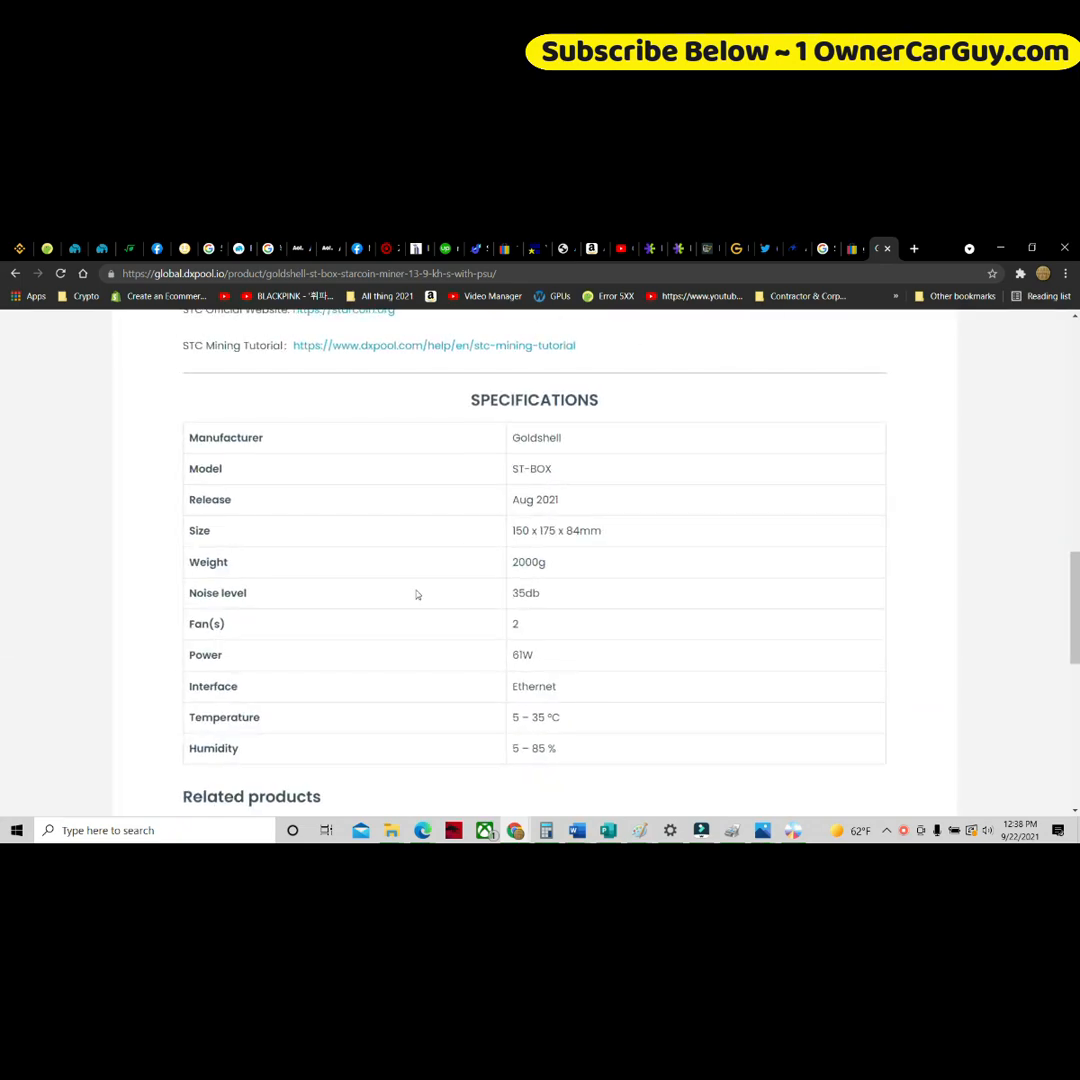
{"action": "scroll", "scroll_direction": "down", "scroll_amount": 3}
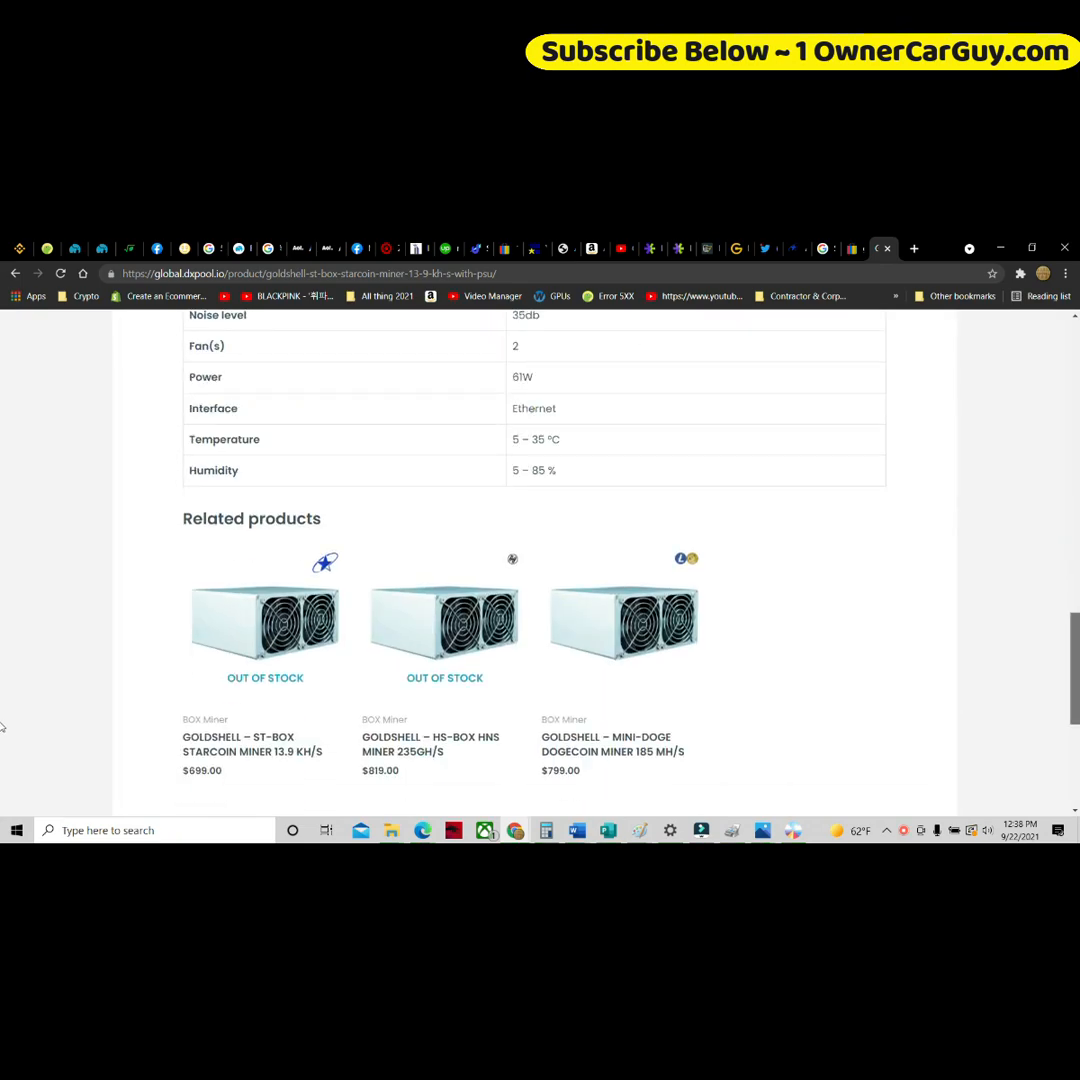
{"action": "left_click", "coordinate": [823, 248]}
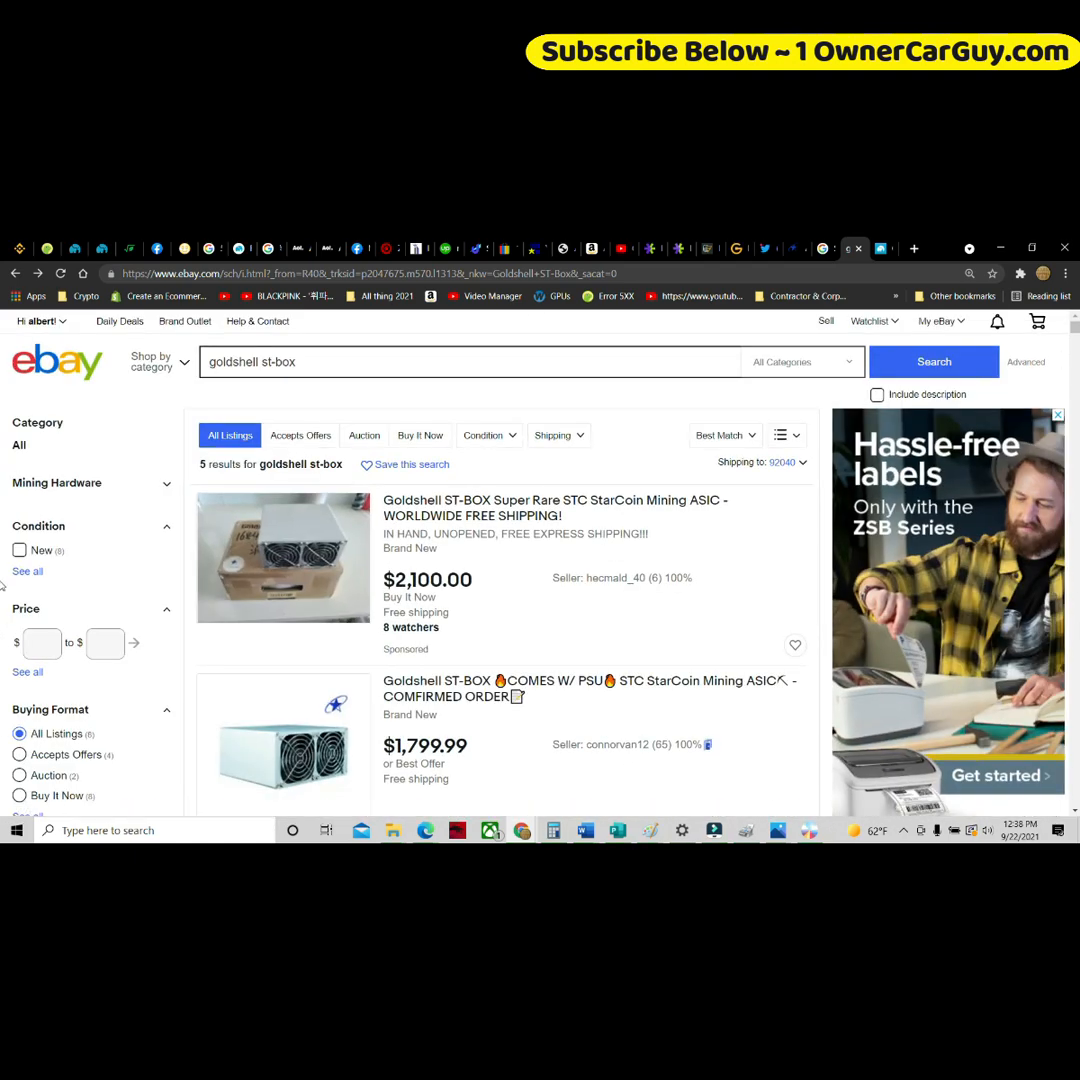
Browse eBay's 'goldshell st-box' listings, priced about $1,600–$2,499, then return to the top
{"action": "scroll", "scroll_direction": "down", "scroll_amount": 3}
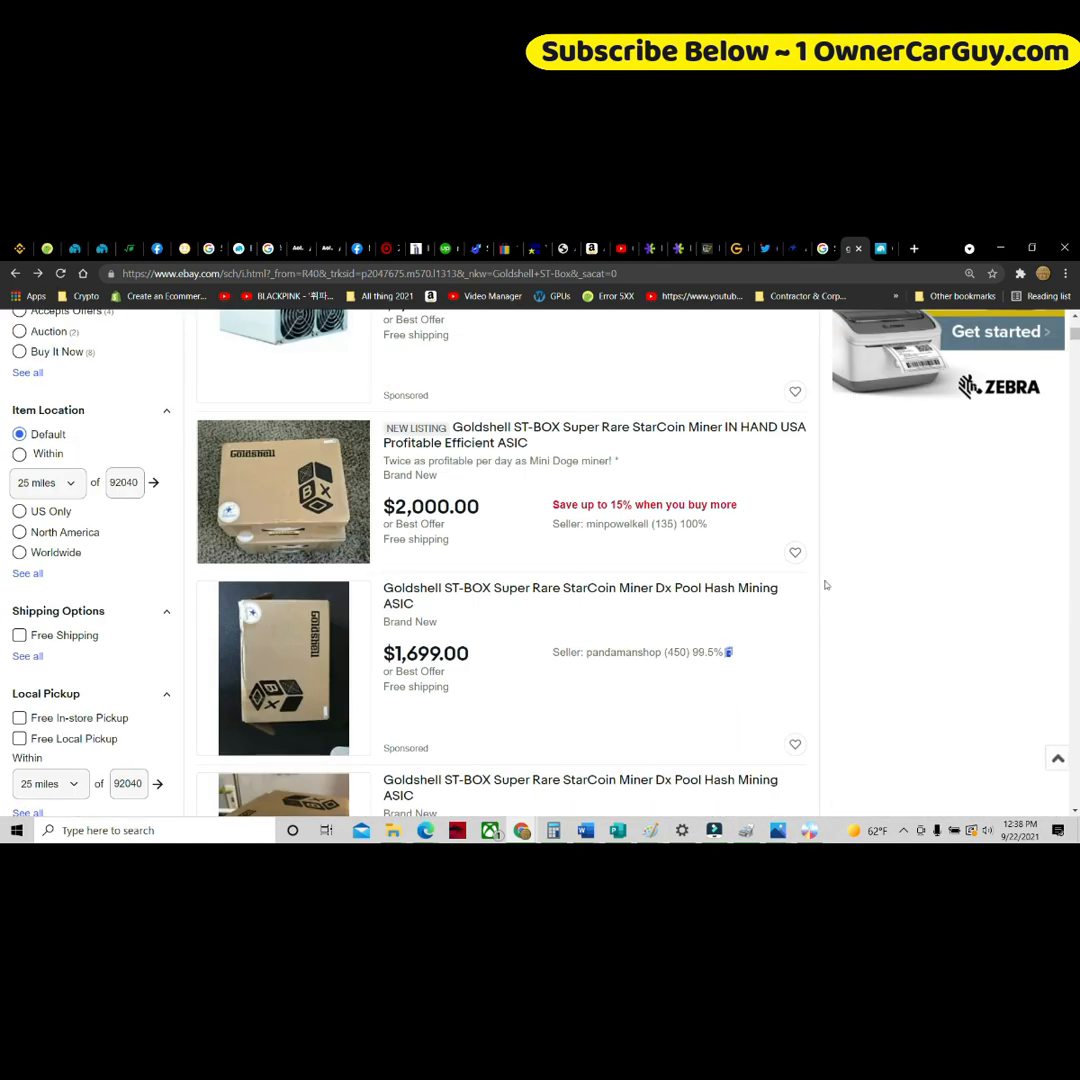
{"action": "scroll", "scroll_direction": "down", "scroll_amount": 3}
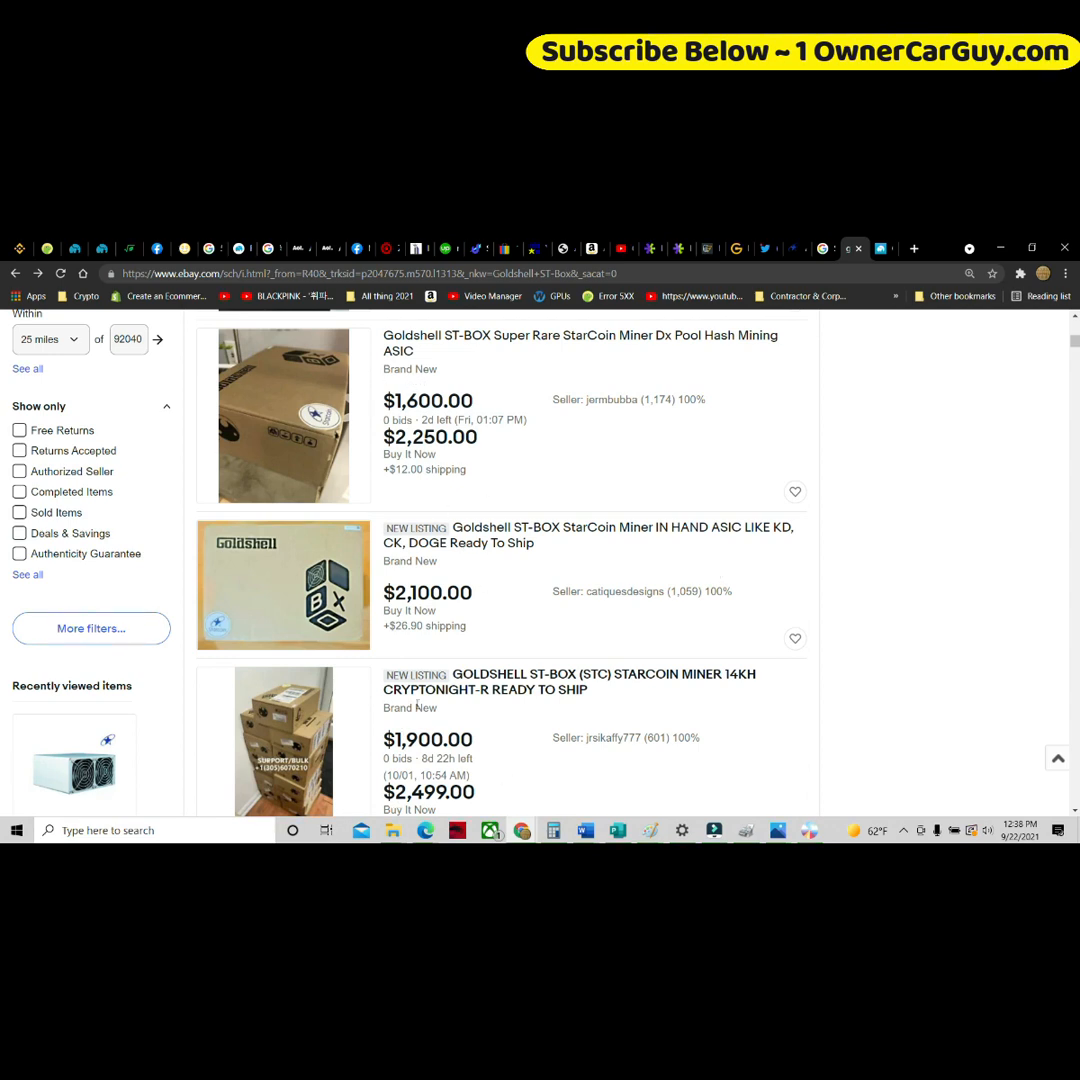
{"action": "mouse_move", "coordinate": [483, 453]}
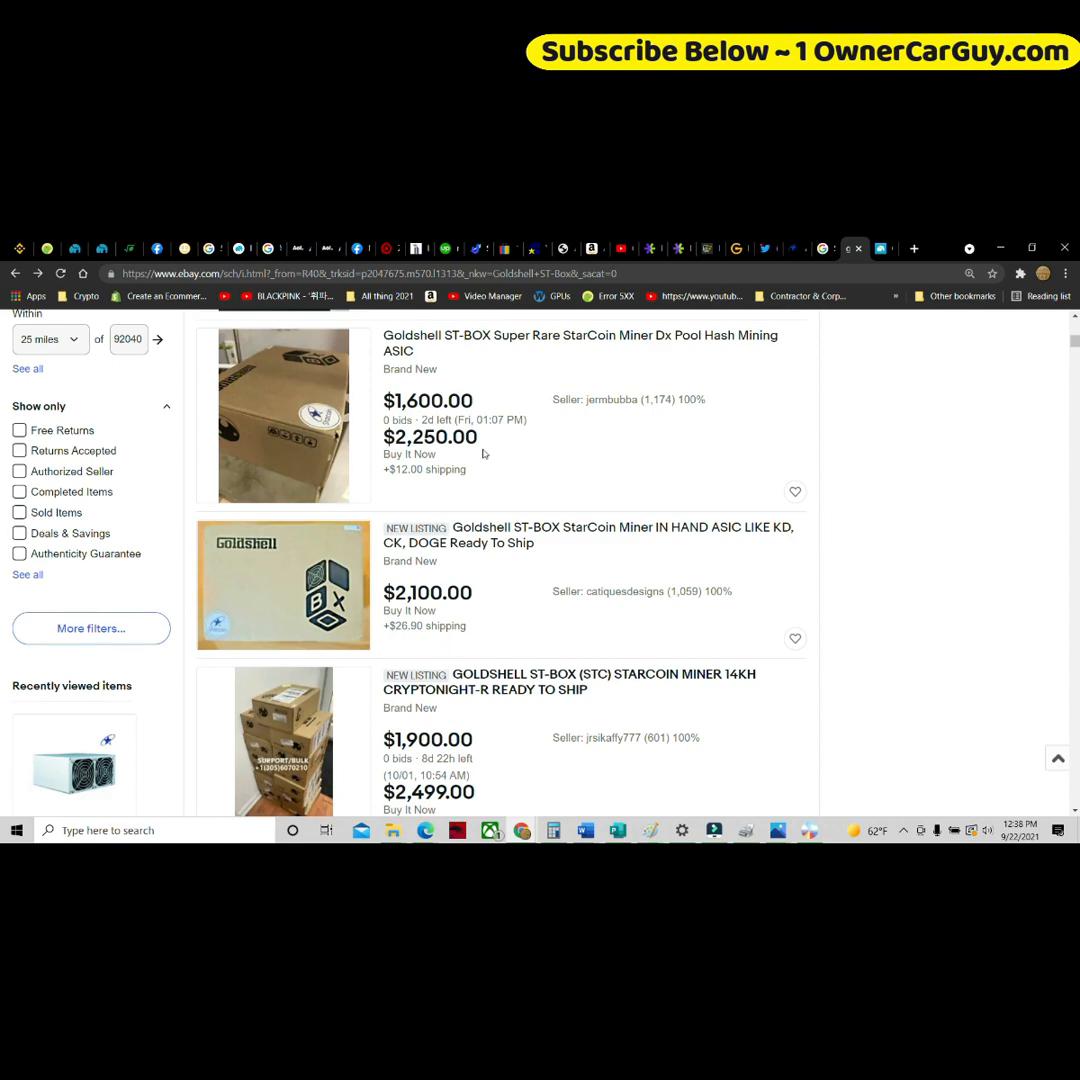
{"action": "mouse_move", "coordinate": [3, 698]}
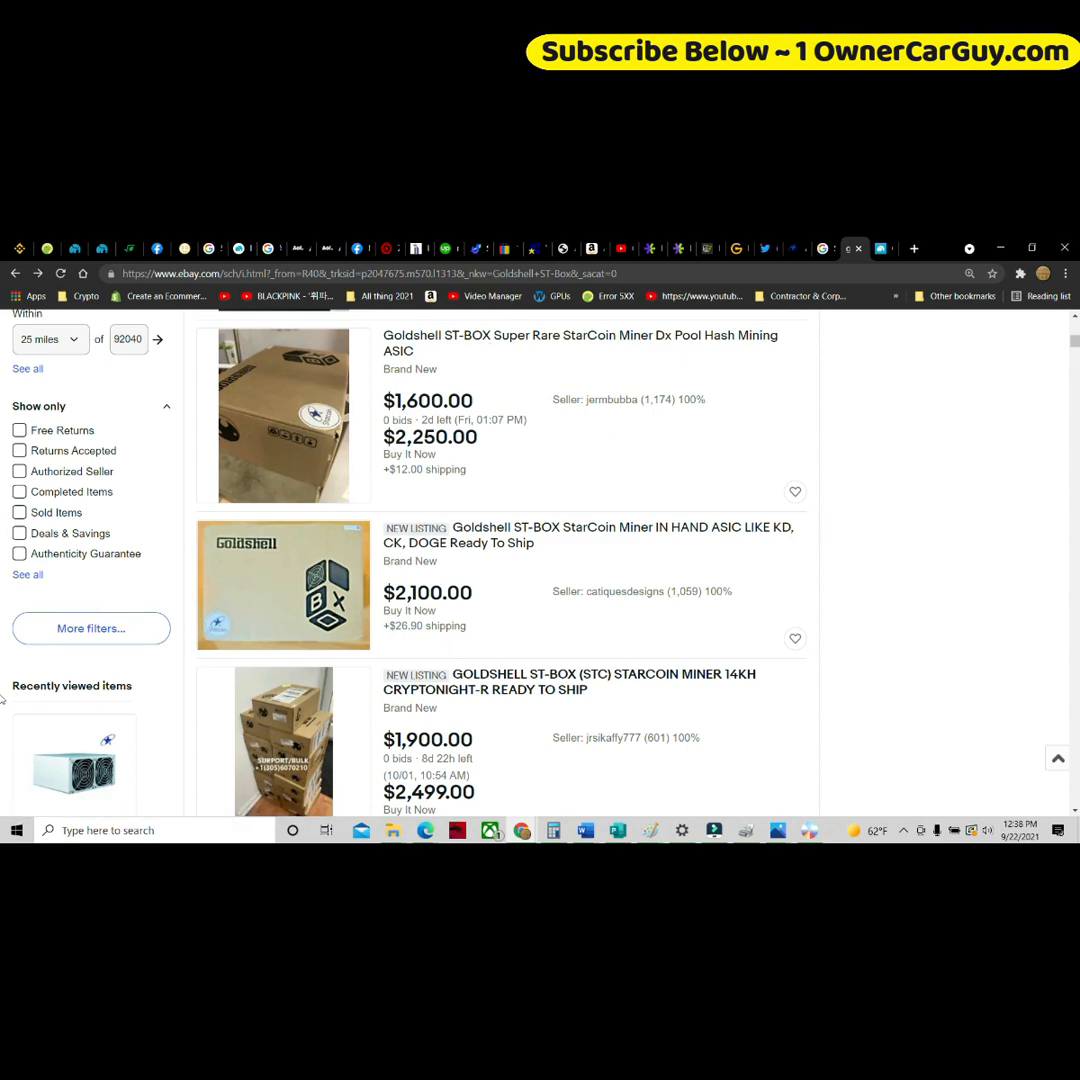
{"action": "scroll", "scroll_direction": "down", "scroll_amount": 3}
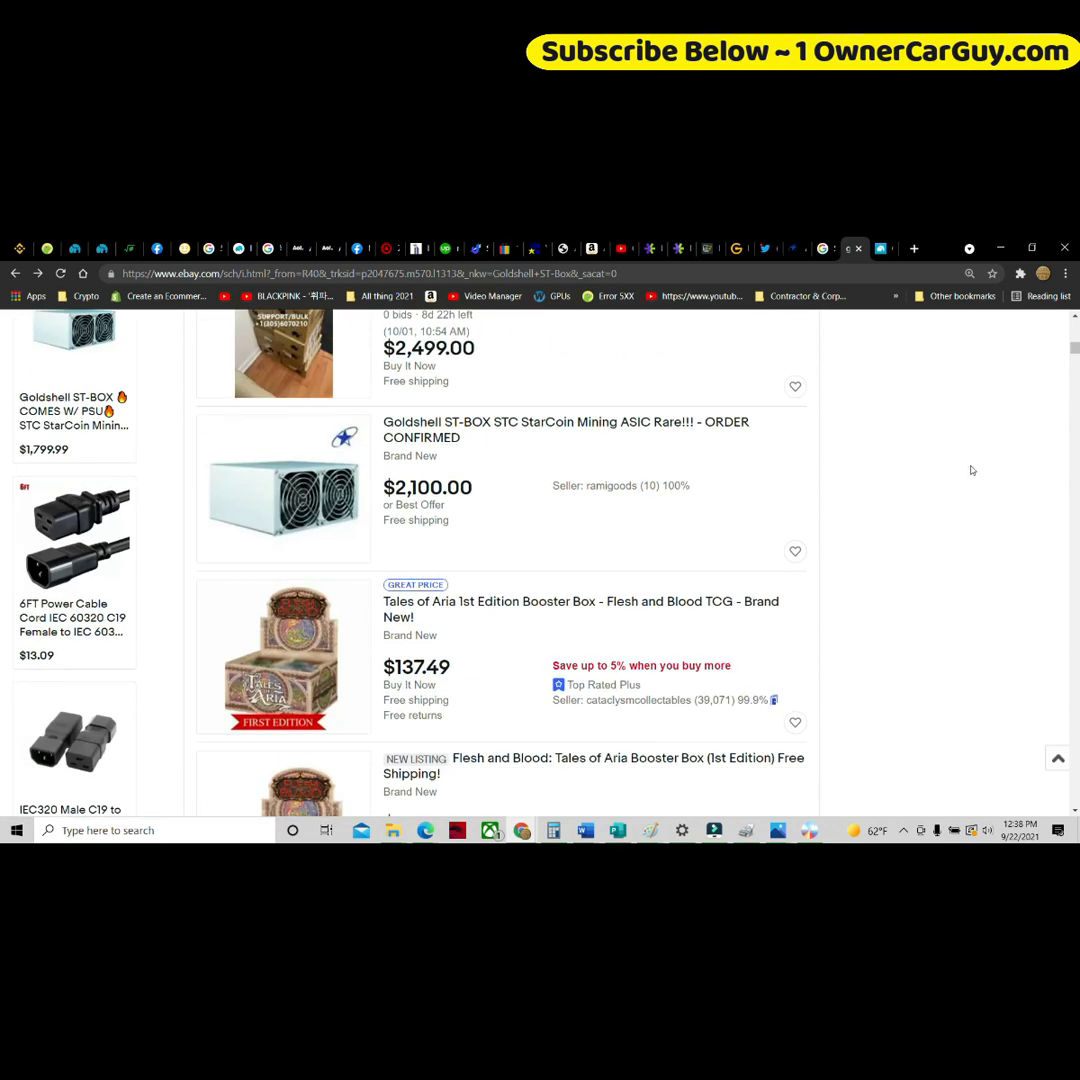
{"action": "mouse_move", "coordinate": [460, 453]}
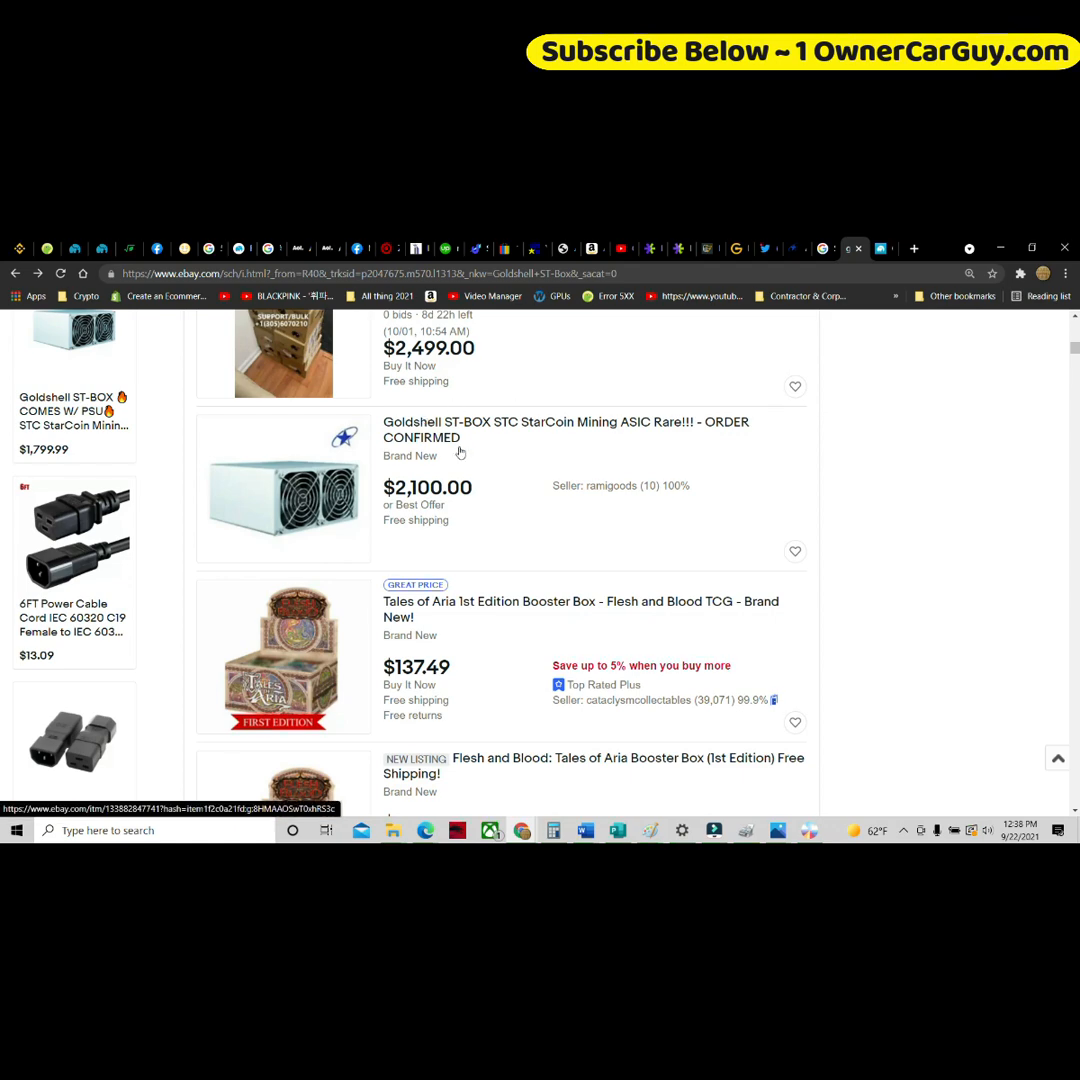
{"action": "mouse_move", "coordinate": [483, 451]}
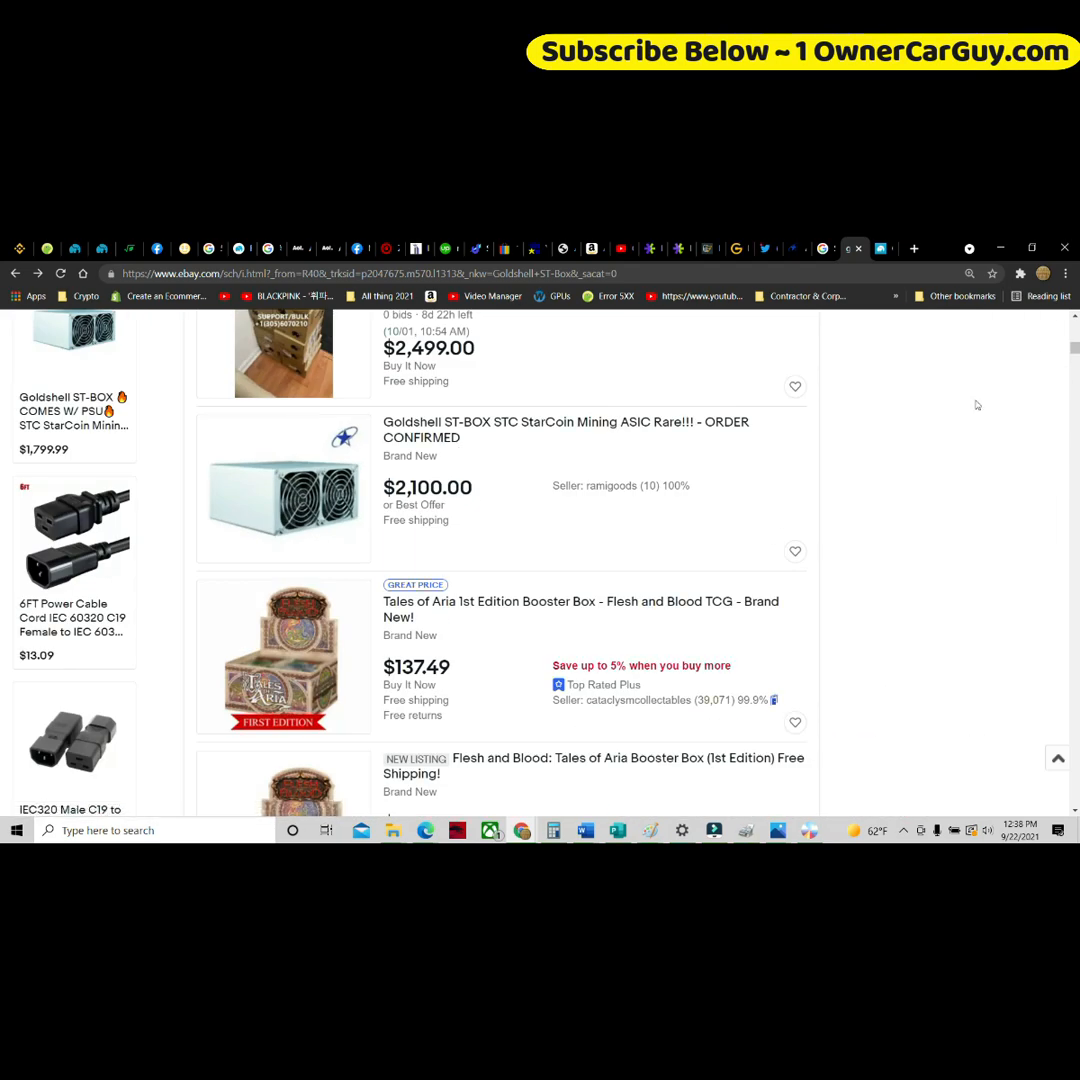
{"action": "scroll", "scroll_direction": "up", "scroll_amount": 3}
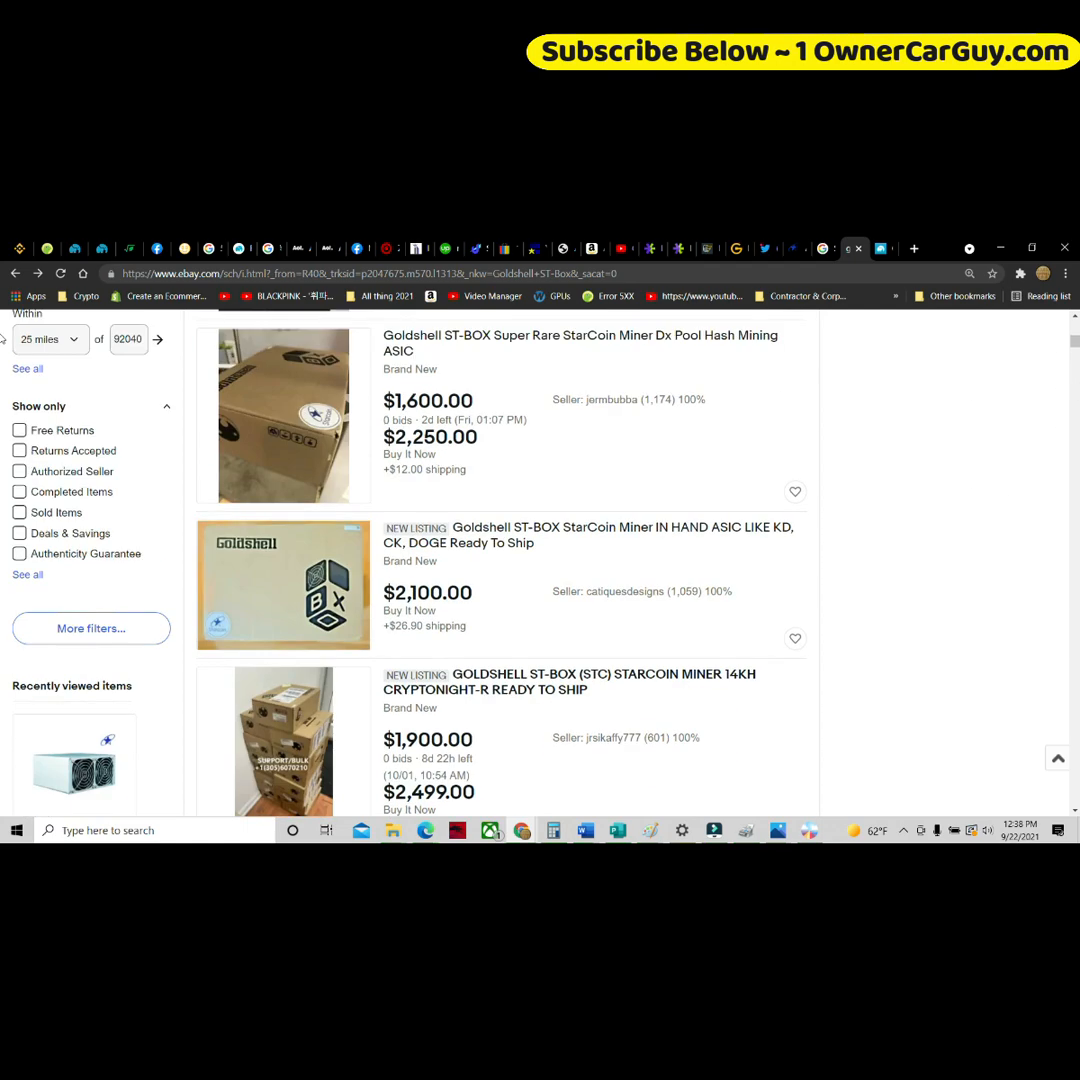
{"action": "mouse_move", "coordinate": [750, 543]}
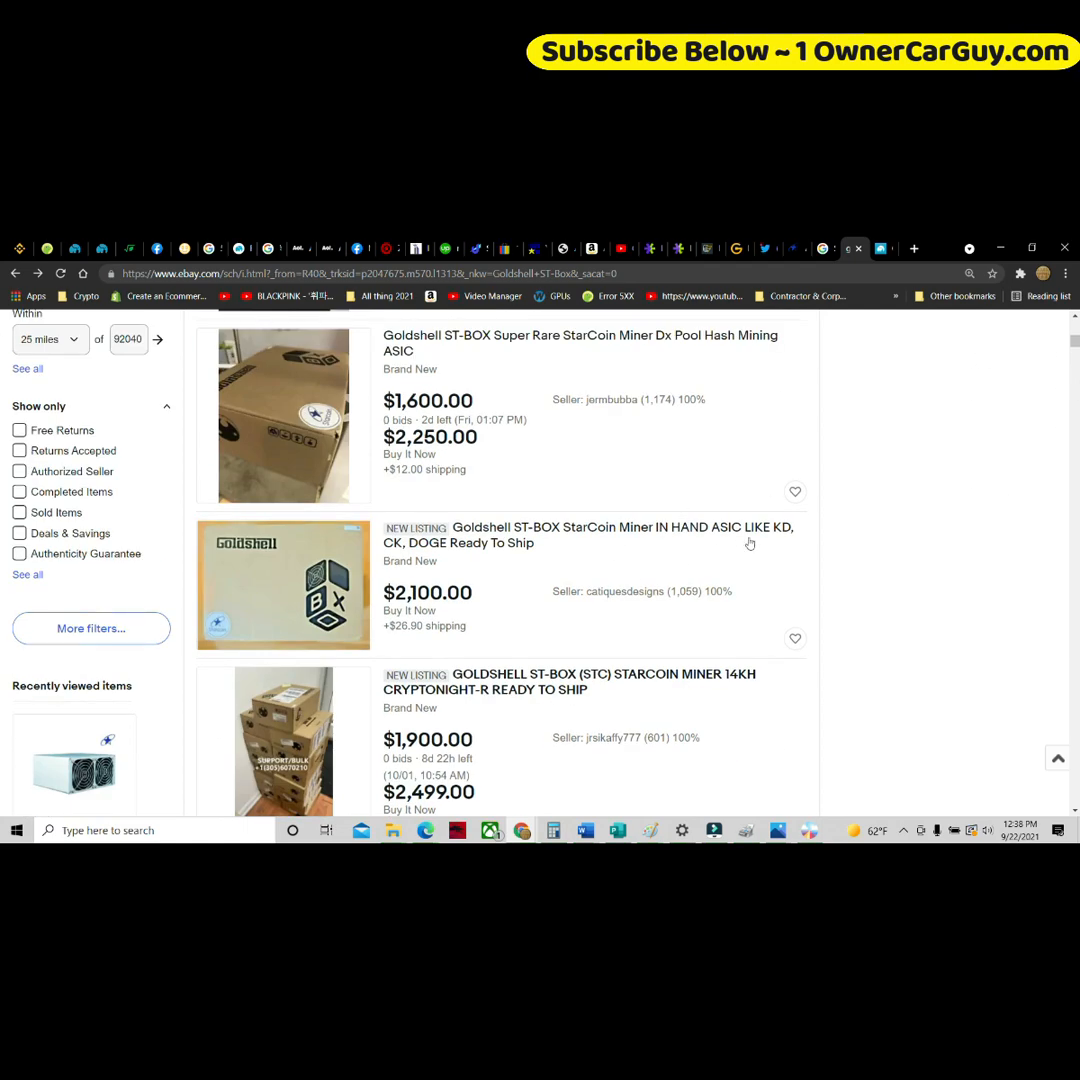
{"action": "mouse_move", "coordinate": [768, 546]}
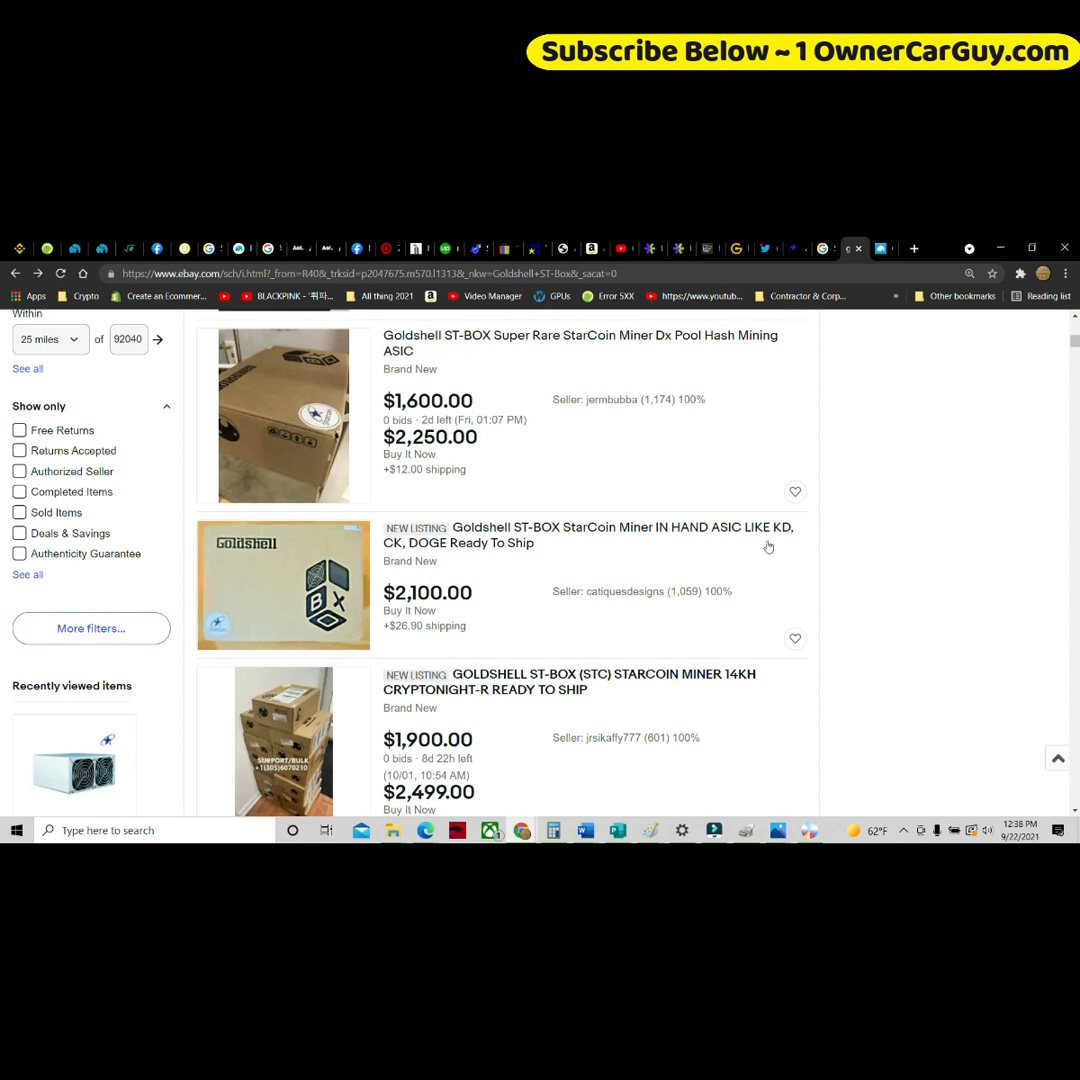
{"action": "mouse_move", "coordinate": [558, 681]}
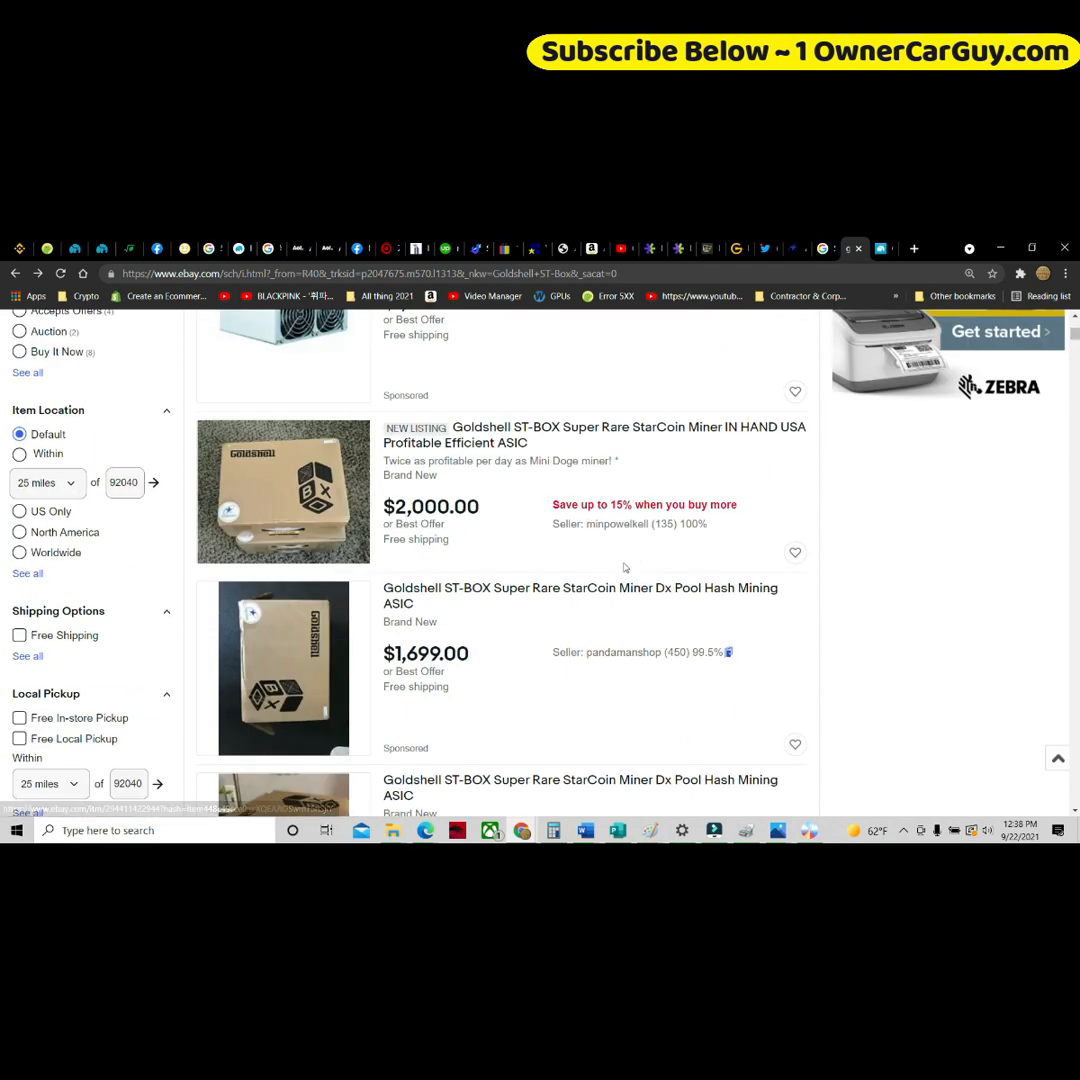
{"action": "mouse_move", "coordinate": [612, 446]}
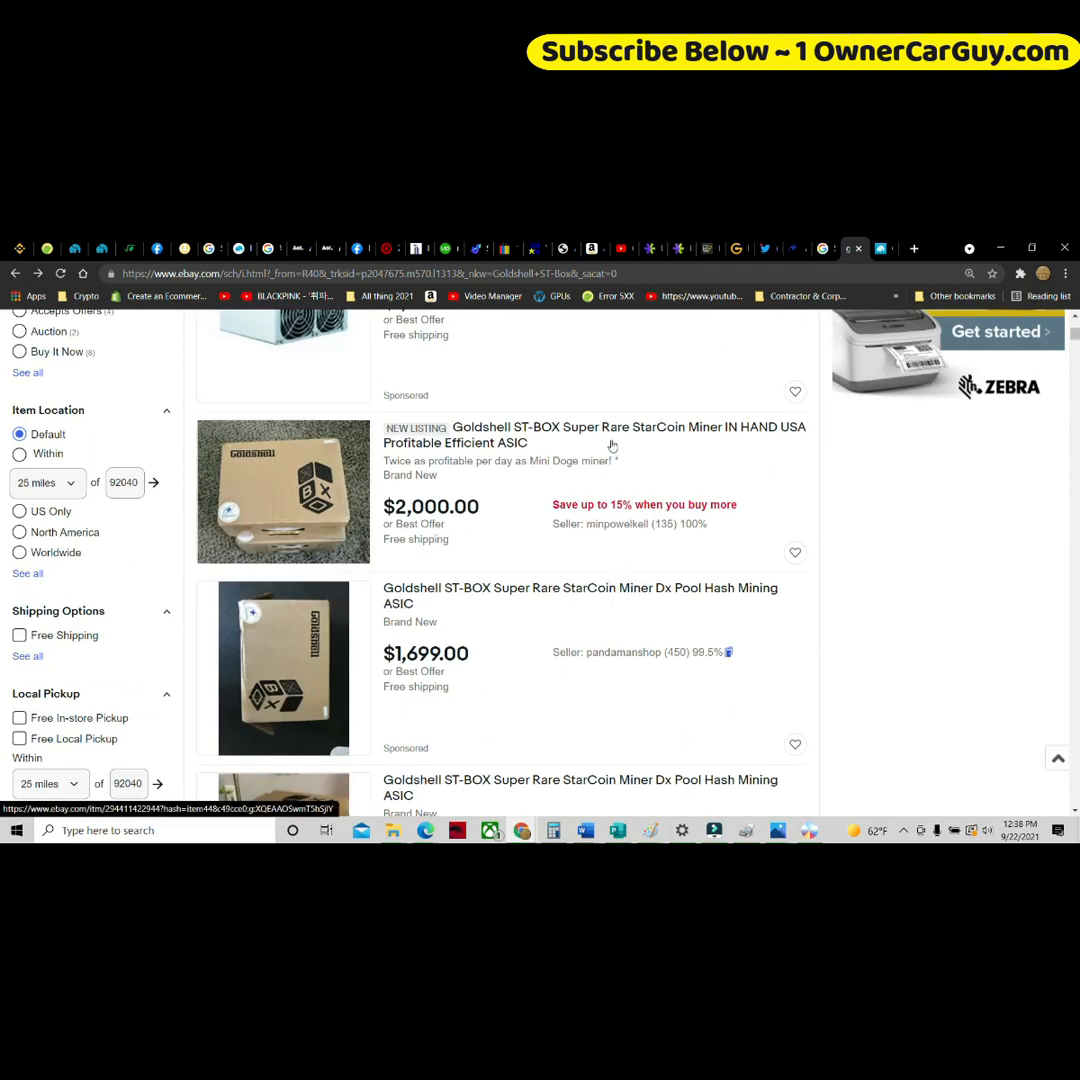
{"action": "scroll", "scroll_direction": "up", "scroll_amount": 3}
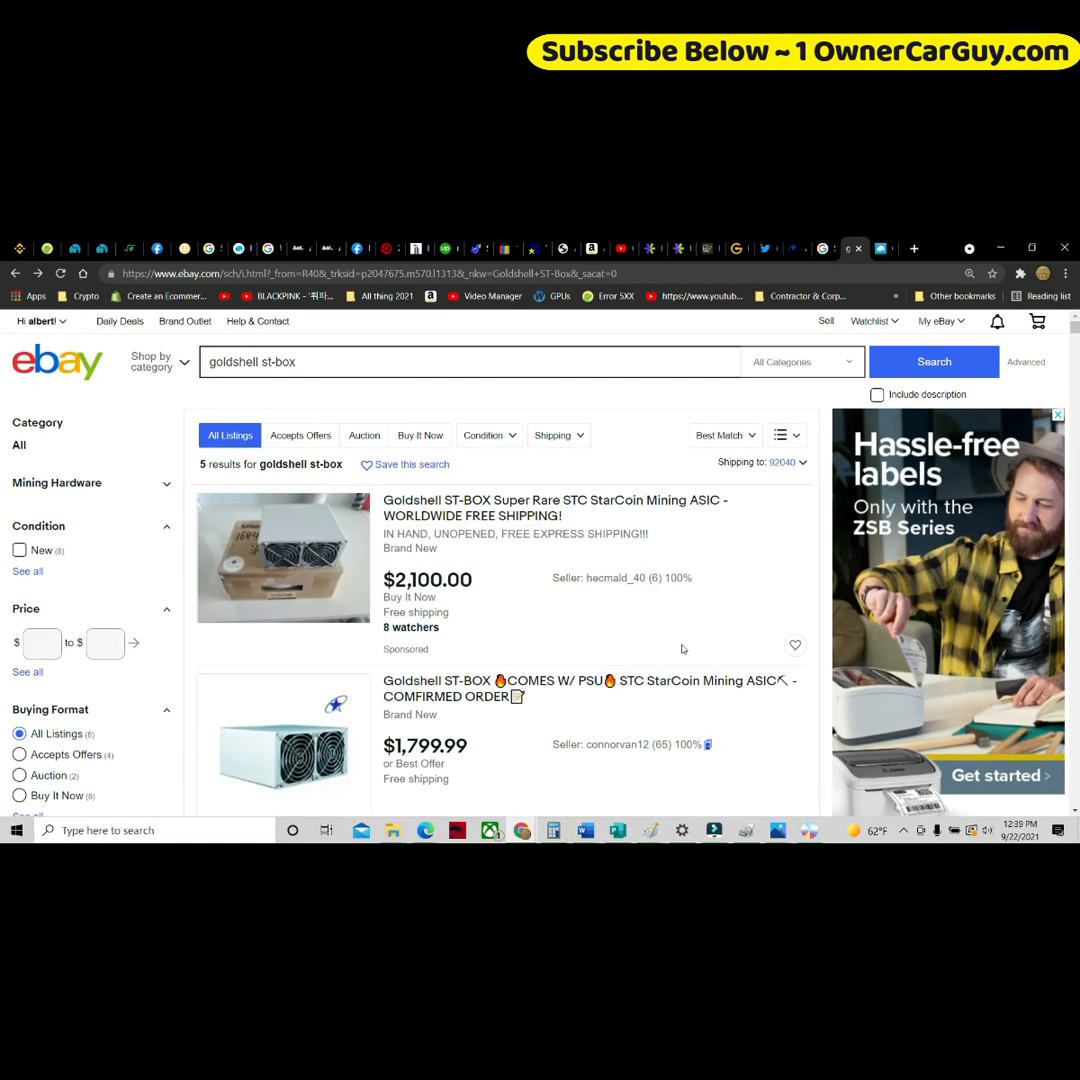
{"action": "mouse_move", "coordinate": [583, 694]}
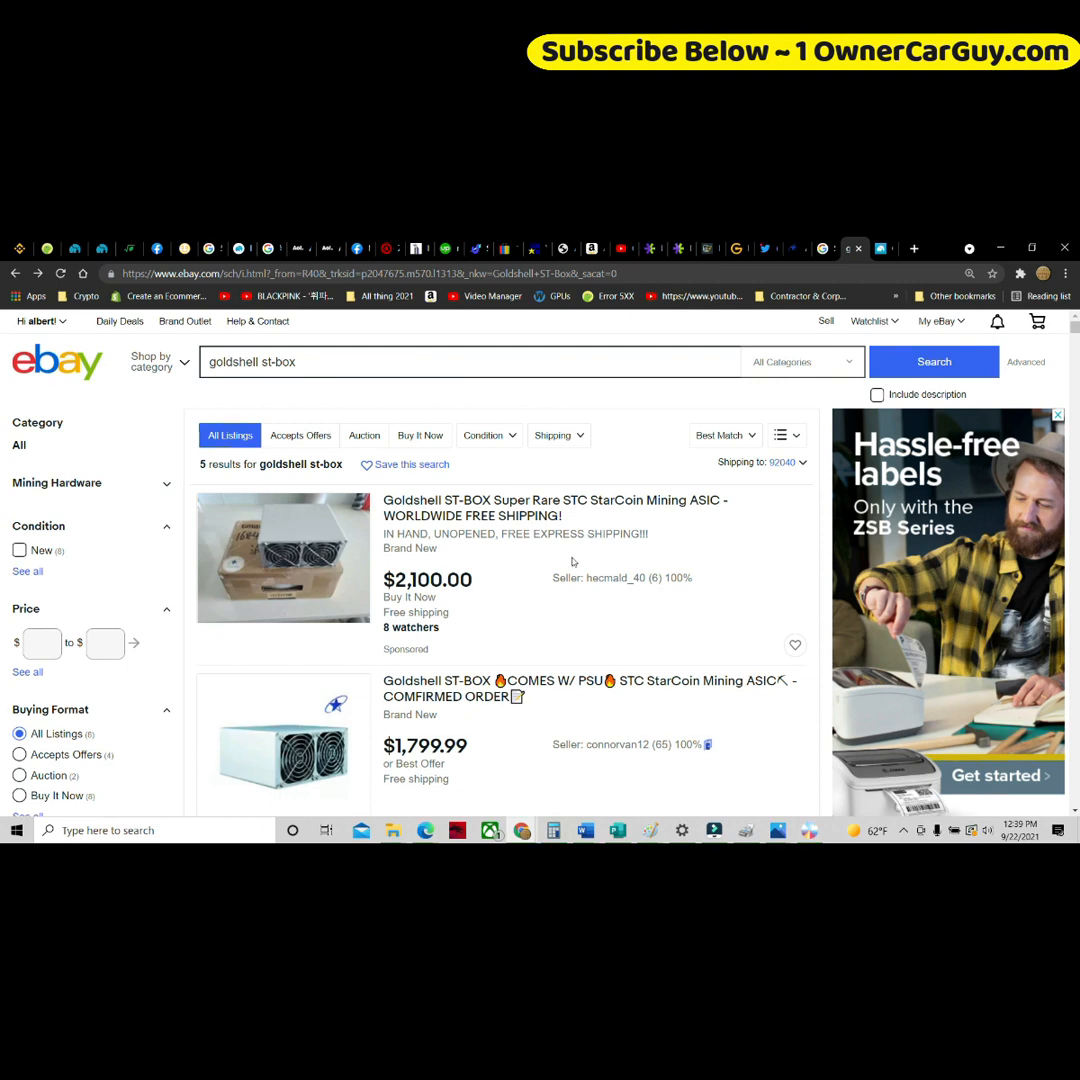
{"action": "mouse_move", "coordinate": [532, 497]}
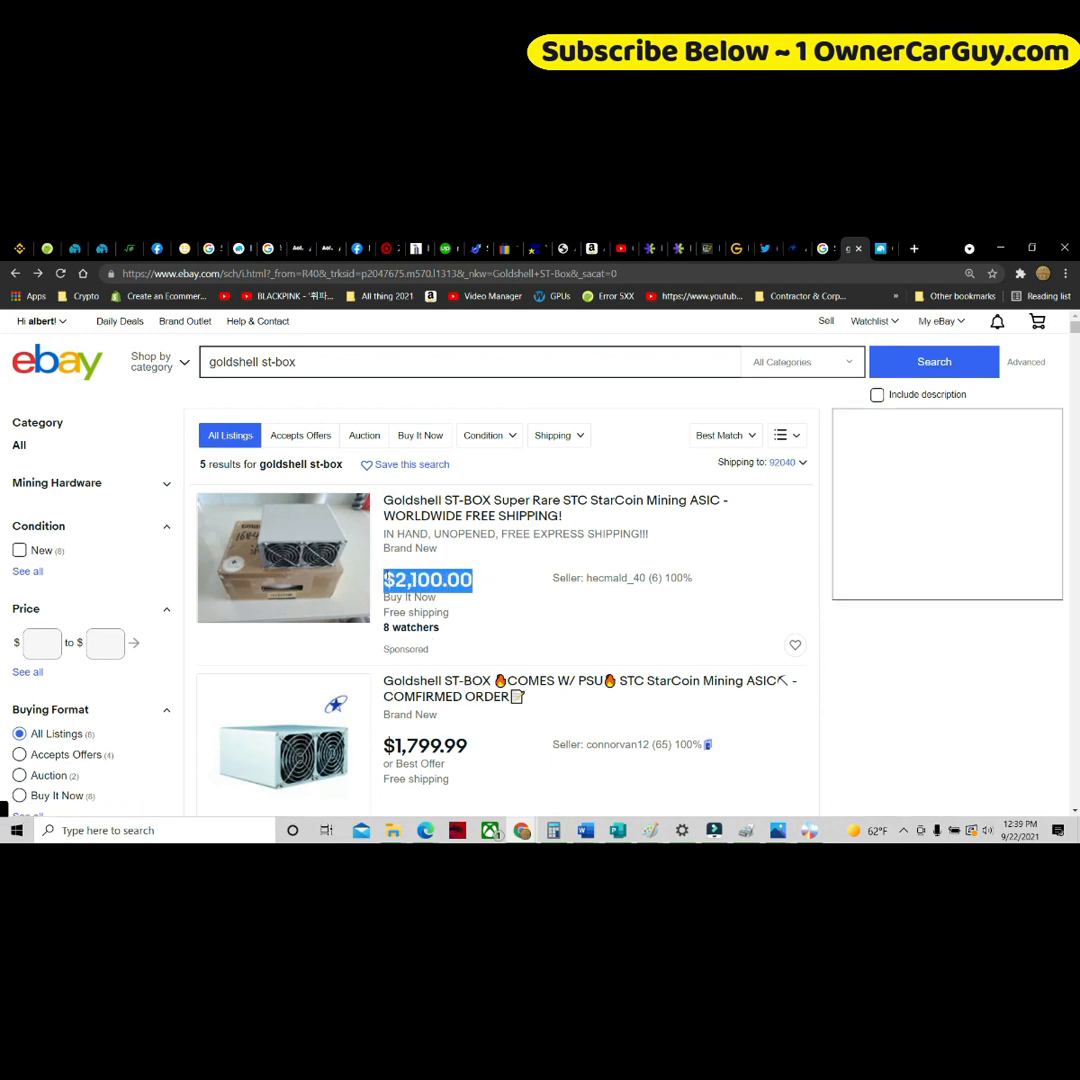
{"action": "mouse_move", "coordinate": [777, 830]}
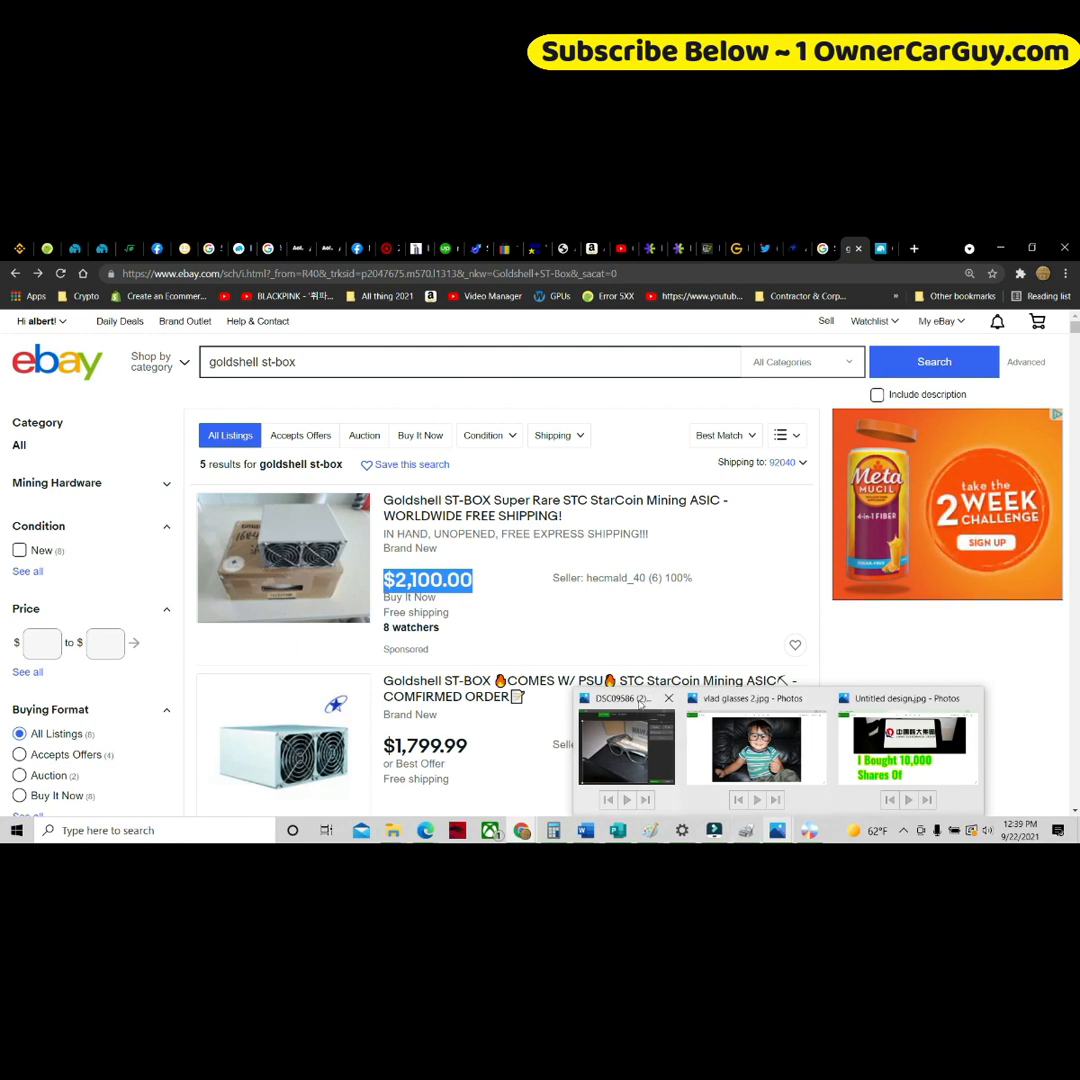
Toggle the STC profit chart between Day and 1 Hour, showing 1.25305166 STC current profits
{"action": "left_click", "coordinate": [756, 748]}
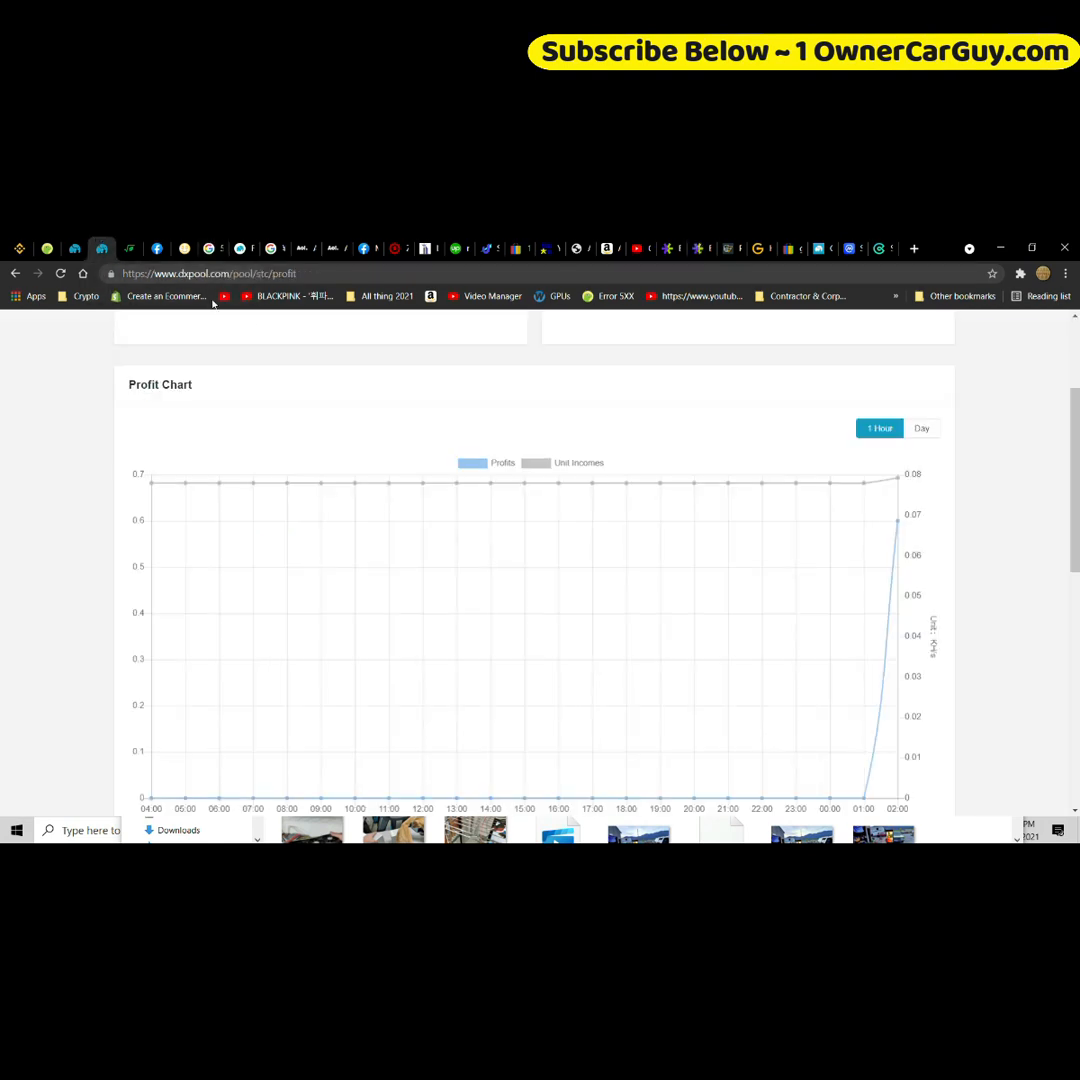
{"action": "double_click", "coordinate": [160, 384]}
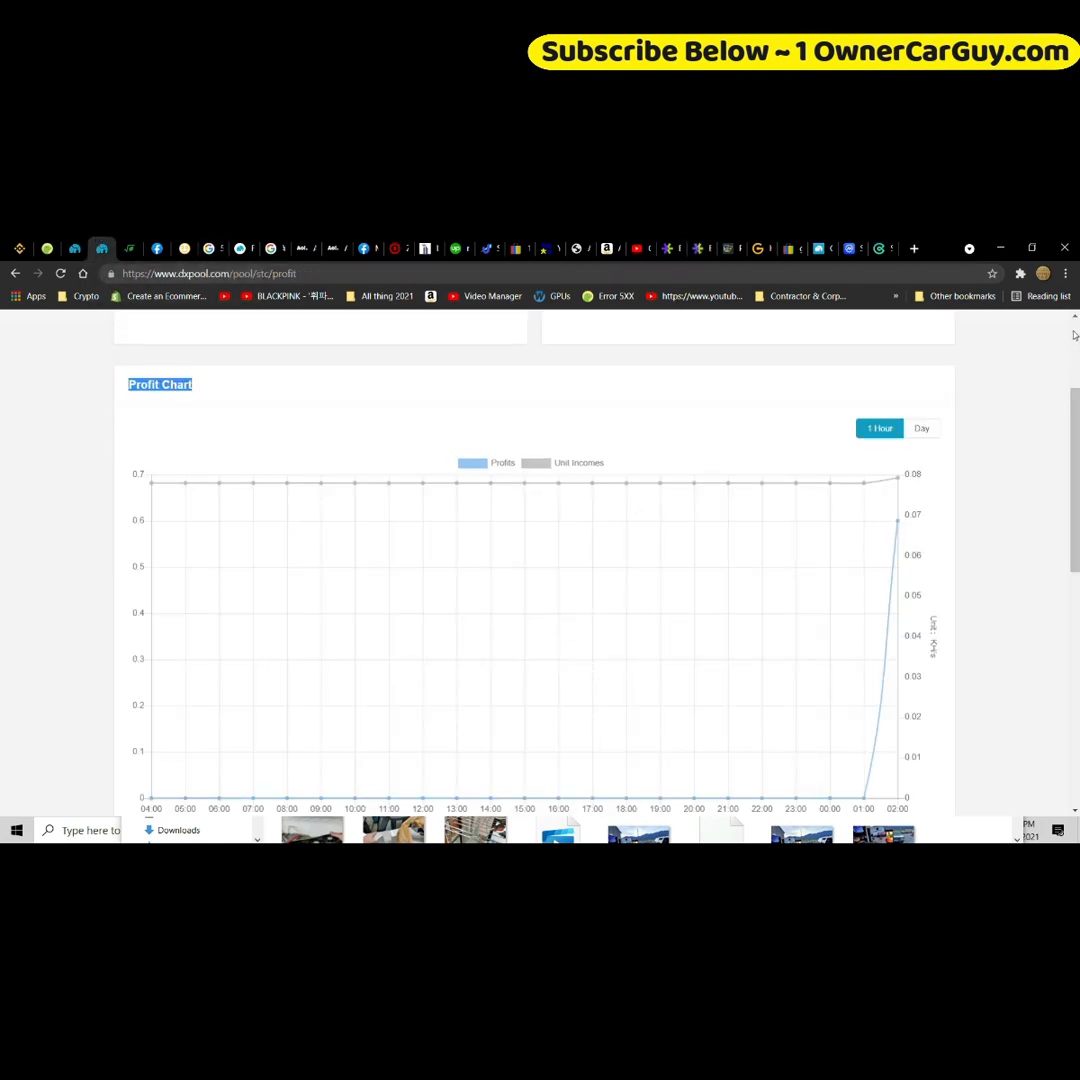
{"action": "left_click", "coordinate": [60, 273]}
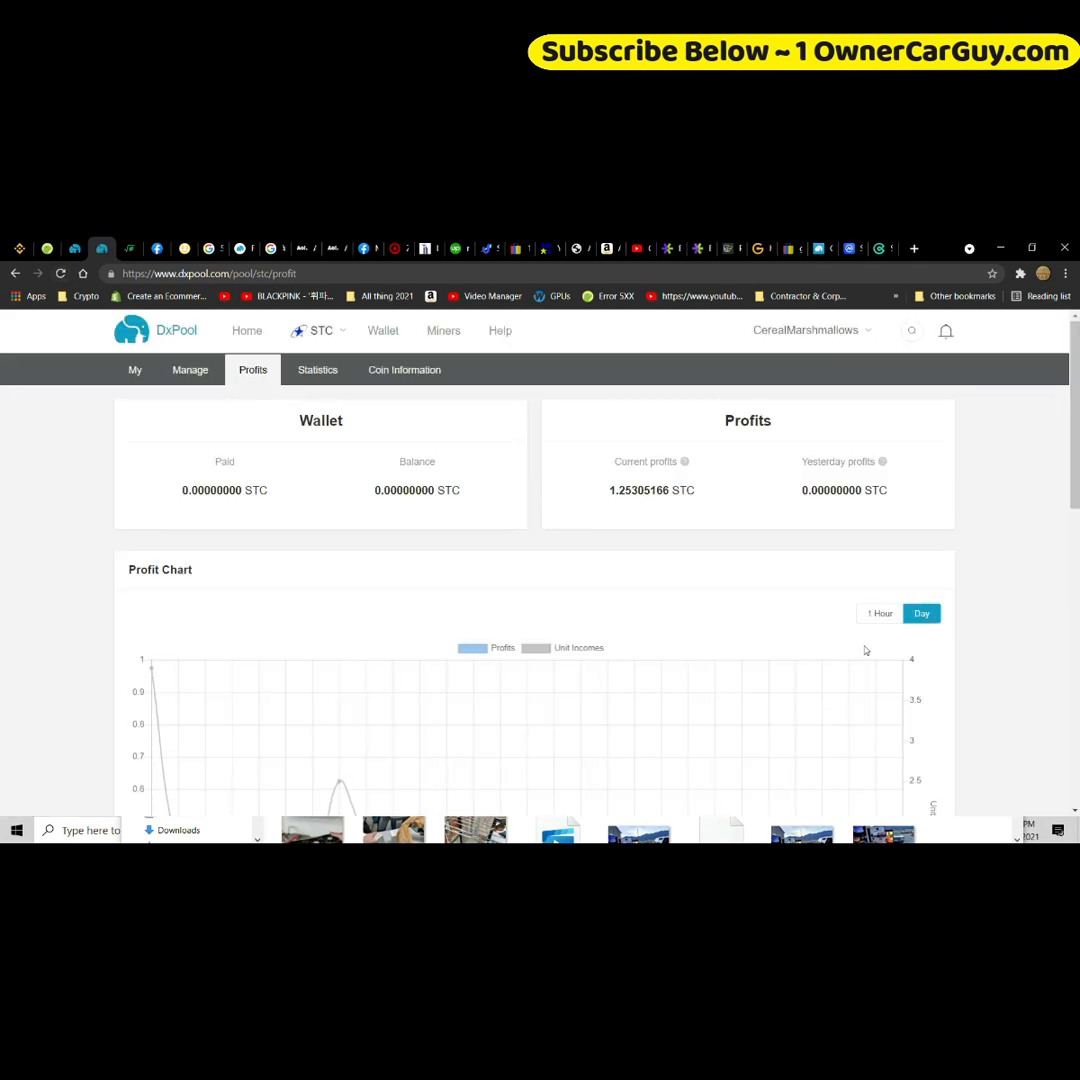
{"action": "left_click", "coordinate": [879, 613]}
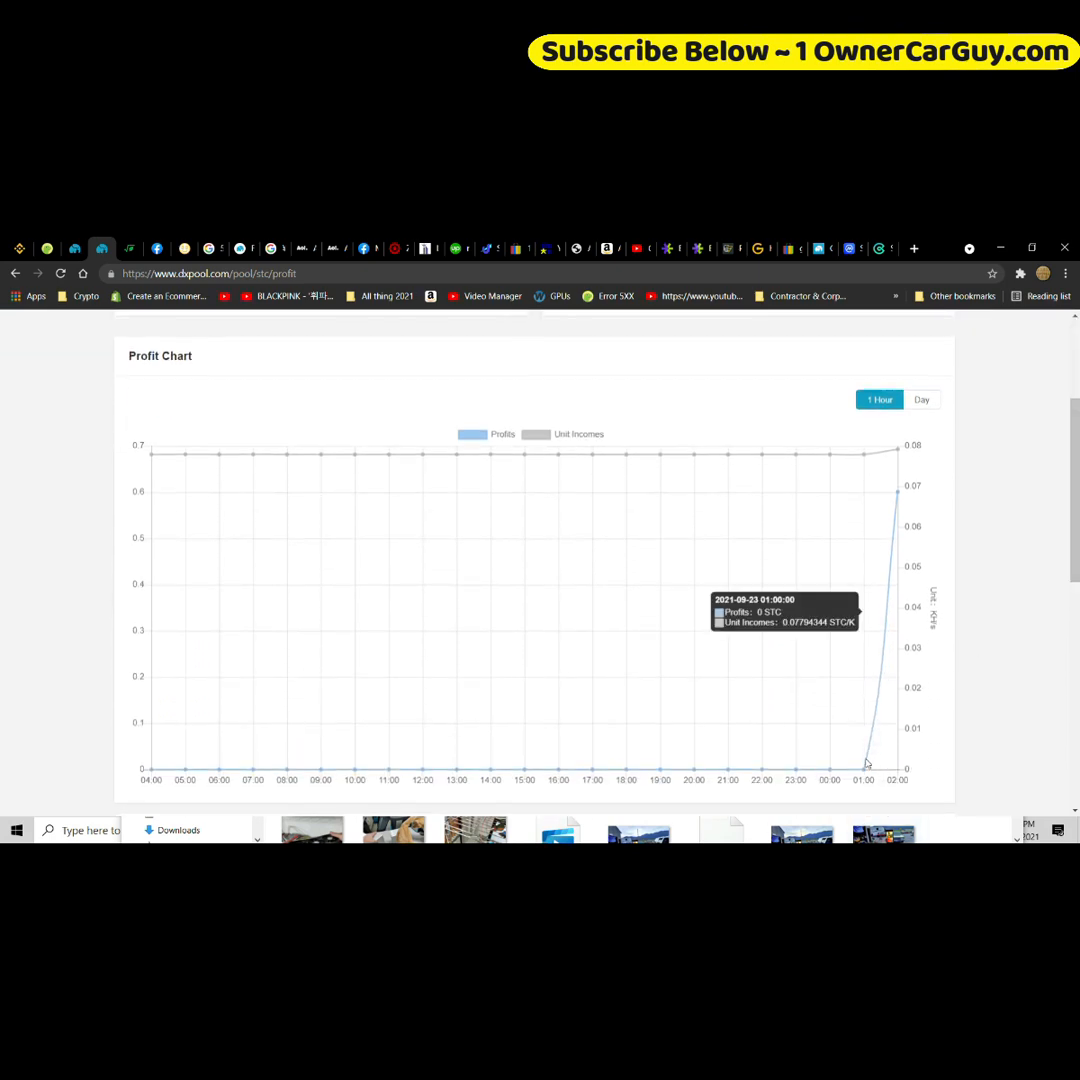
{"action": "mouse_move", "coordinate": [900, 500]}
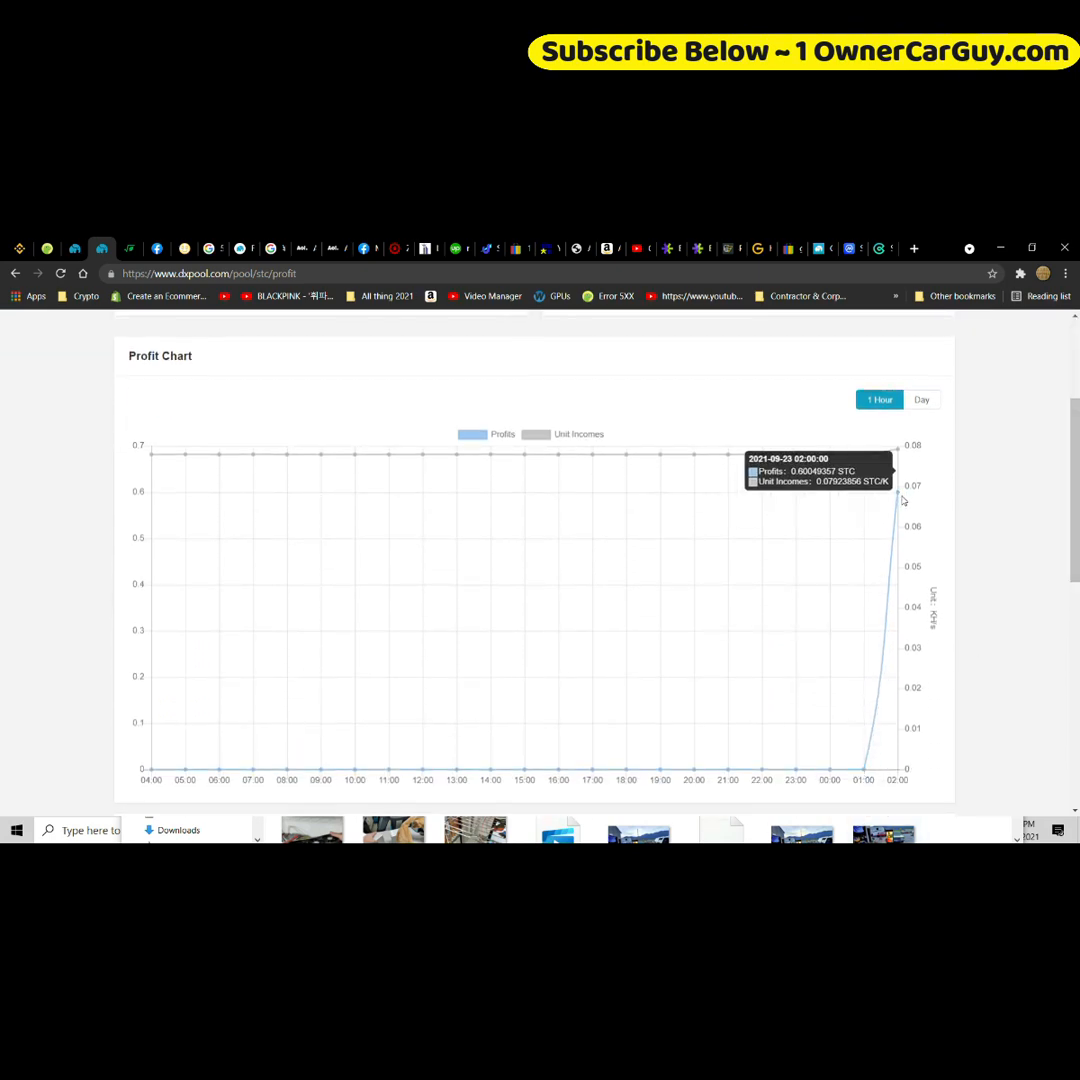
{"action": "scroll", "scroll_direction": "up", "scroll_amount": 3}
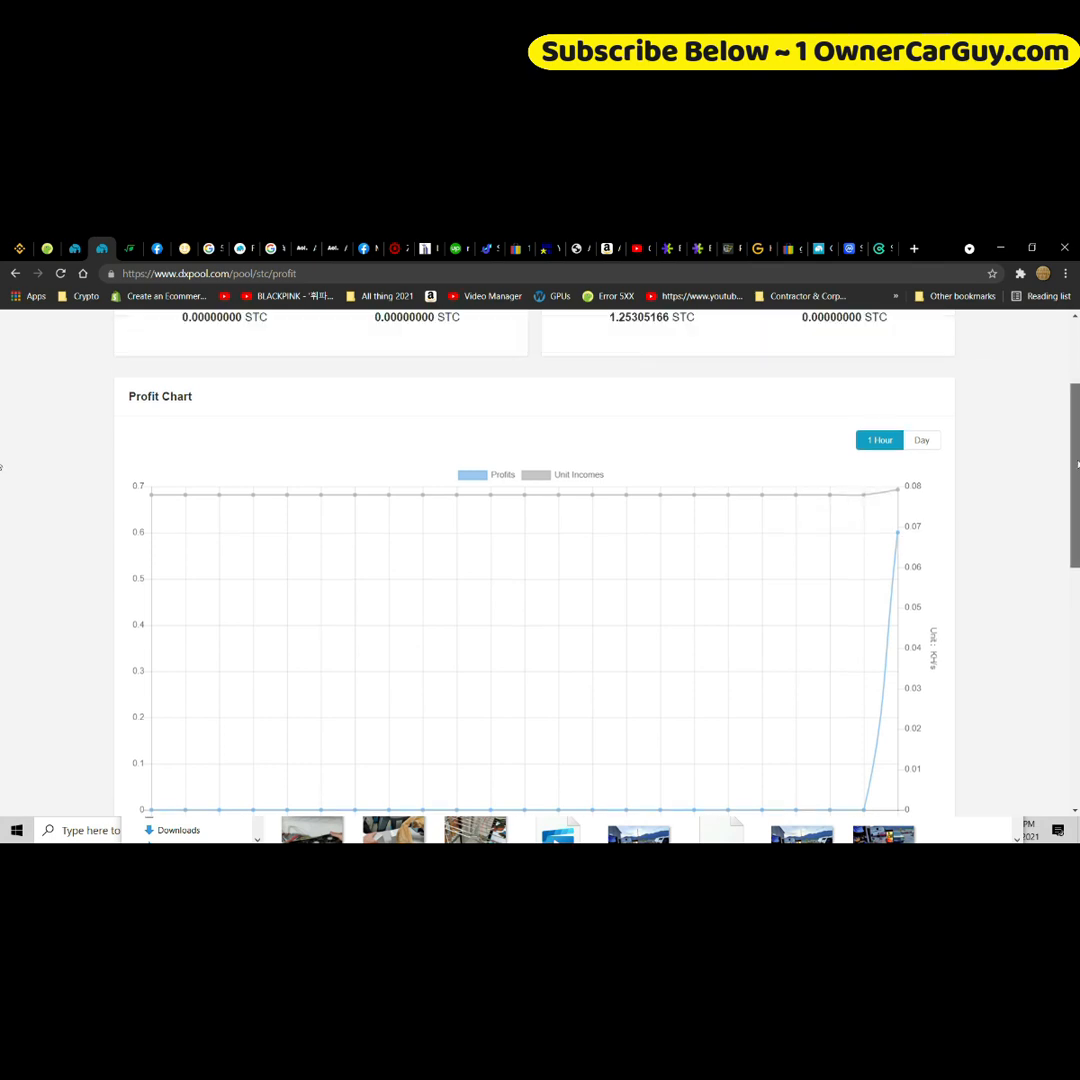
{"action": "scroll", "scroll_direction": "up", "scroll_amount": 3}
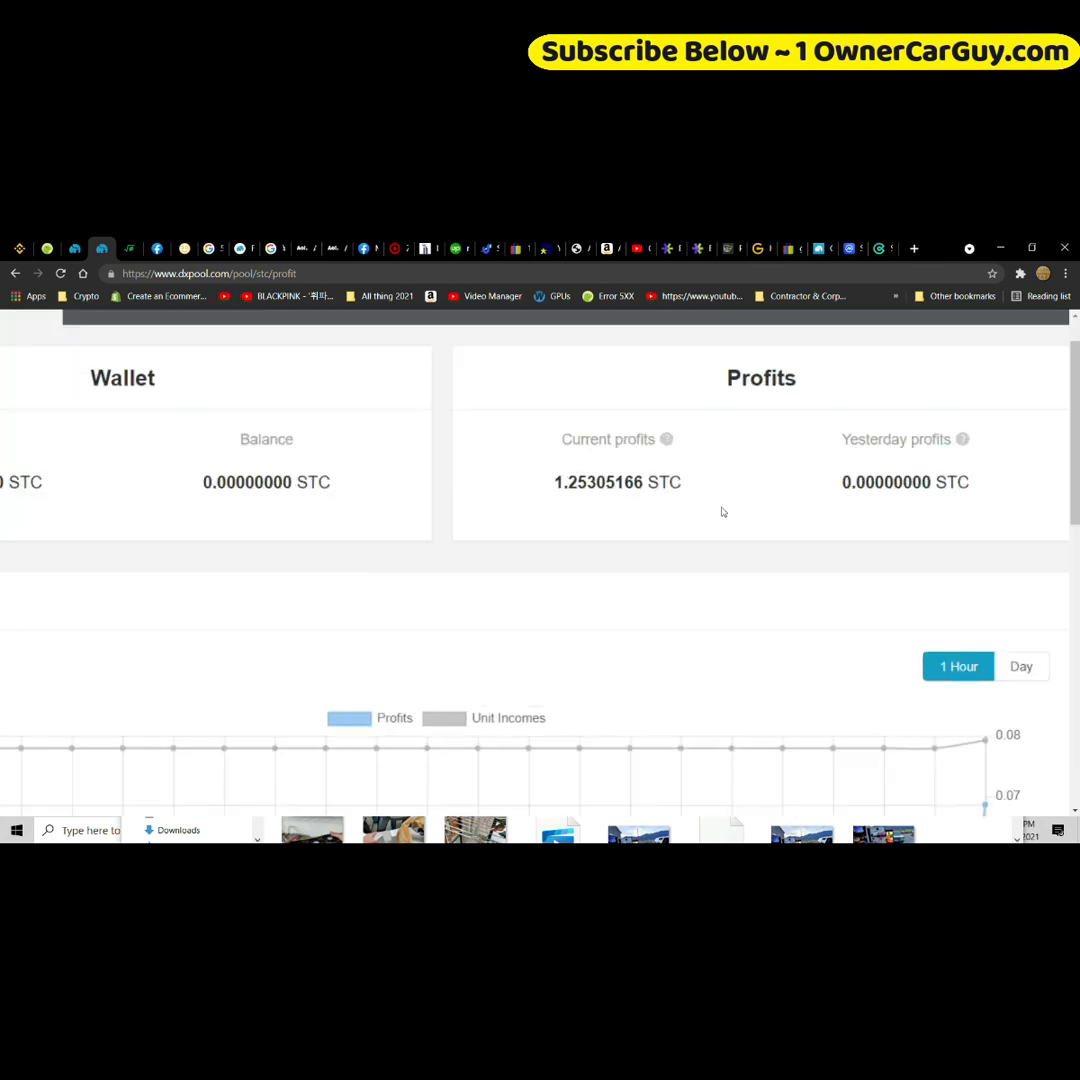
{"action": "scroll", "scroll_direction": "up", "scroll_amount": 3}
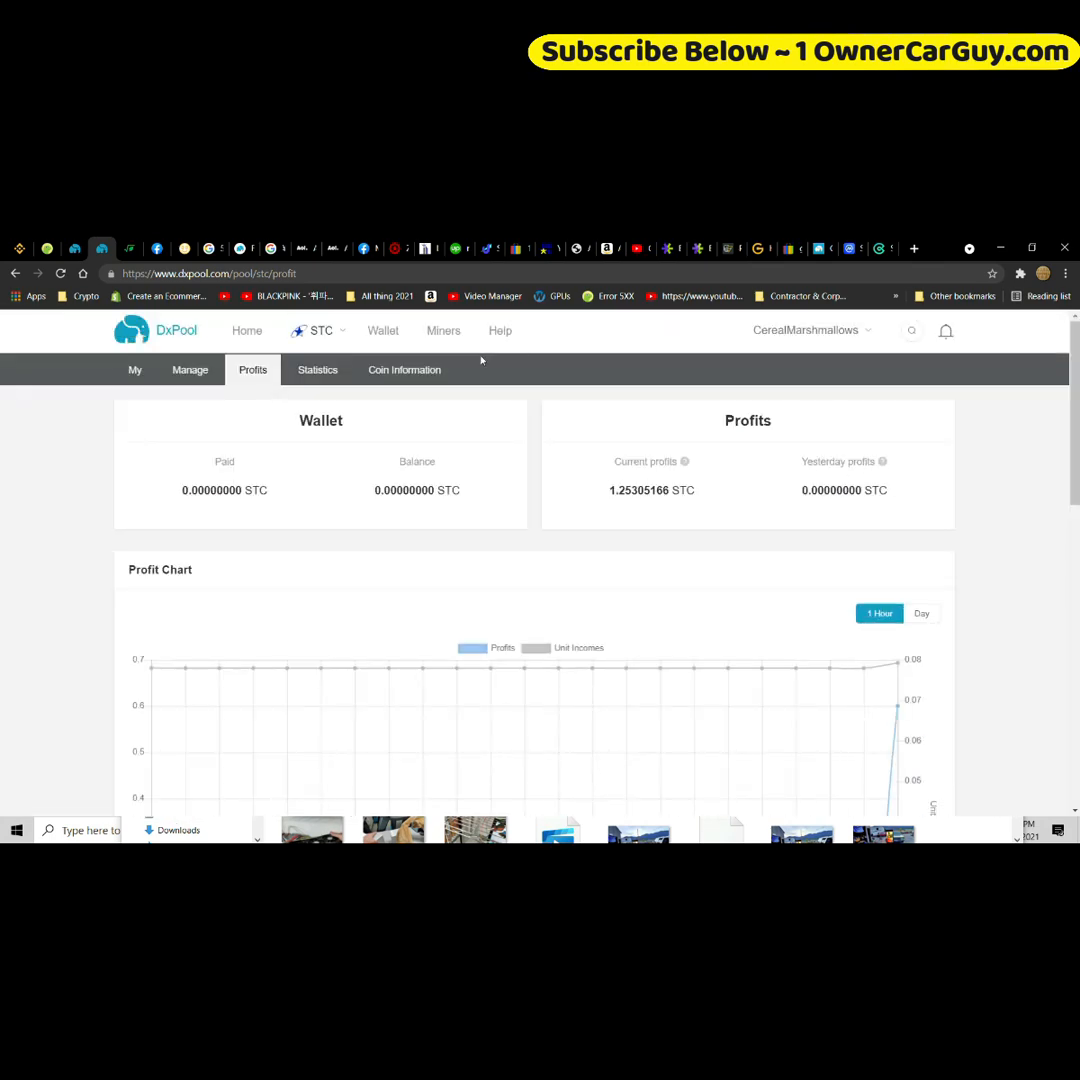
Open DxPool's My tab to view 11.93 KH/s real-time, 13.20 KH/s hourly, one miner
{"action": "left_click", "coordinate": [317, 369]}
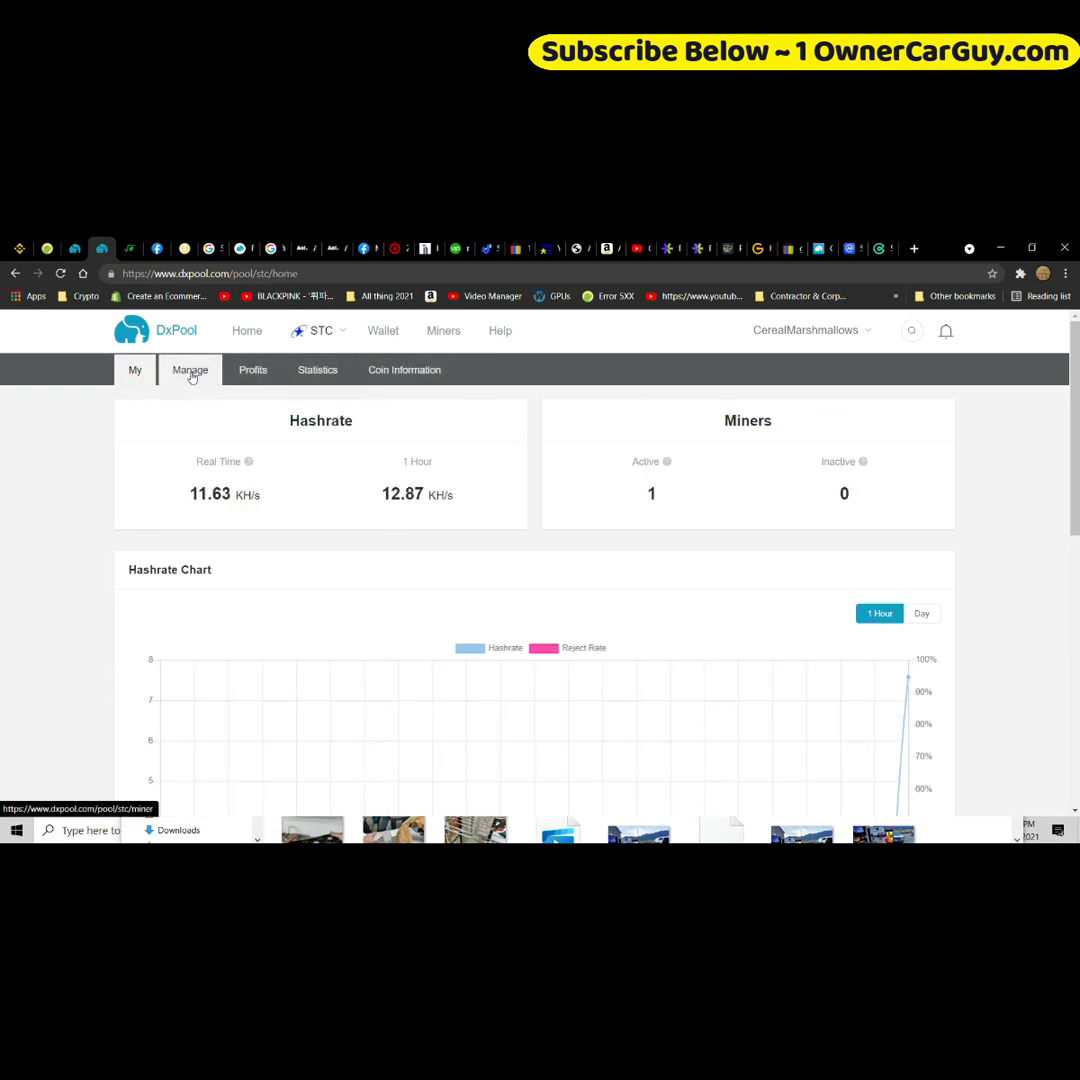
{"action": "scroll", "scroll_direction": "down", "scroll_amount": 3}
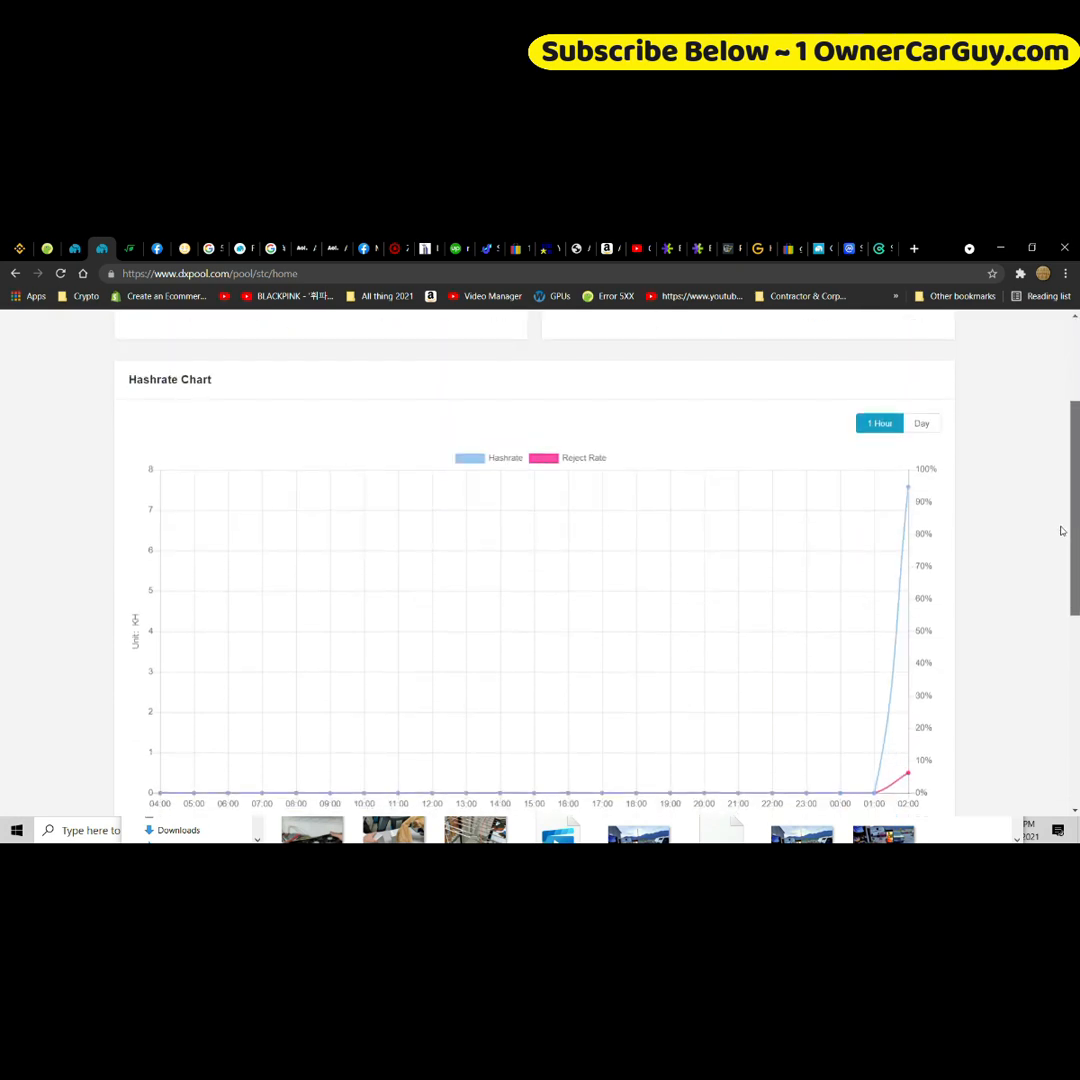
{"action": "scroll", "scroll_direction": "up", "scroll_amount": 3}
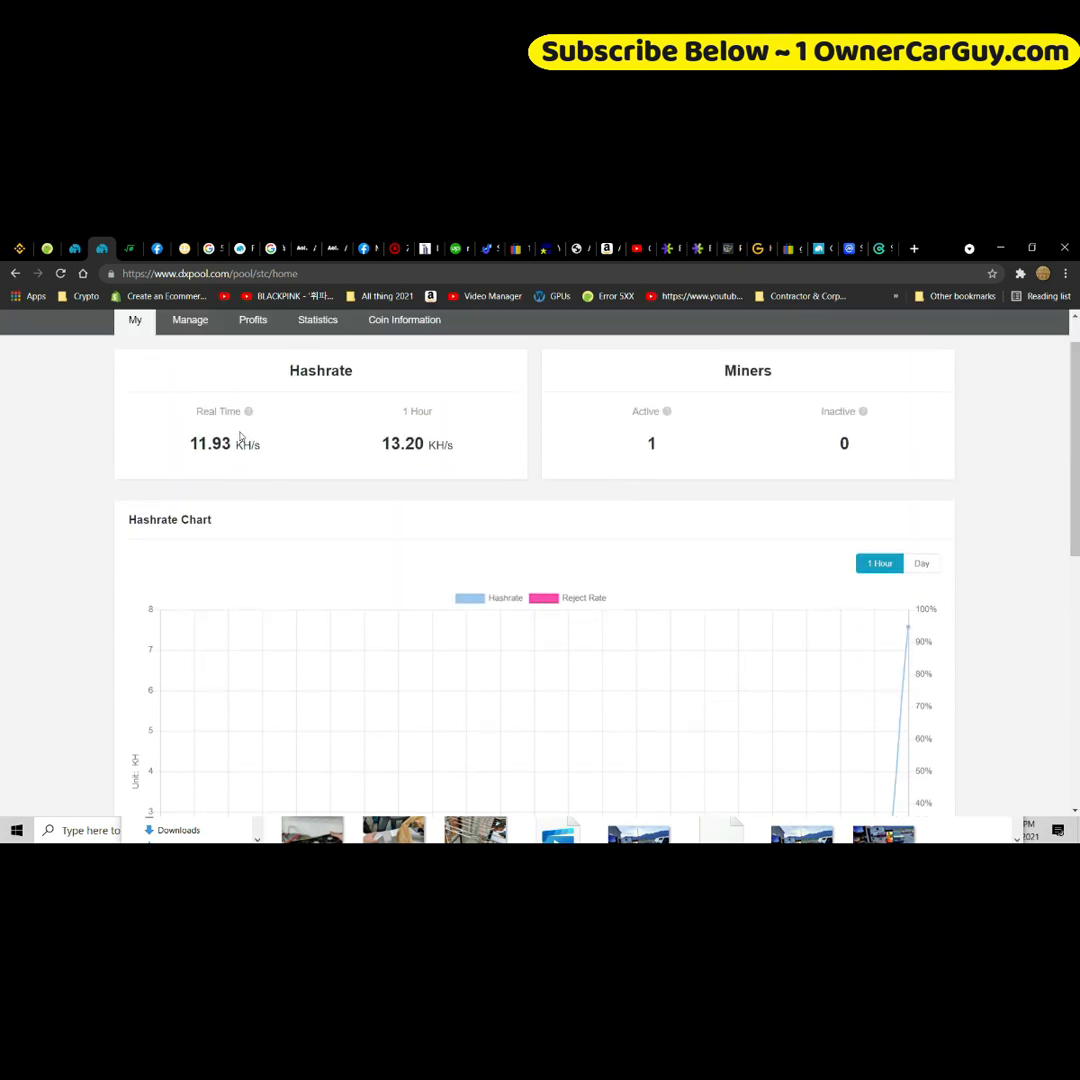
{"action": "scroll", "scroll_direction": "down", "scroll_amount": 3}
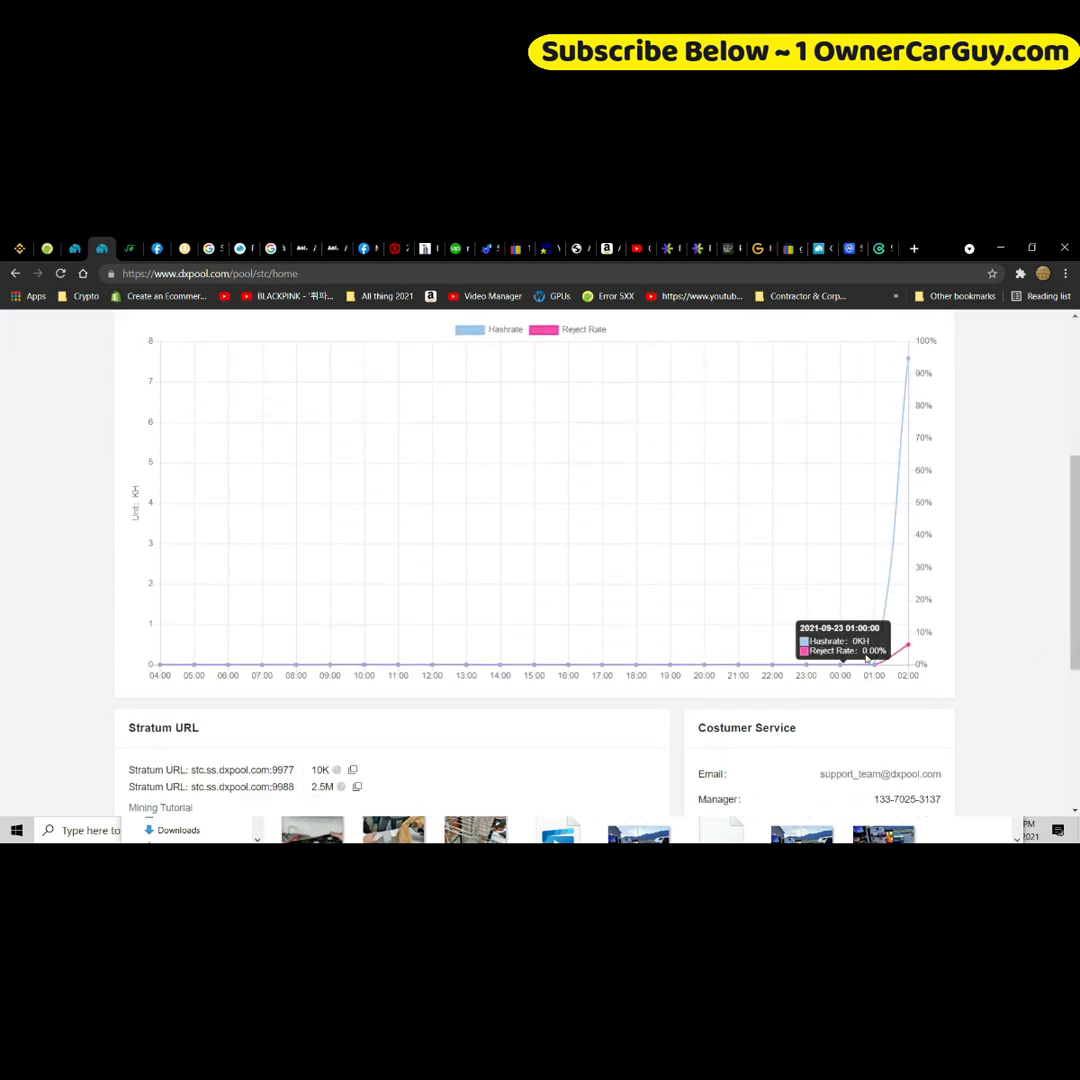
{"action": "mouse_move", "coordinate": [910, 648]}
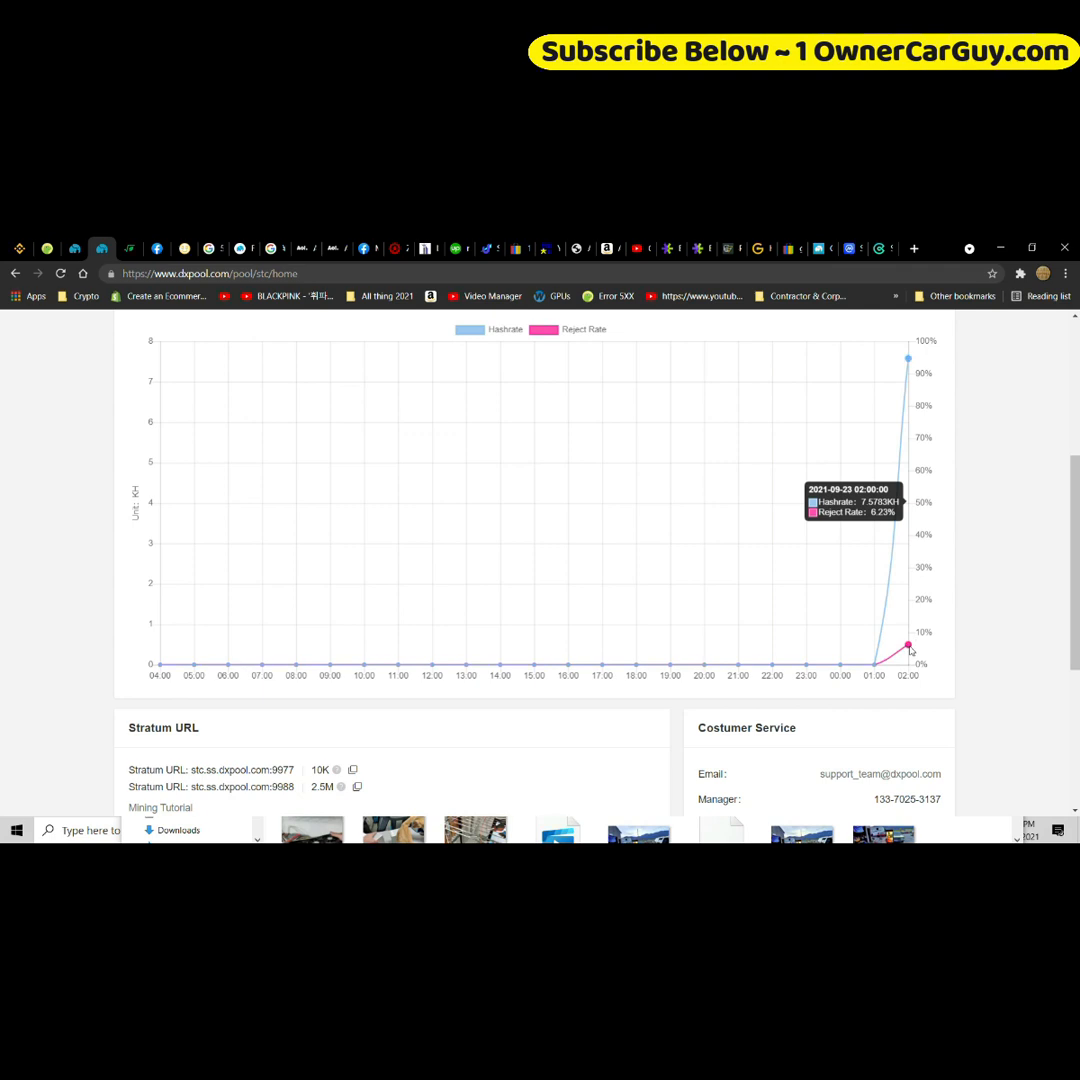
{"action": "mouse_move", "coordinate": [1042, 468]}
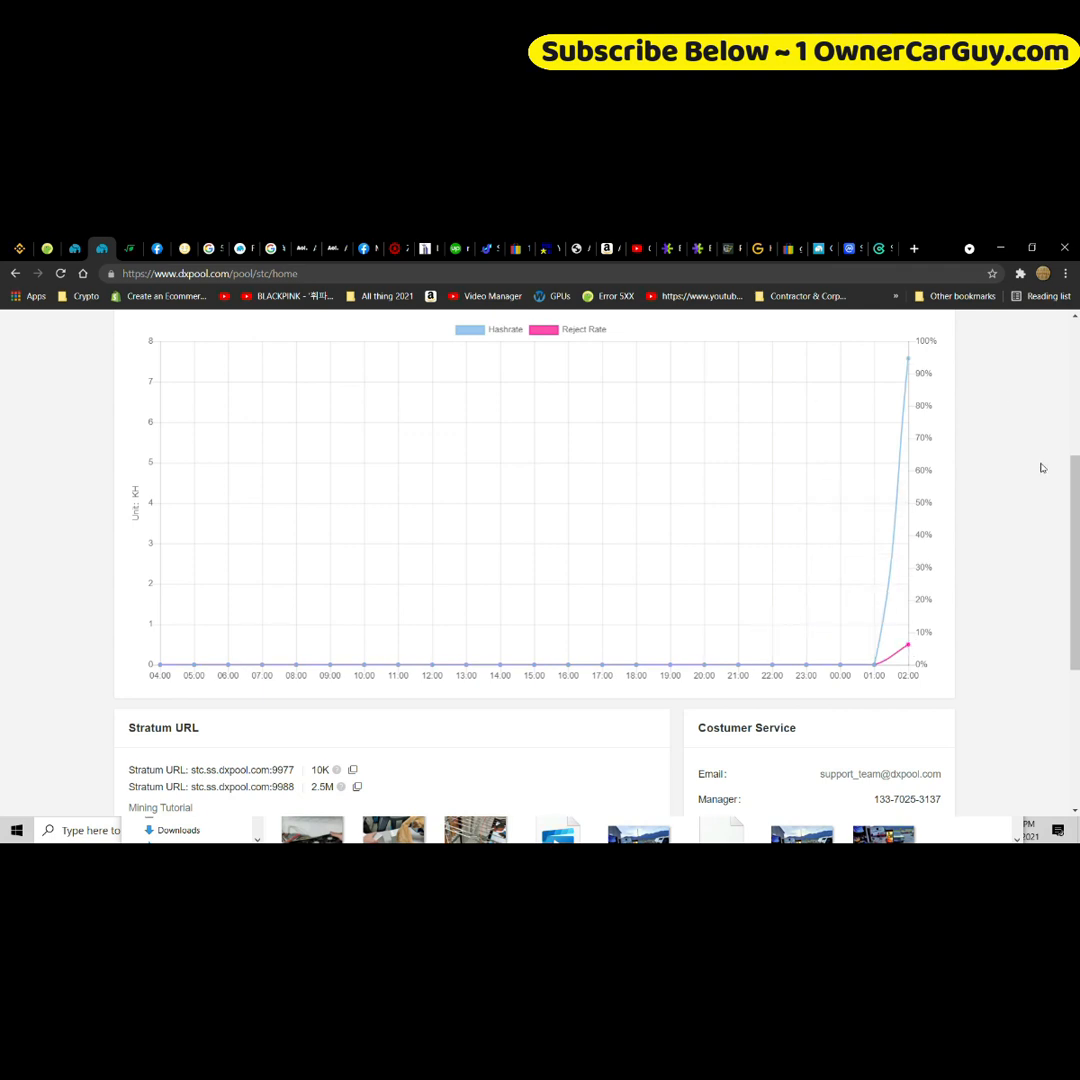
{"action": "scroll", "scroll_direction": "up", "scroll_amount": 3}
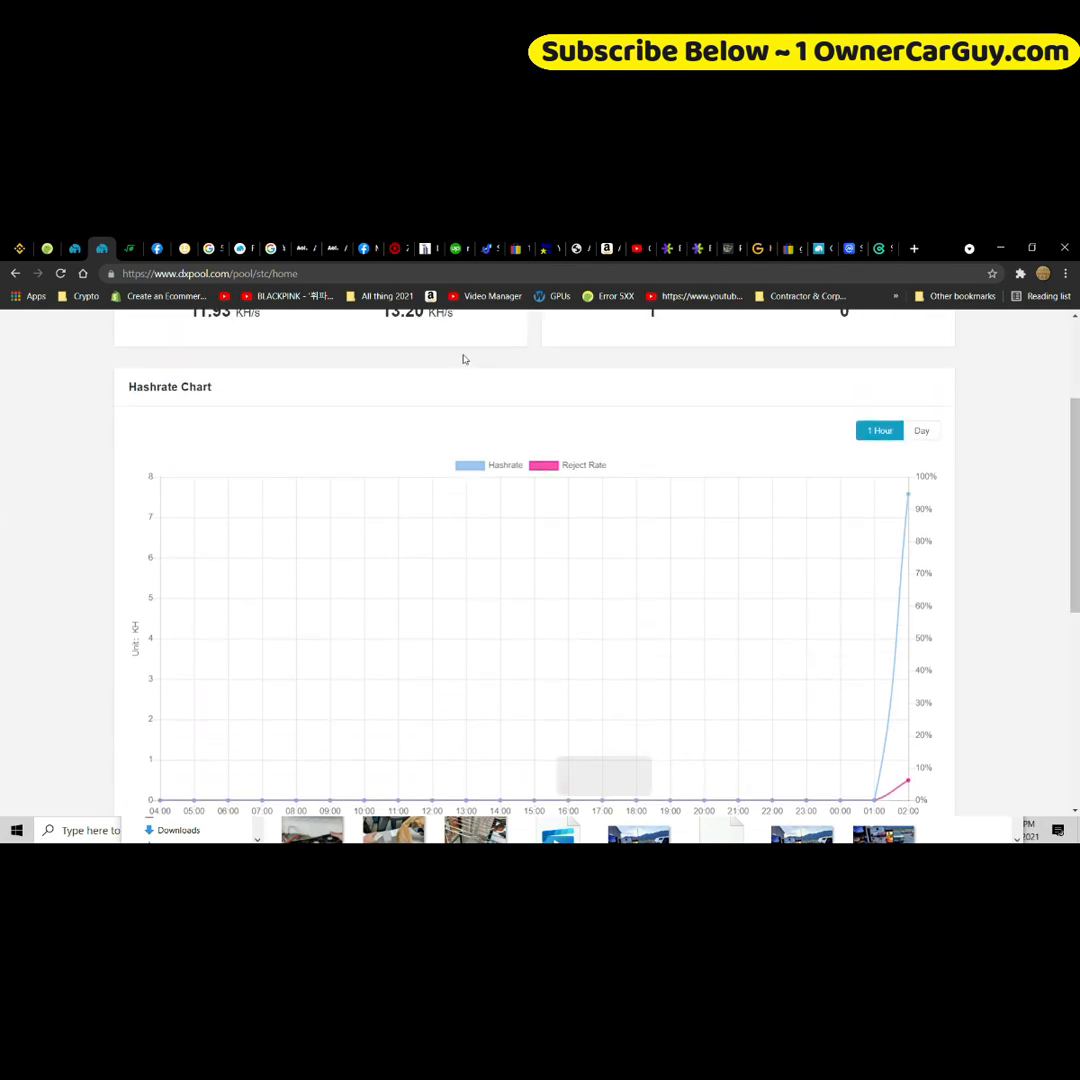
{"action": "scroll", "scroll_direction": "up", "scroll_amount": 3}
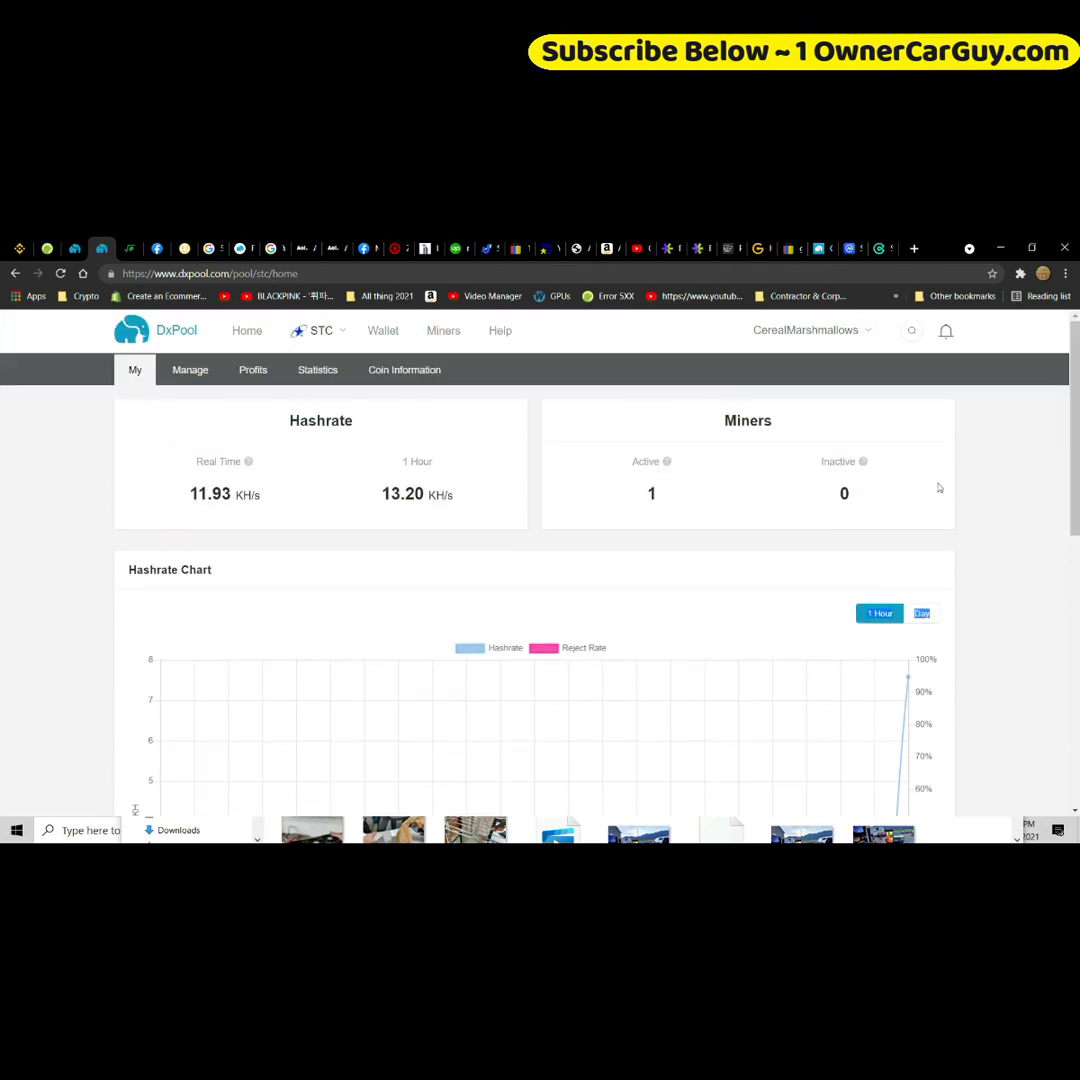
{"action": "mouse_move", "coordinate": [840, 508]}
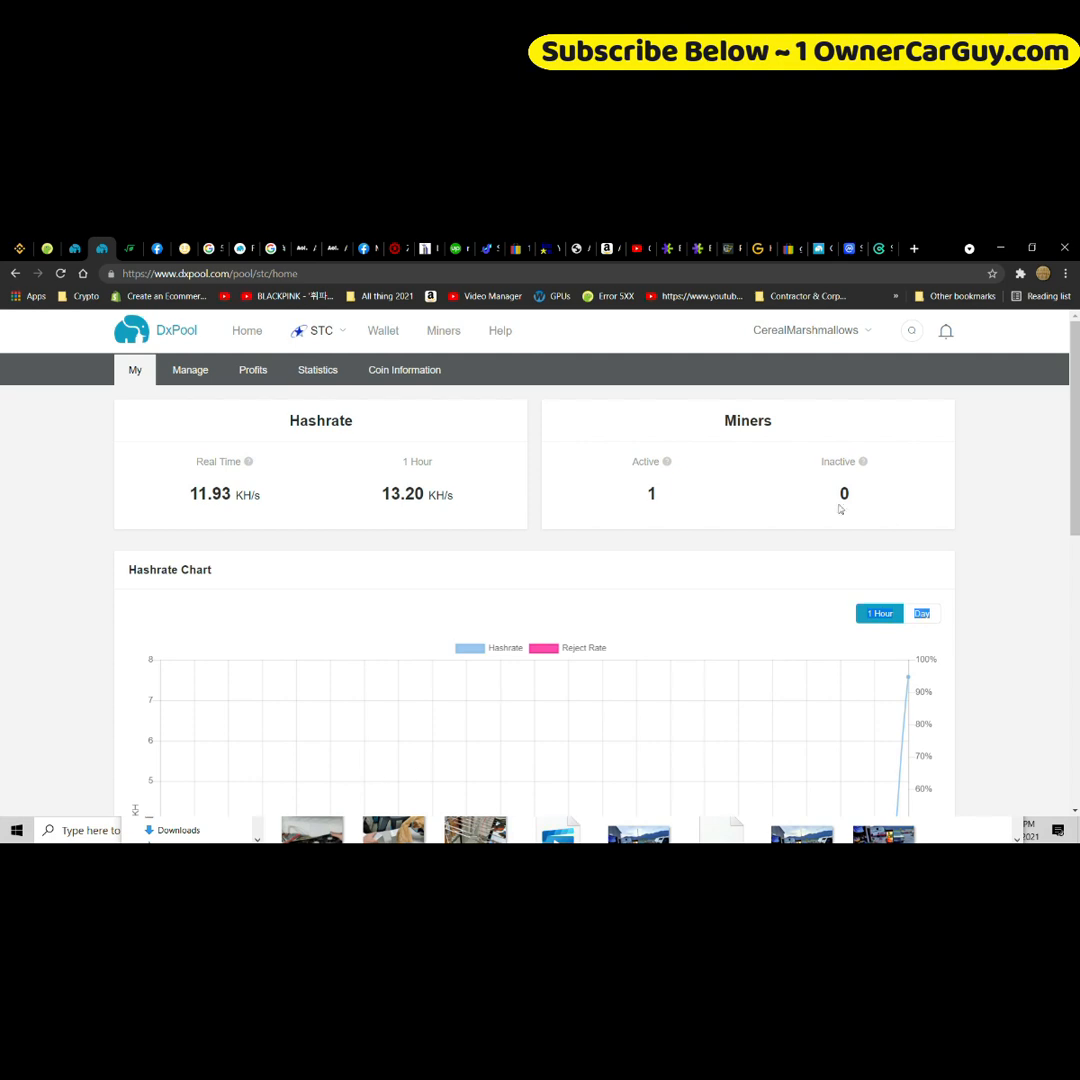
{"action": "mouse_move", "coordinate": [1016, 831]}
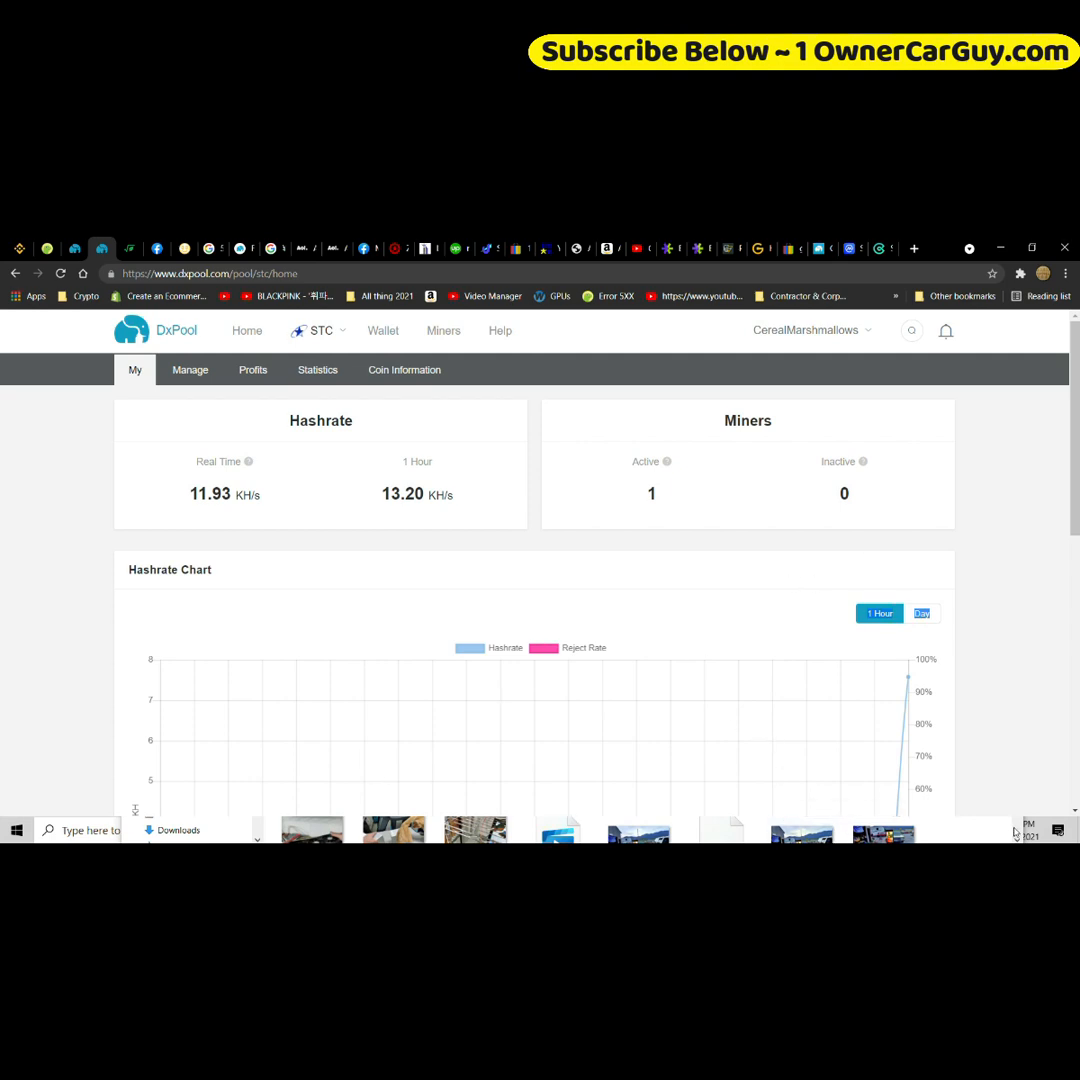
Compute 1.25 × 0.165 × 24 in Calculator, giving 4.95 daily earnings
{"action": "left_click", "coordinate": [1021, 829]}
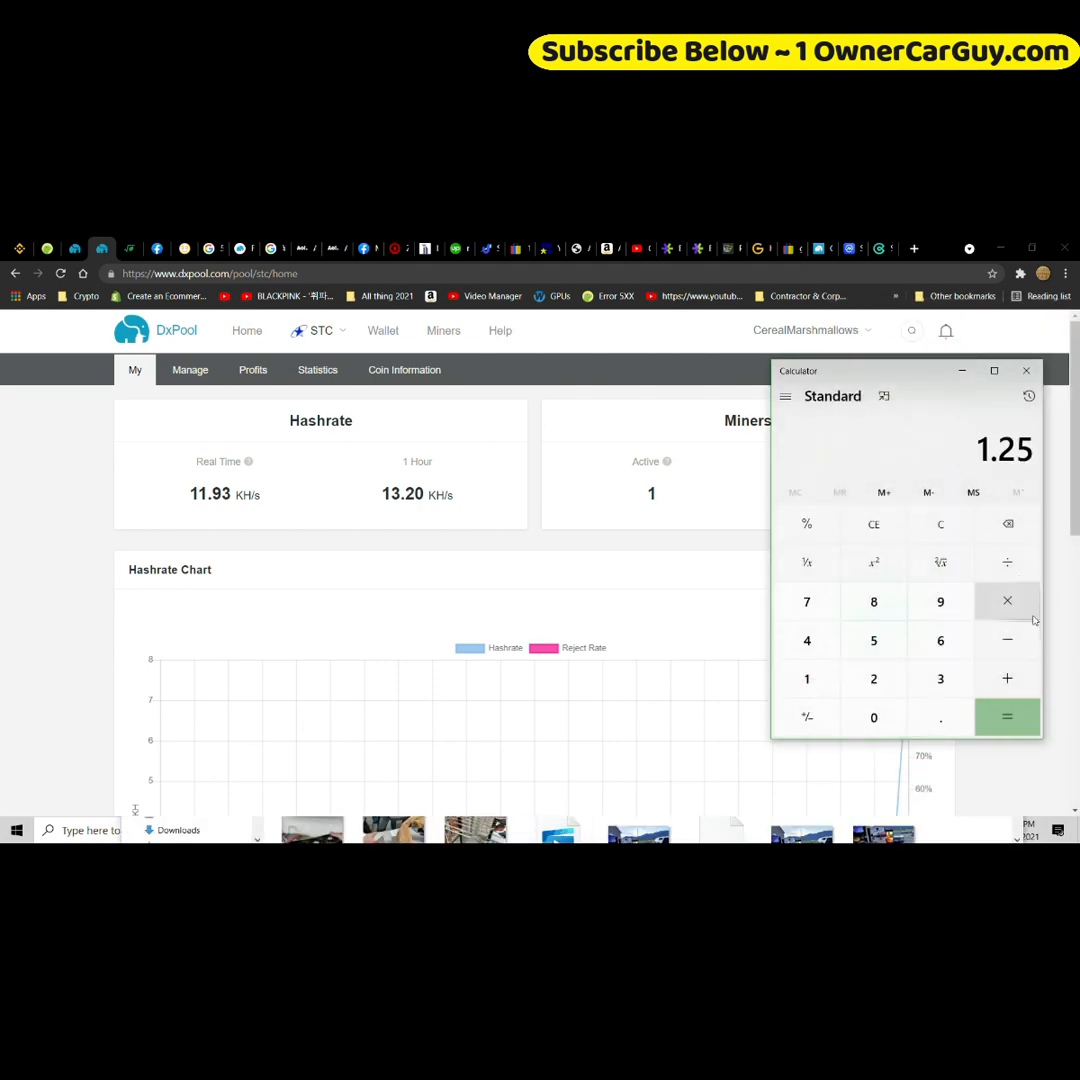
{"action": "left_click", "coordinate": [1007, 600]}
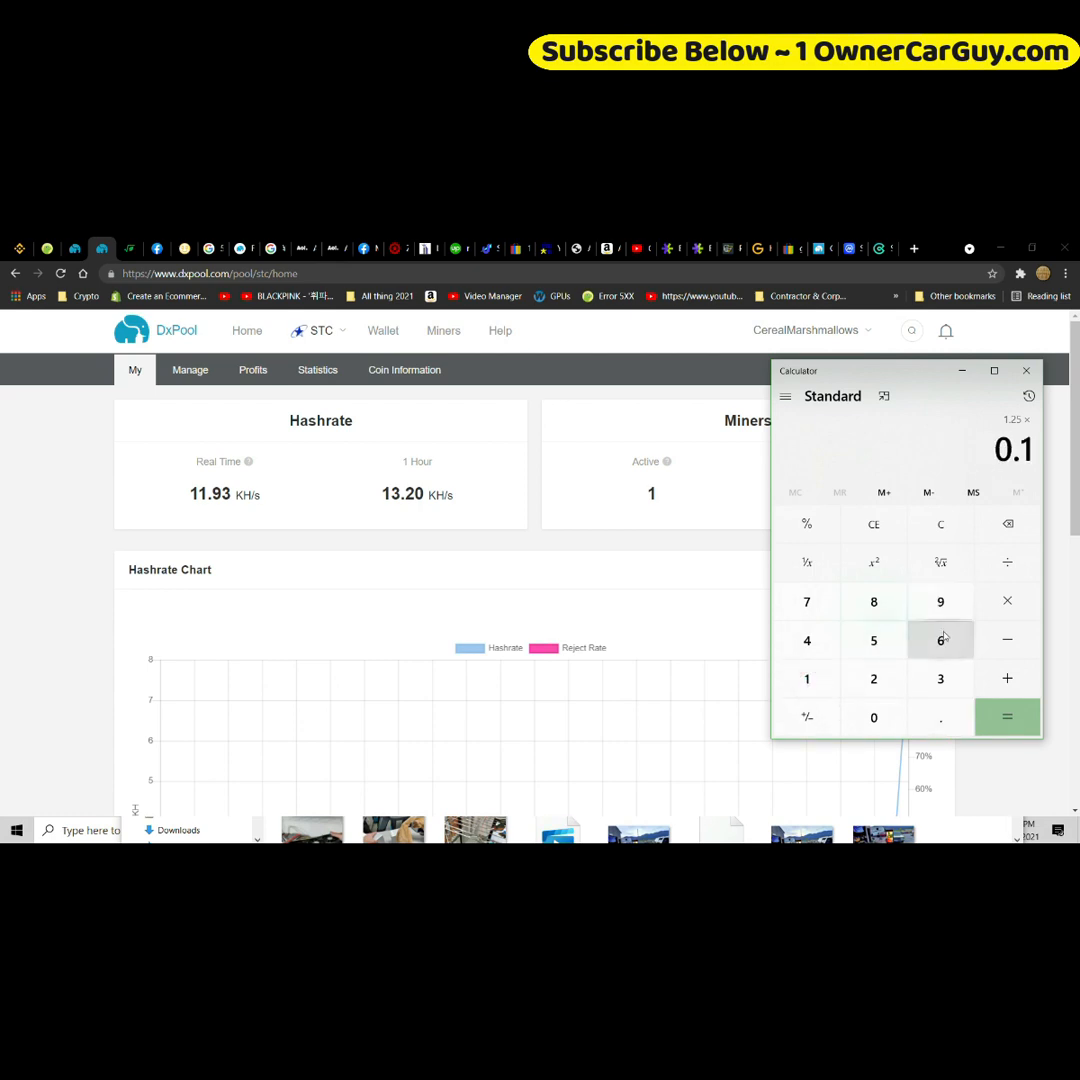
{"action": "left_click", "coordinate": [940, 639]}
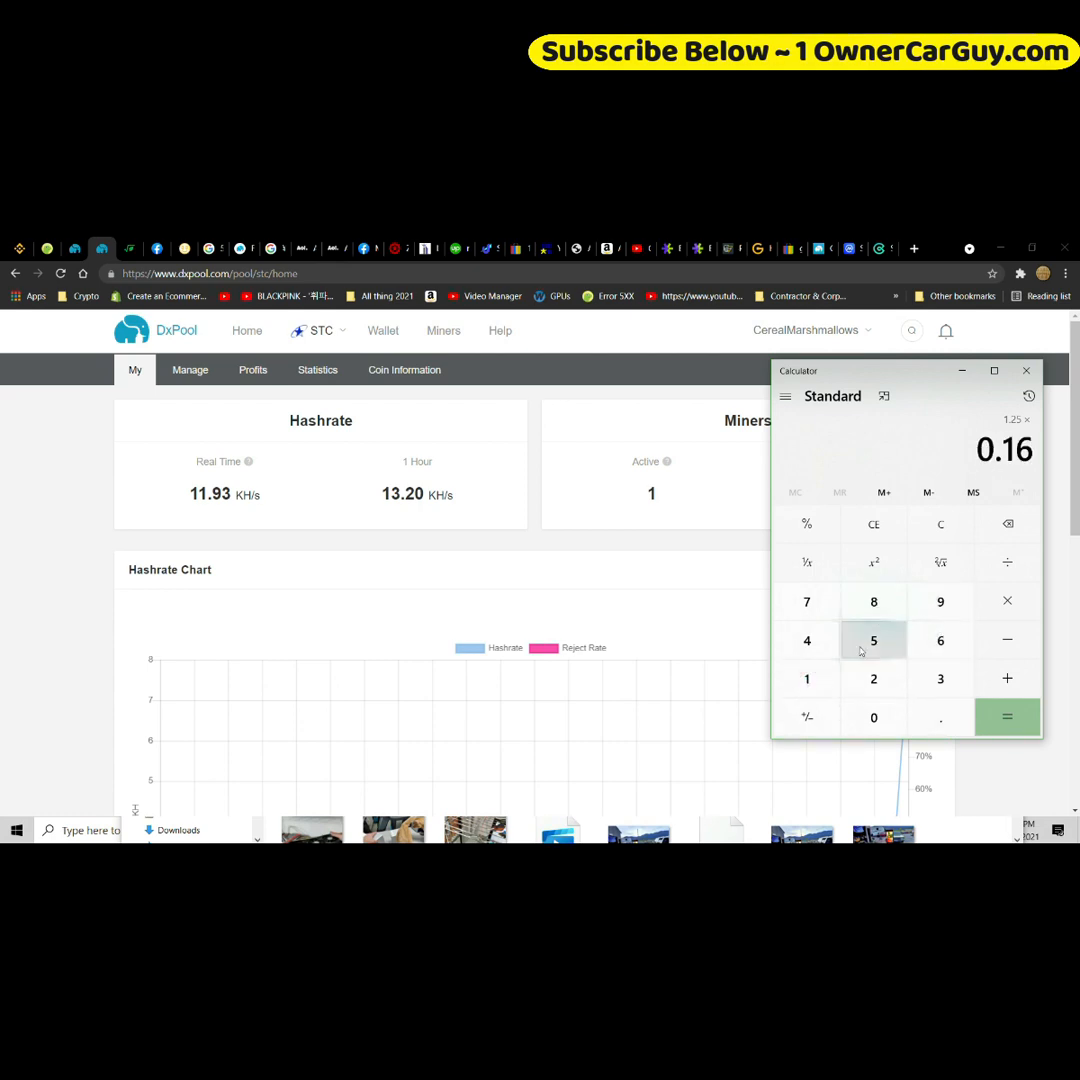
{"action": "left_click", "coordinate": [1007, 717]}
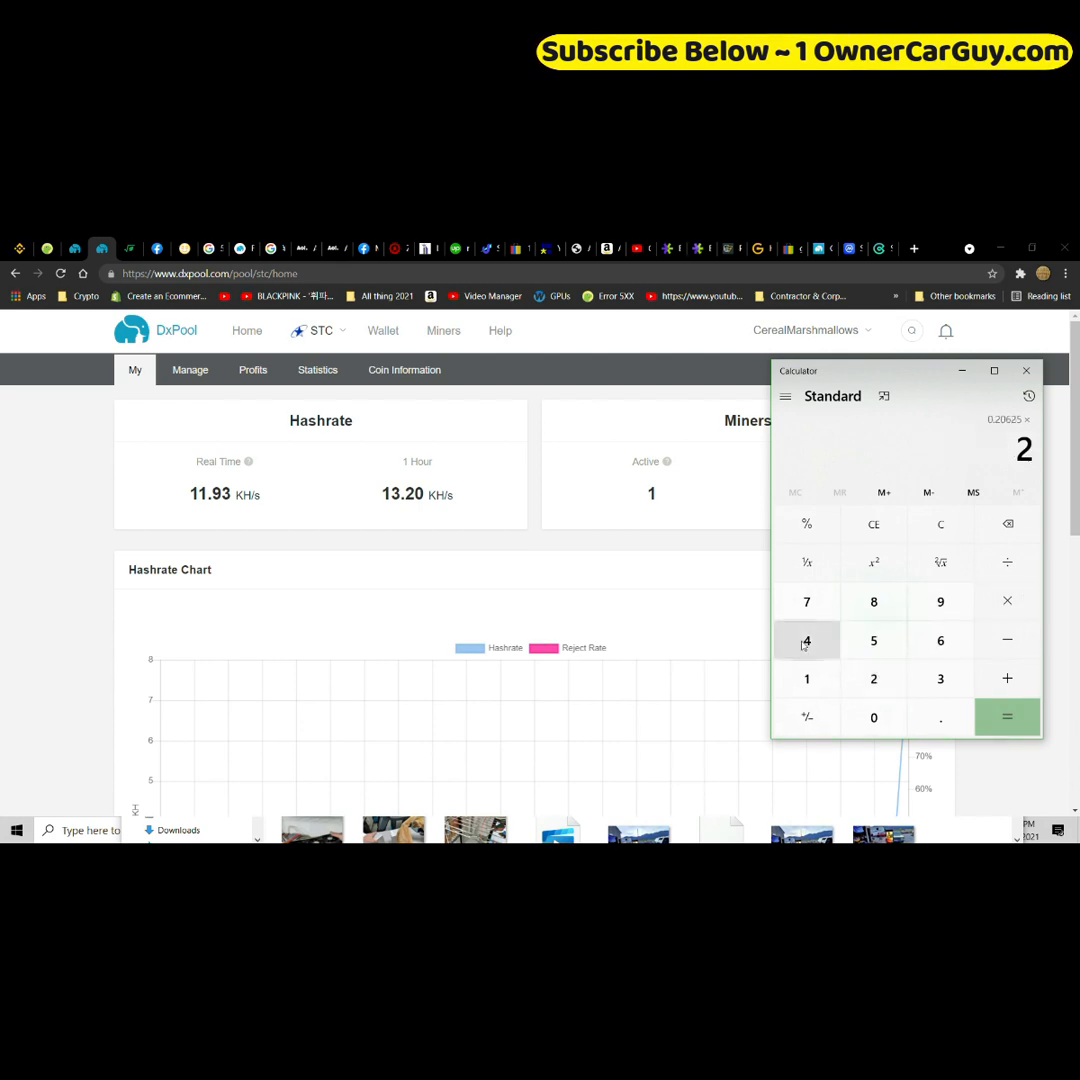
{"action": "left_click", "coordinate": [1006, 717]}
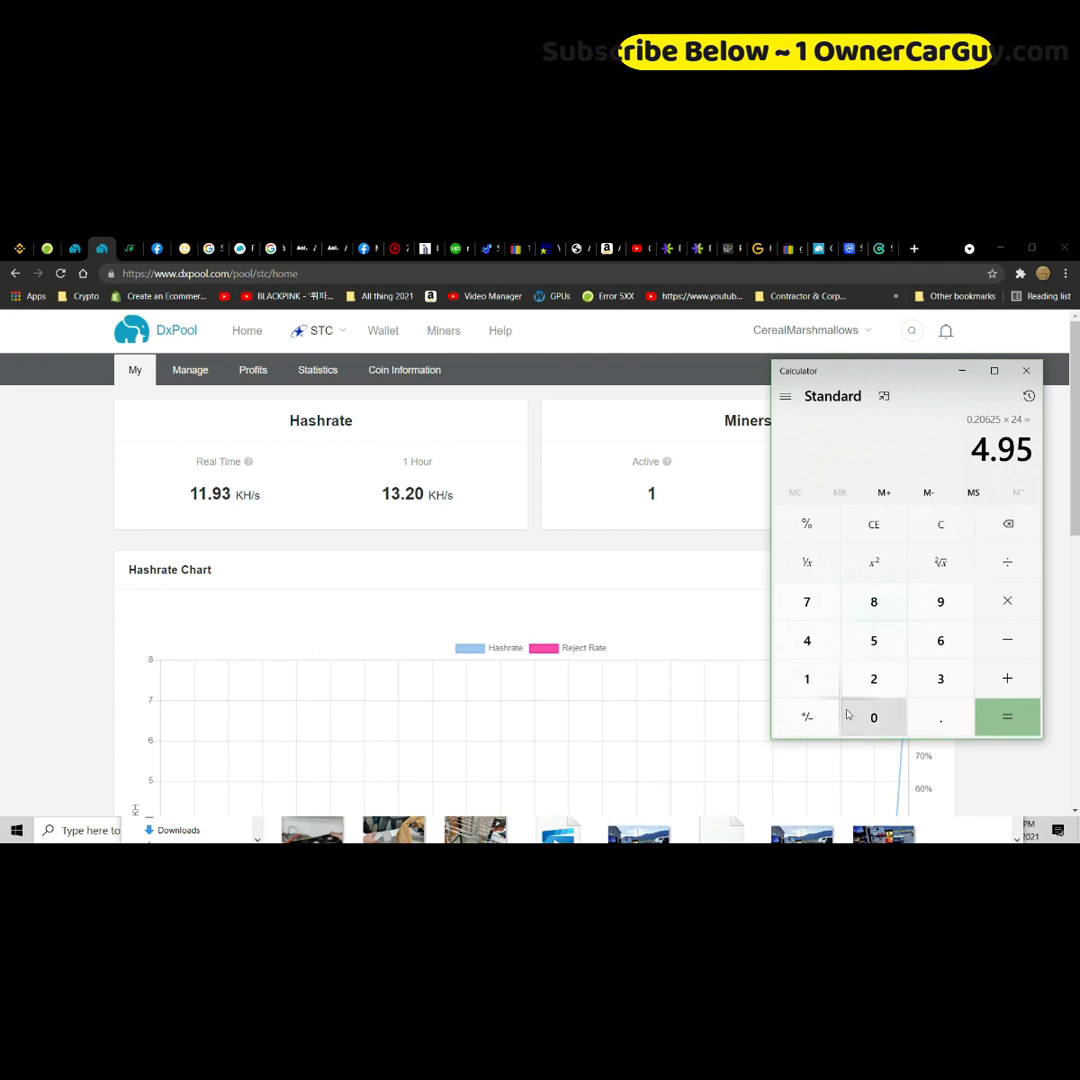
{"action": "mouse_move", "coordinate": [828, 755]}
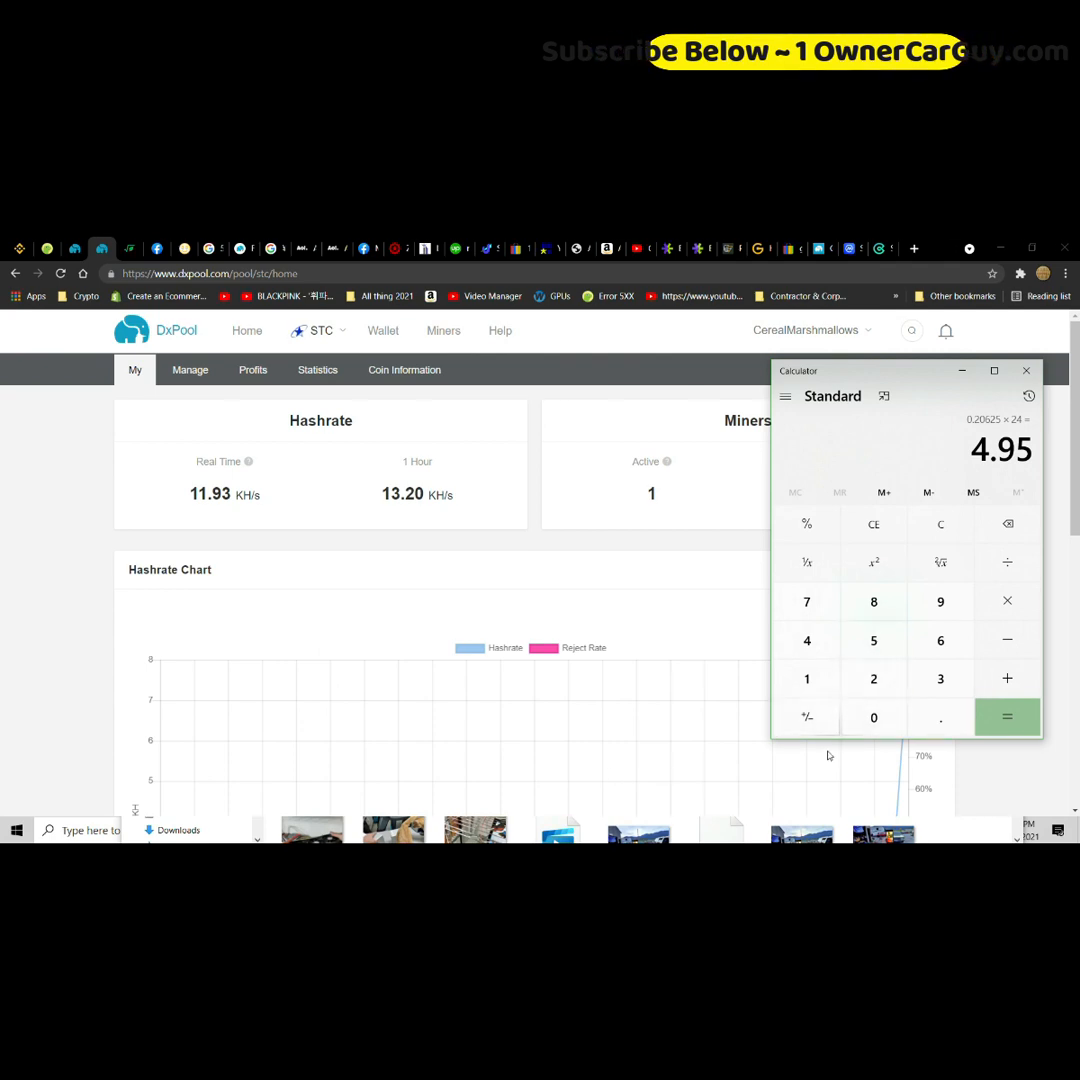
{"action": "mouse_move", "coordinate": [826, 764]}
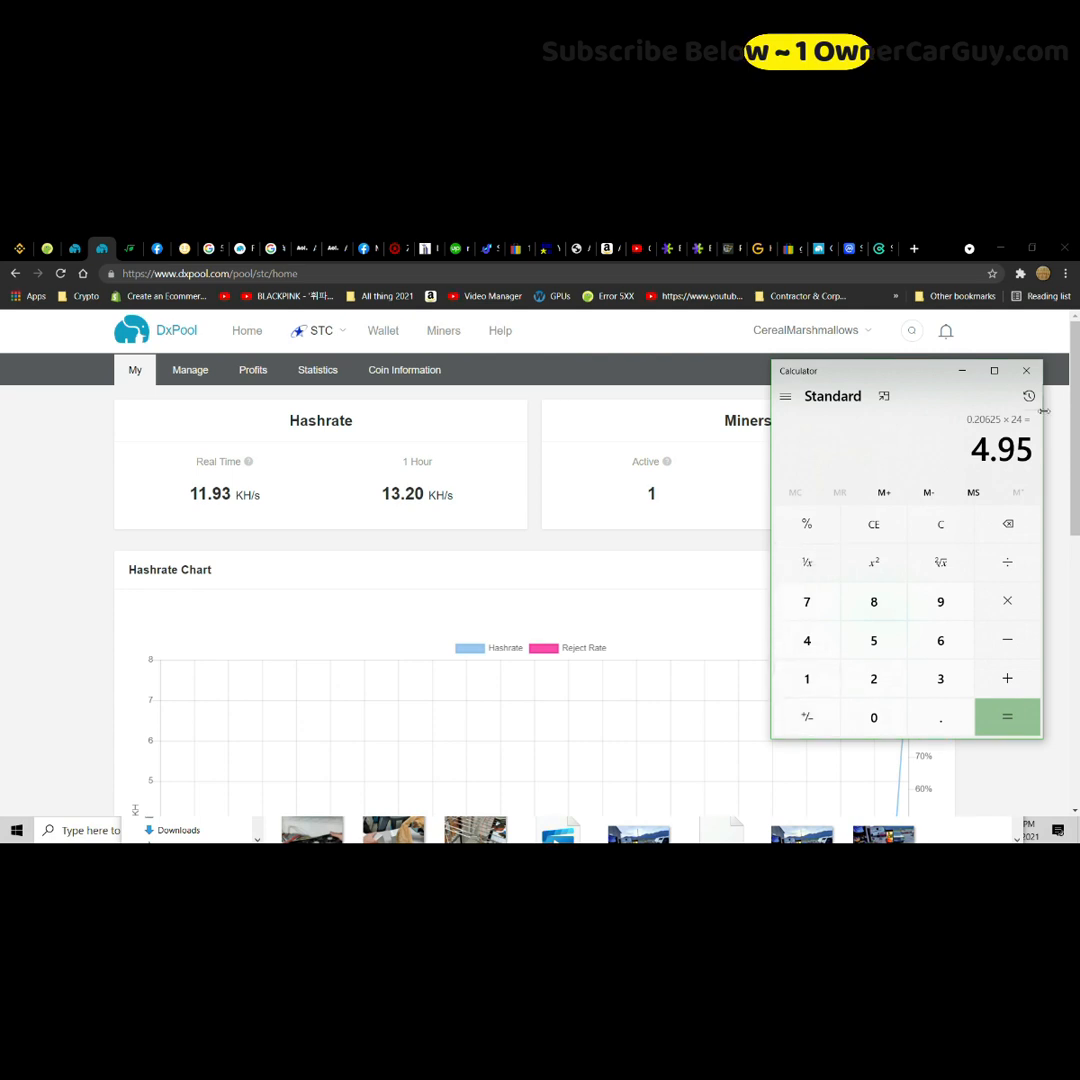
{"action": "mouse_move", "coordinate": [961, 370]}
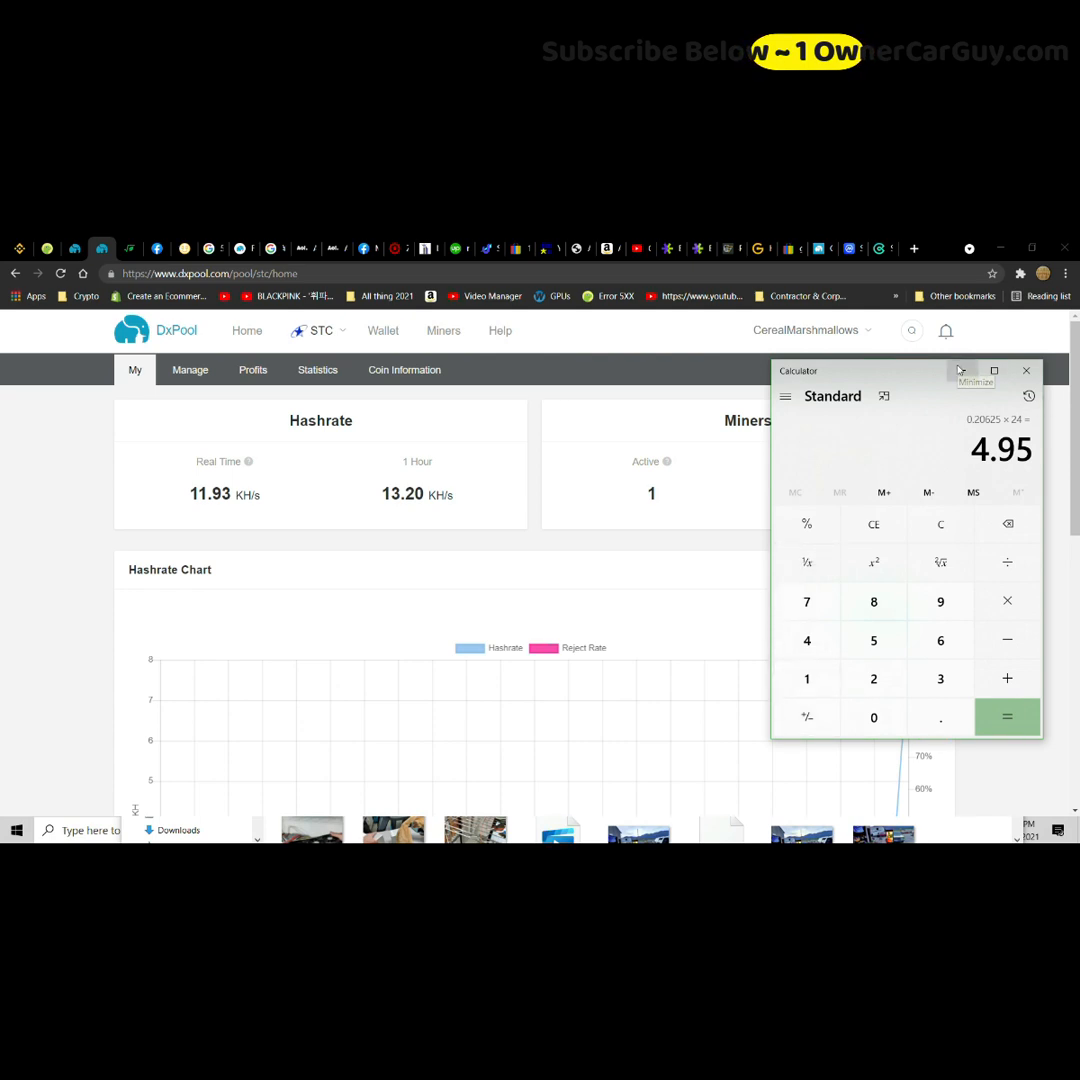
{"action": "mouse_move", "coordinate": [1062, 457]}
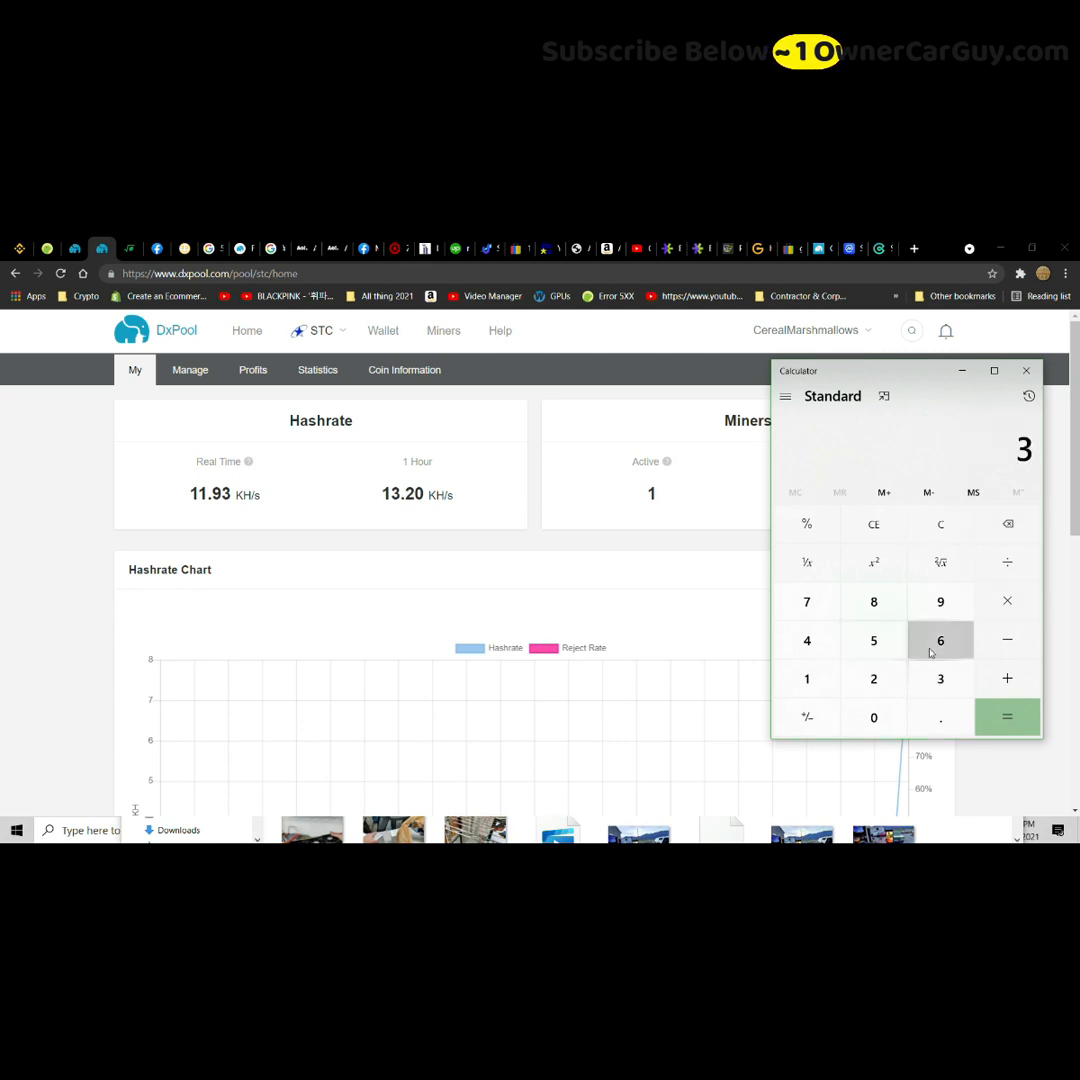
Divide 365 by 4.5 in Calculator, giving a payback of about 81.11
{"action": "left_click", "coordinate": [940, 640]}
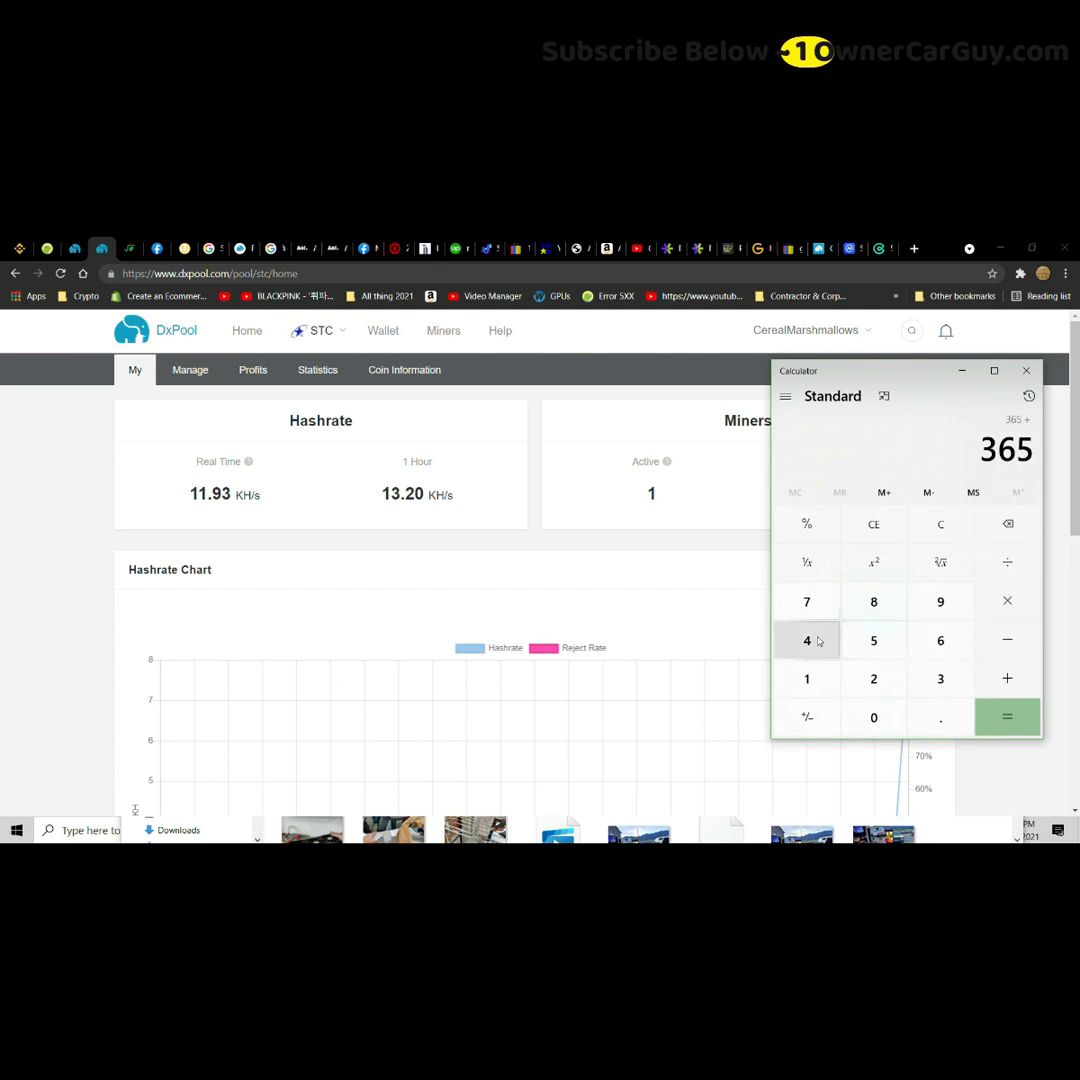
{"action": "left_click", "coordinate": [873, 640]}
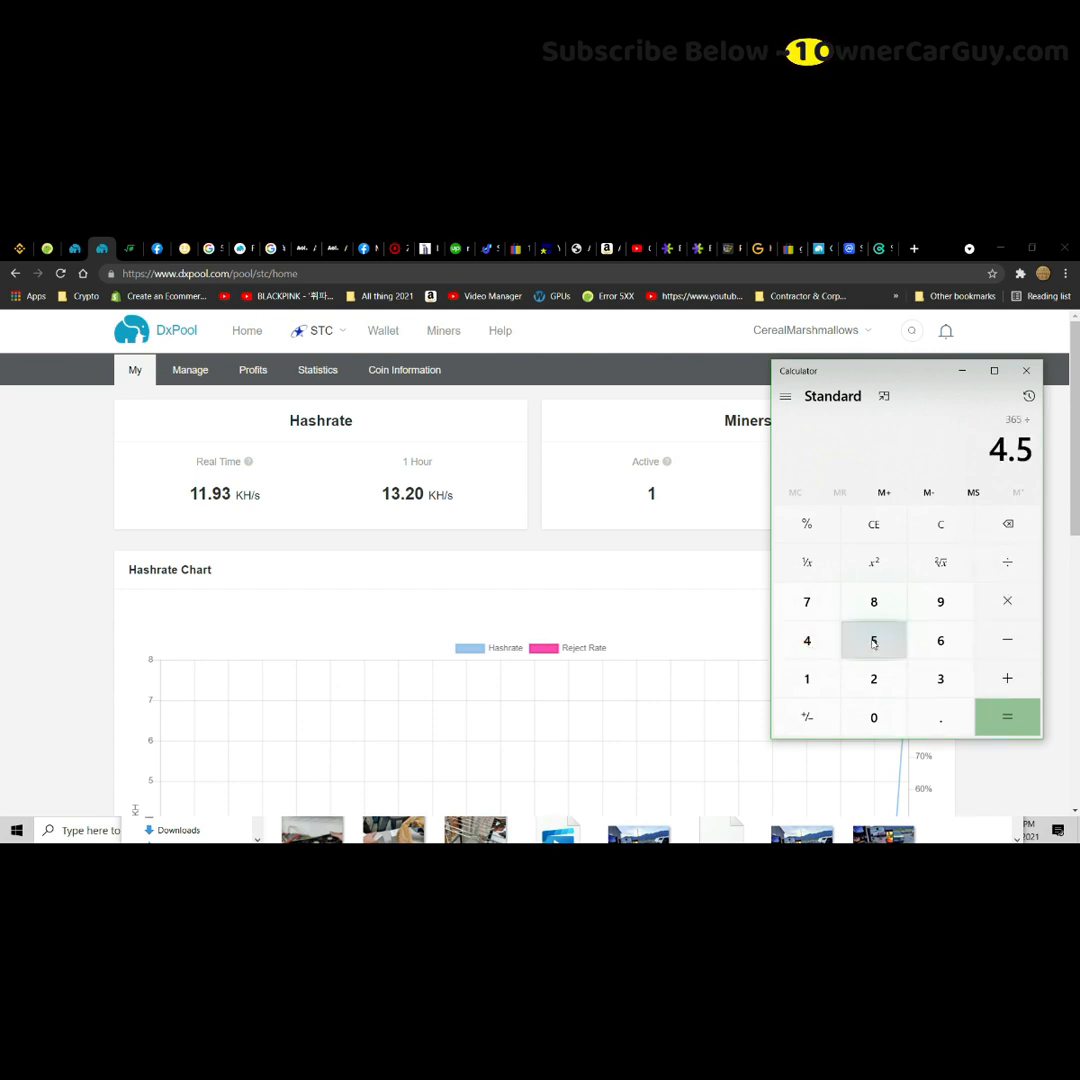
{"action": "left_click", "coordinate": [1007, 717]}
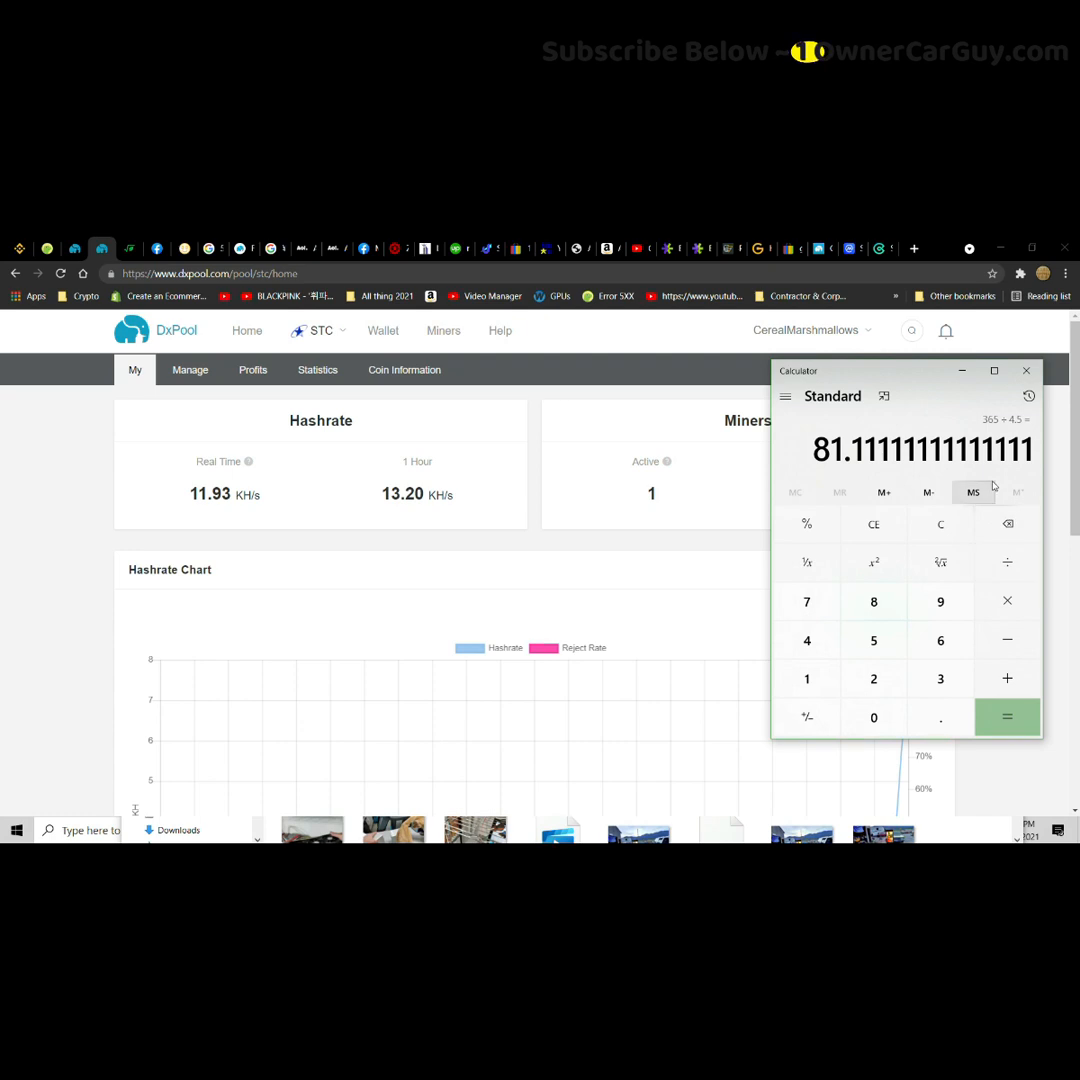
{"action": "mouse_move", "coordinate": [972, 491]}
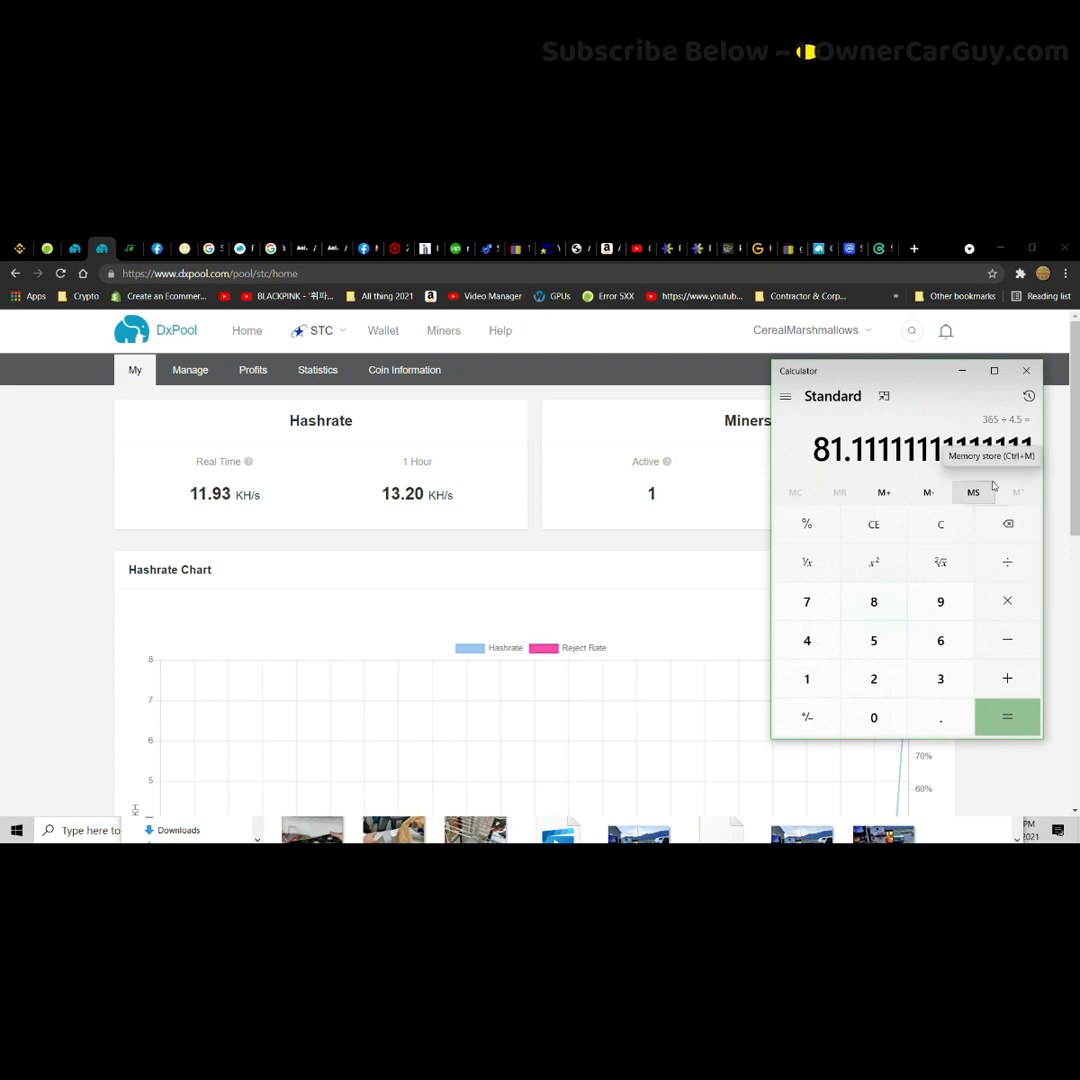